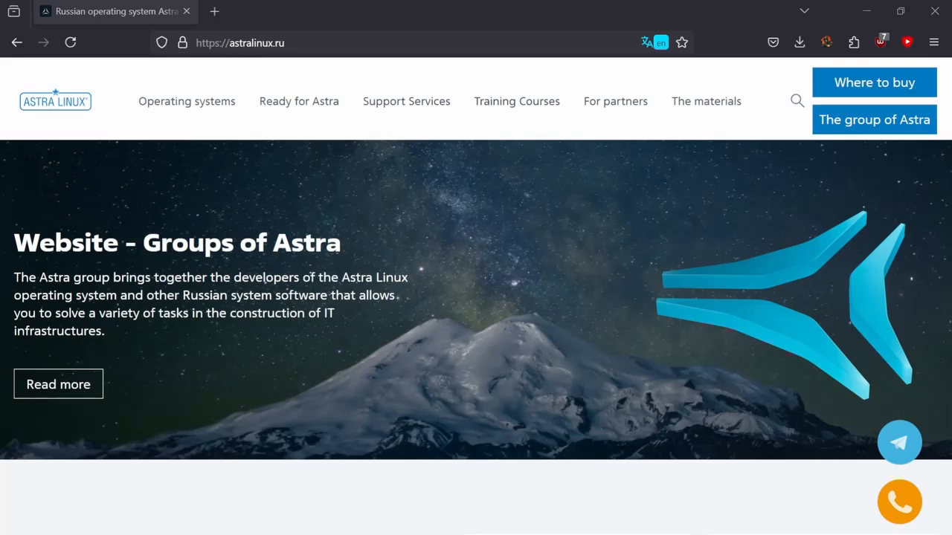
- Show the astralinux.ru operating systems page in English, scrolled to Astra Linux Common Edition
scroll("down", 3)
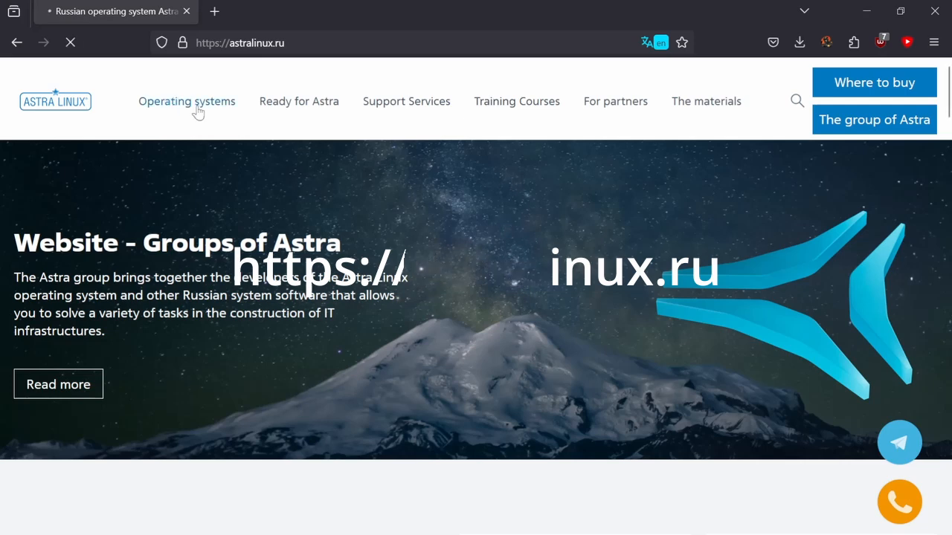
left_click(187, 101)
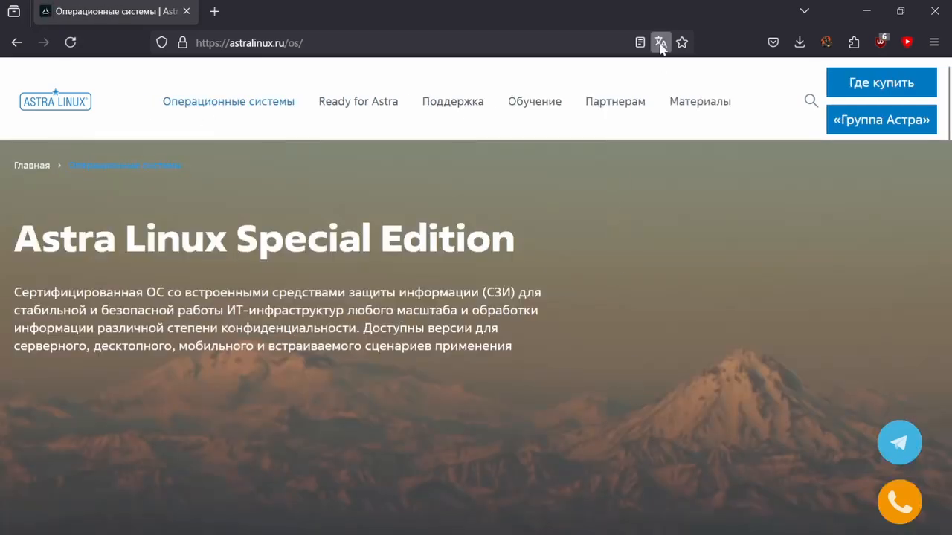
left_click(661, 41)
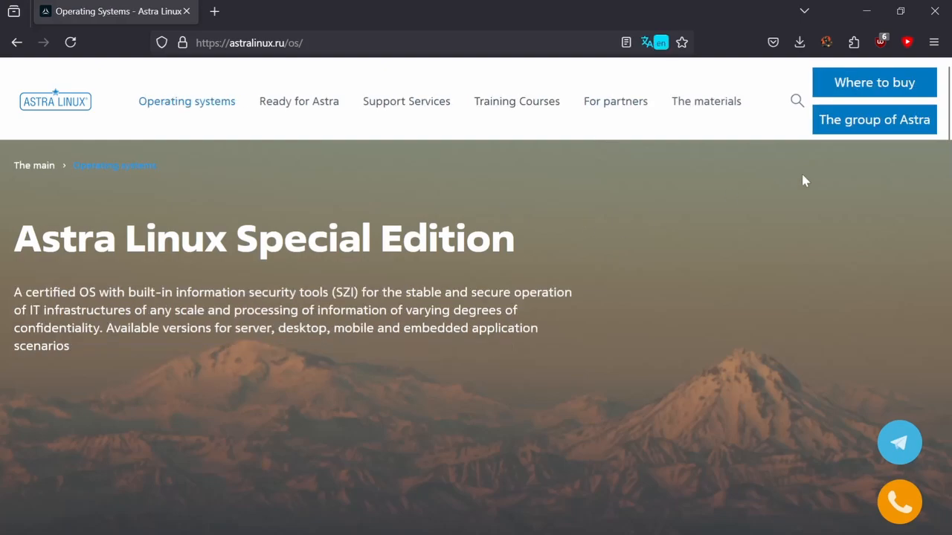
scroll("down", 3)
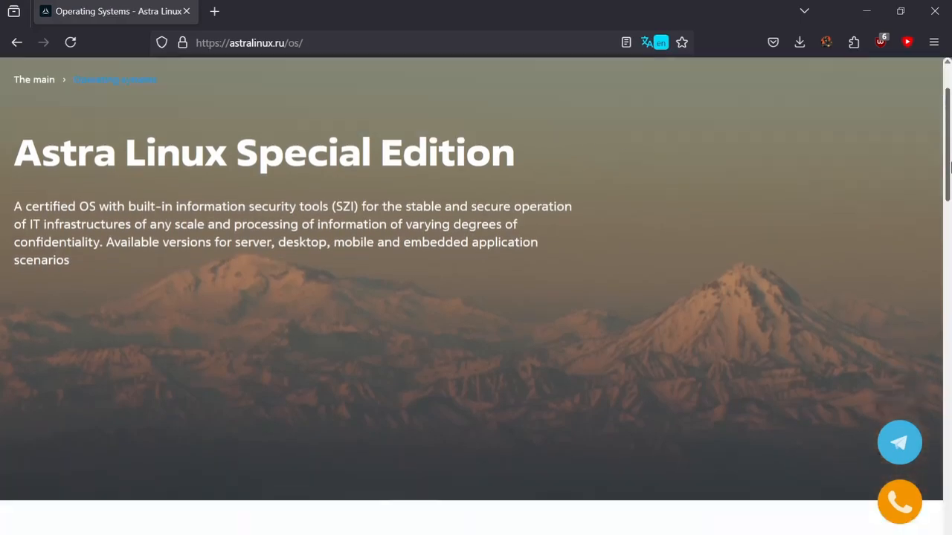
scroll("down", 3)
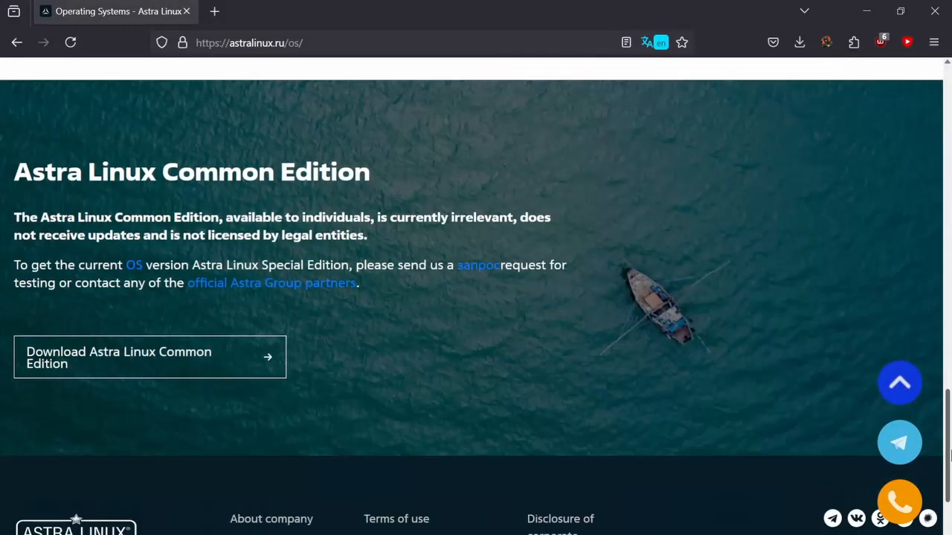
mouse_move(485, 188)
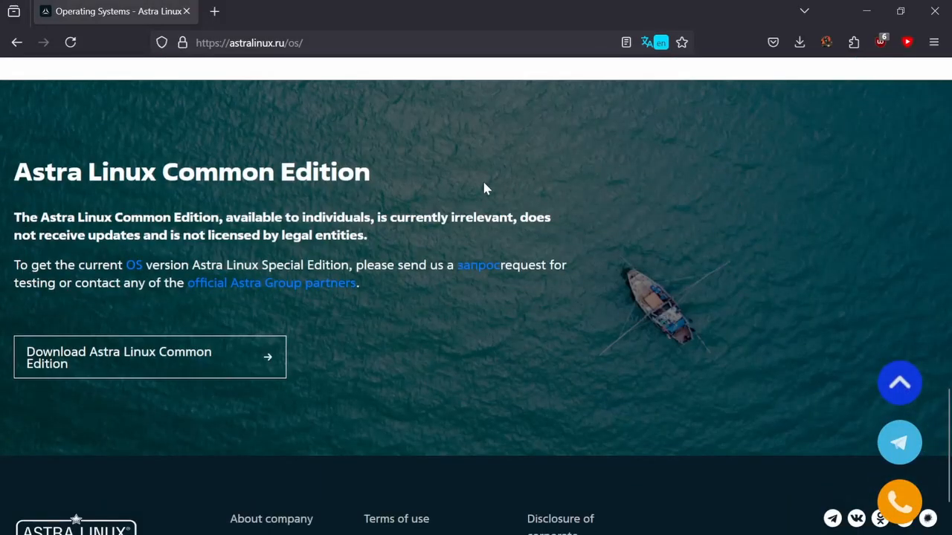
mouse_move(385, 246)
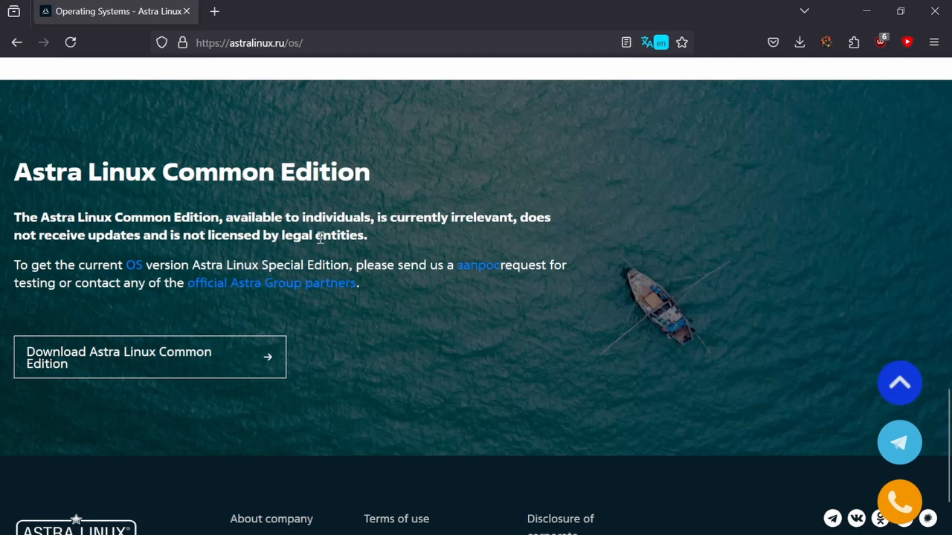
mouse_move(417, 357)
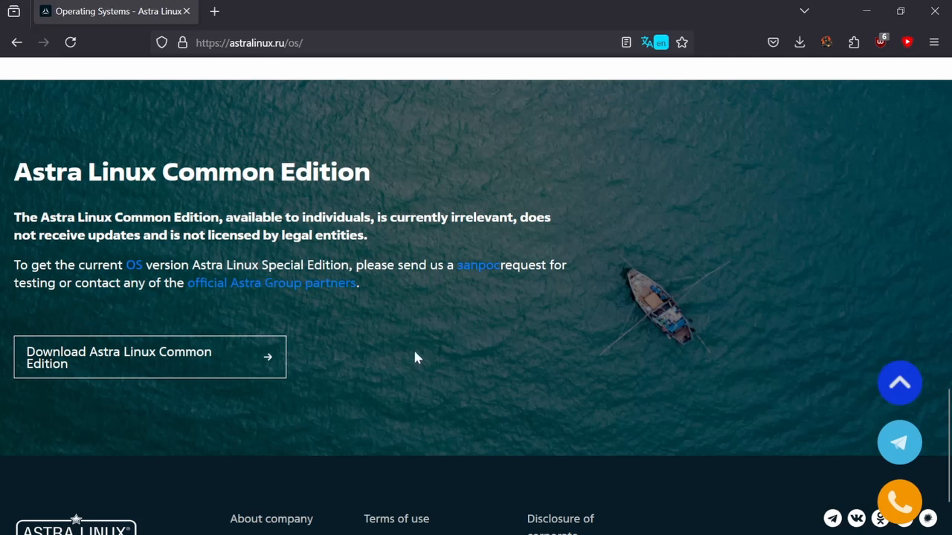
mouse_move(360, 305)
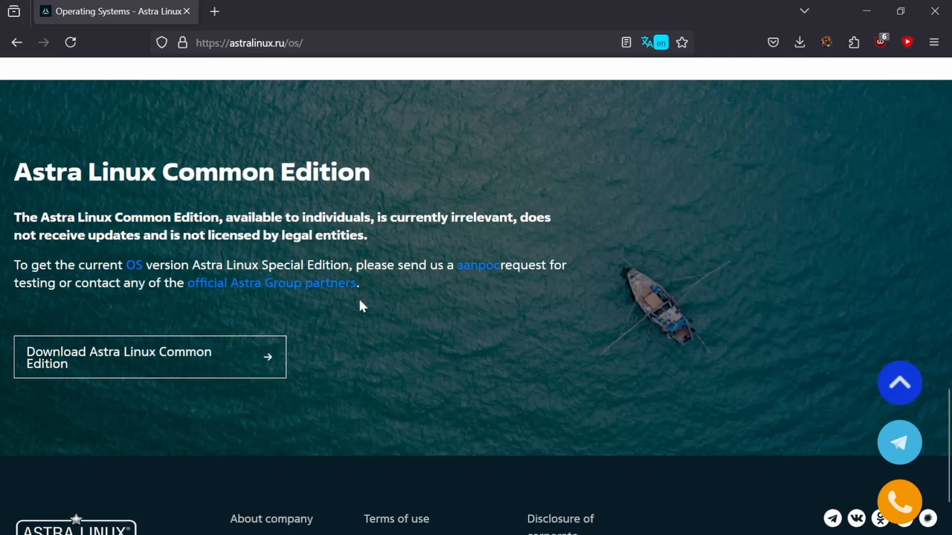
mouse_move(440, 332)
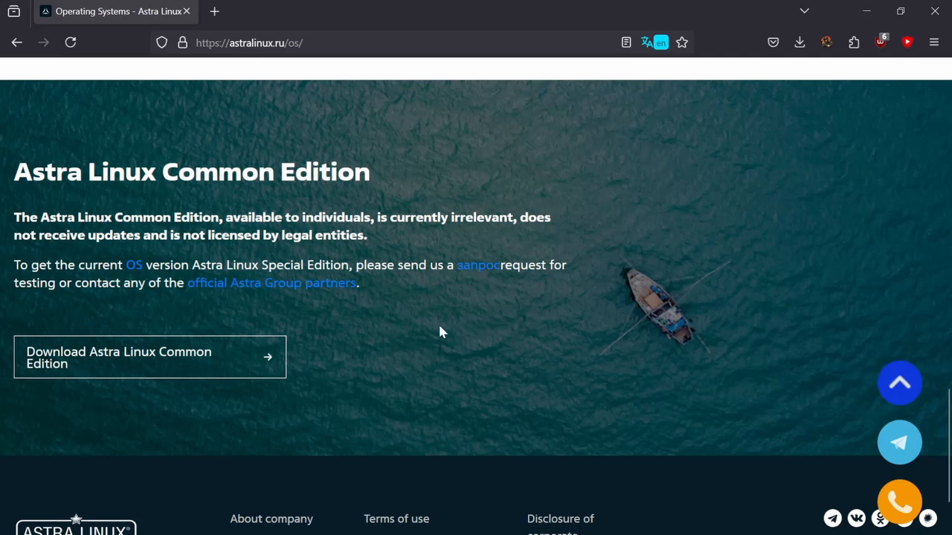
mouse_move(439, 334)
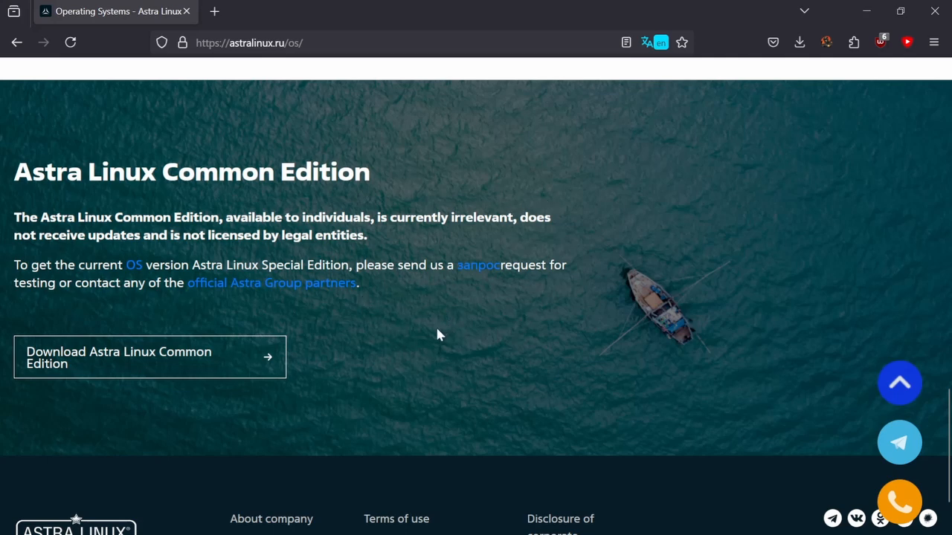
mouse_move(432, 339)
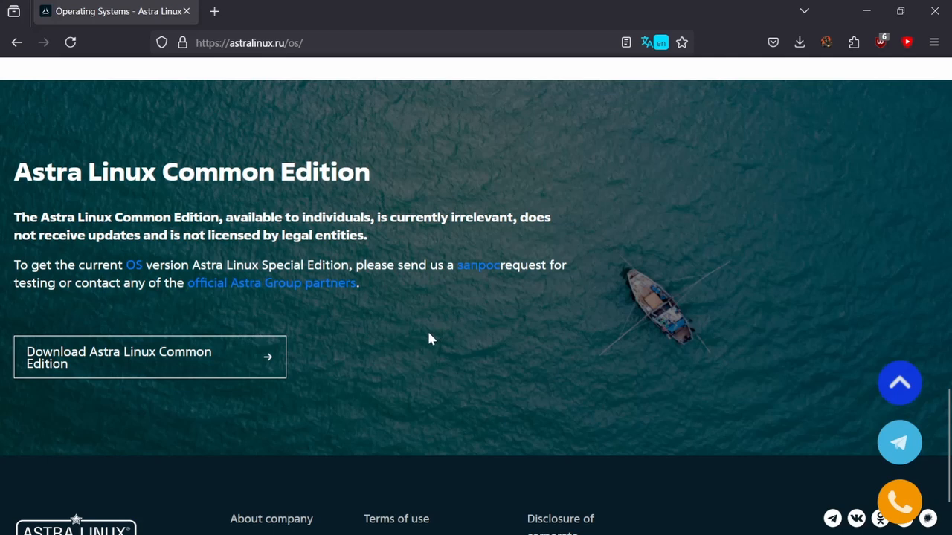
mouse_move(429, 342)
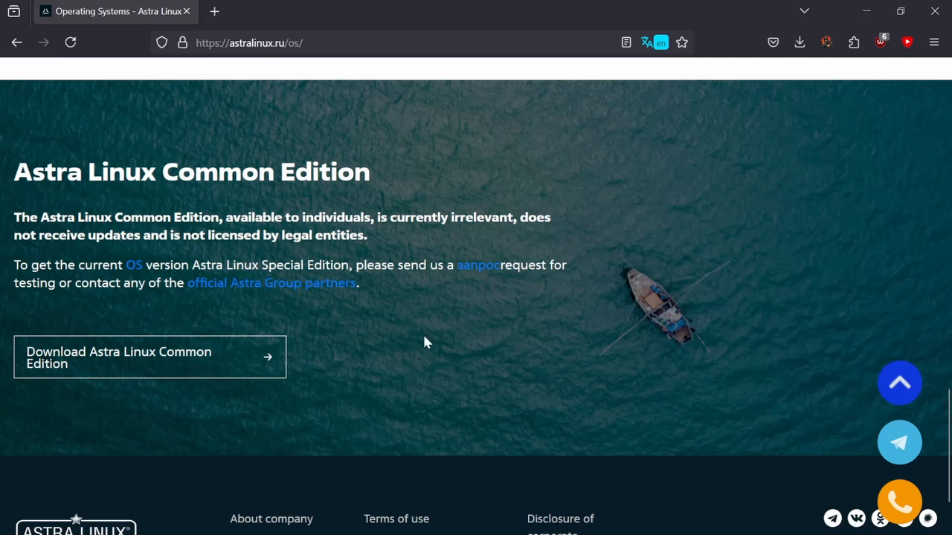
mouse_move(341, 269)
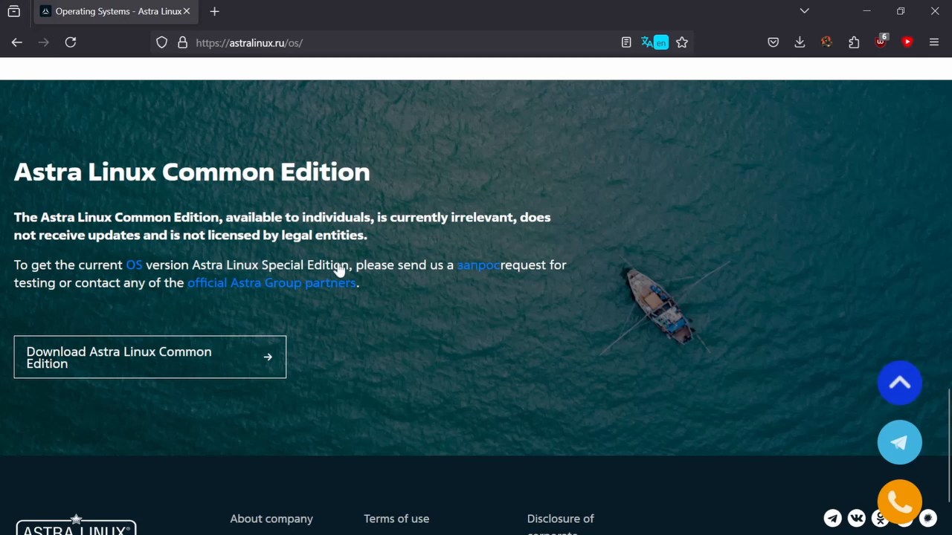
mouse_move(312, 258)
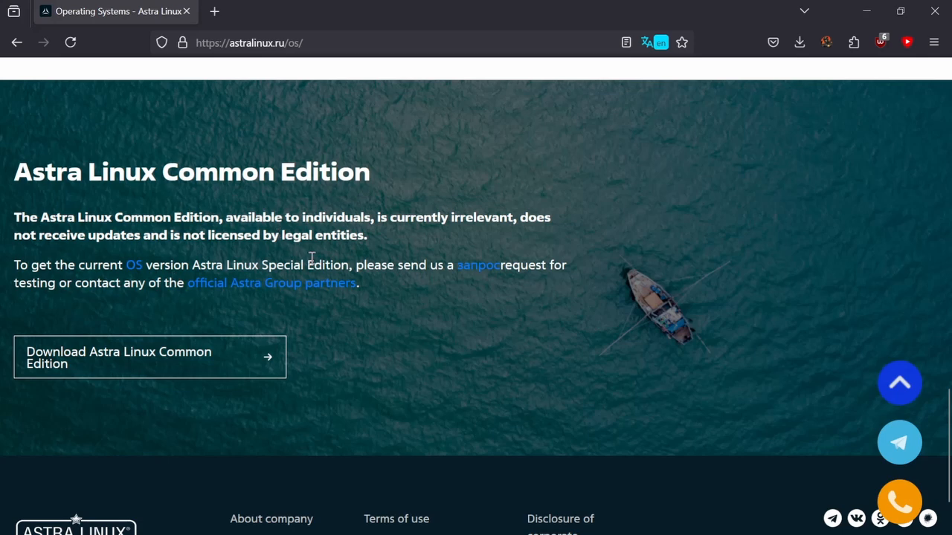
mouse_move(785, 262)
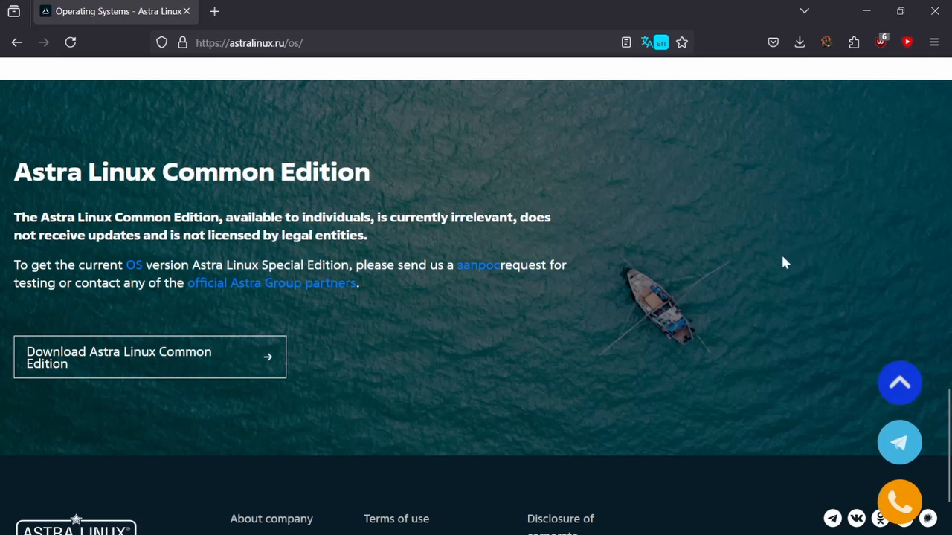
mouse_move(185, 320)
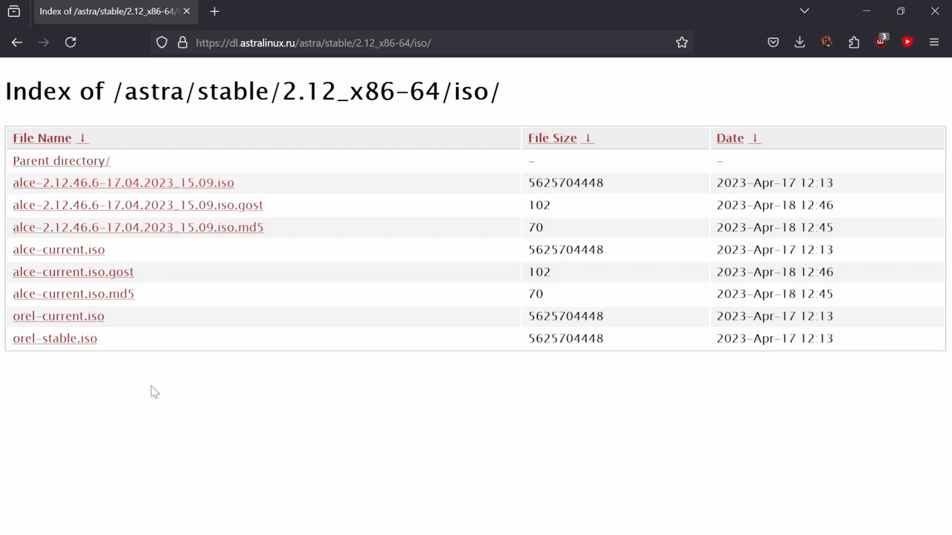
mouse_move(33, 354)
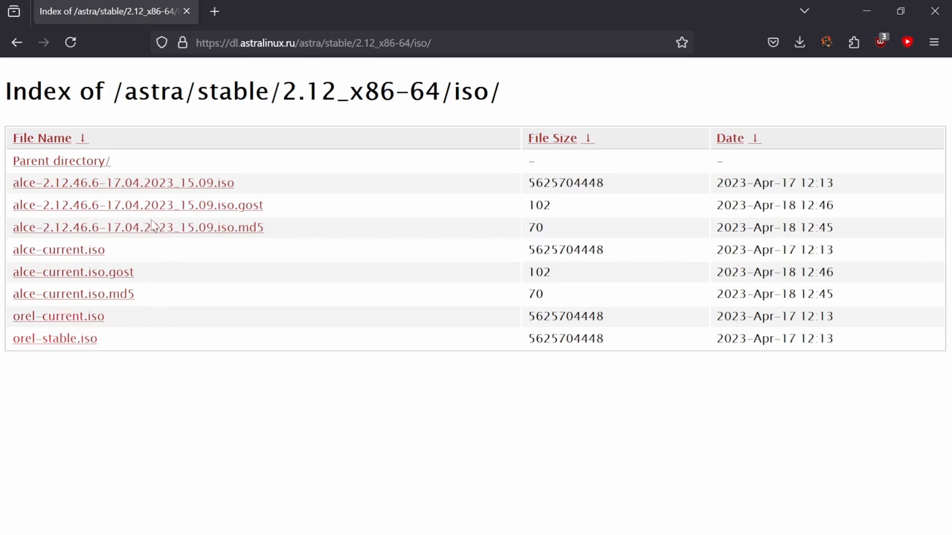
mouse_move(54, 243)
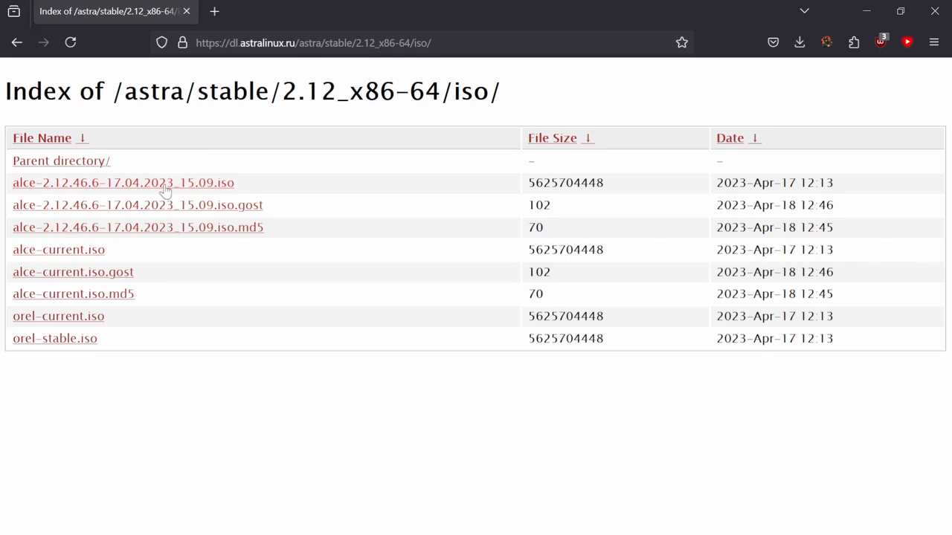
mouse_move(214, 148)
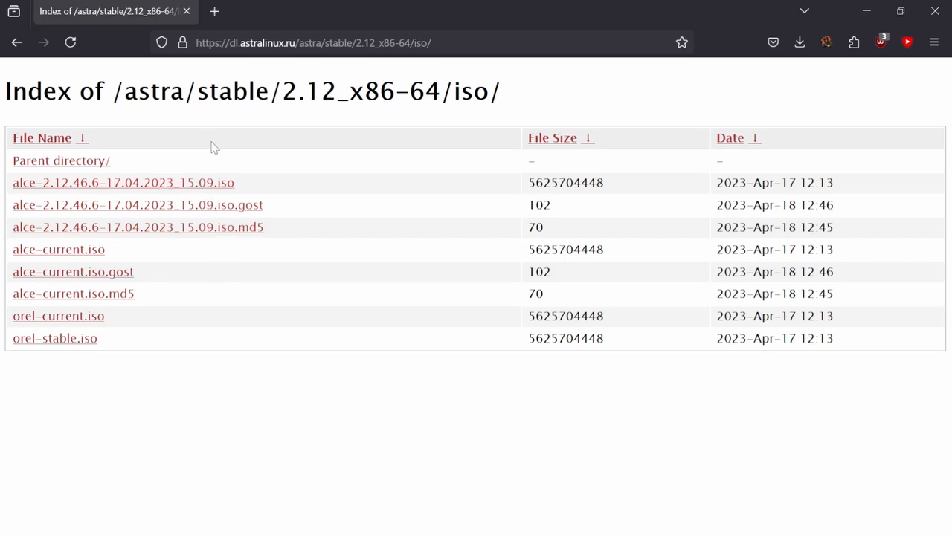
mouse_move(217, 251)
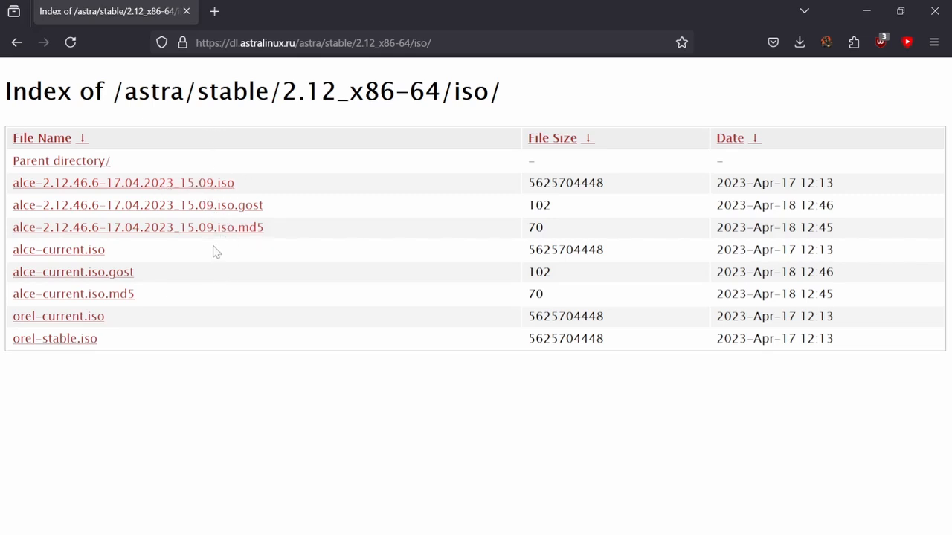
mouse_move(192, 237)
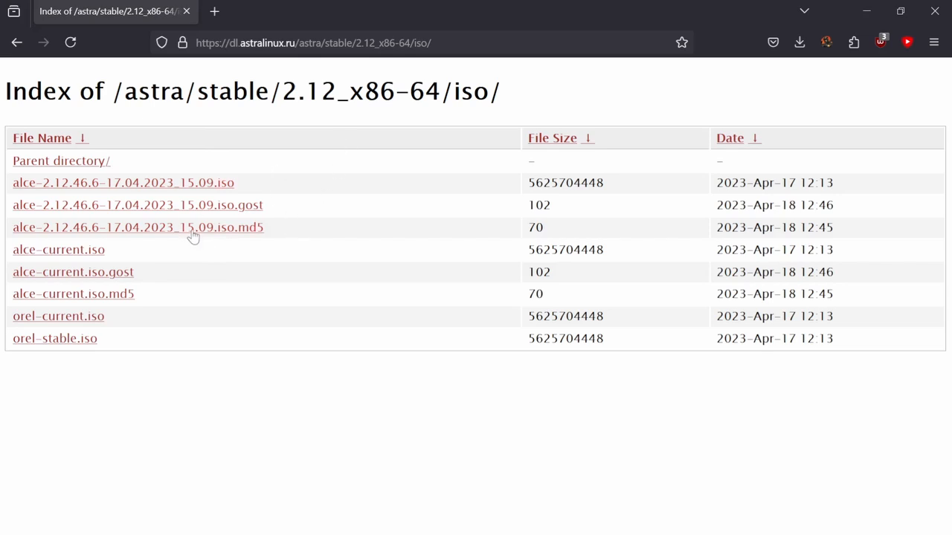
mouse_move(92, 345)
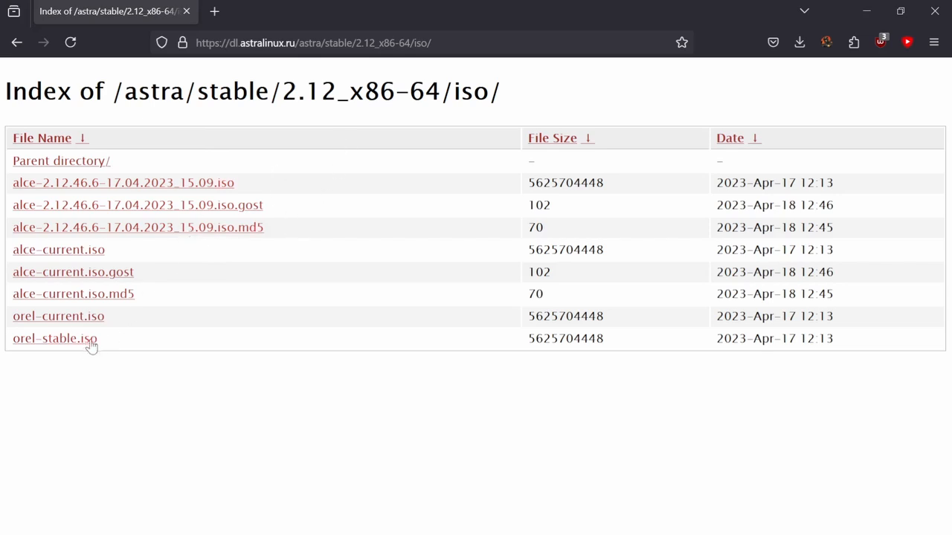
mouse_move(74, 345)
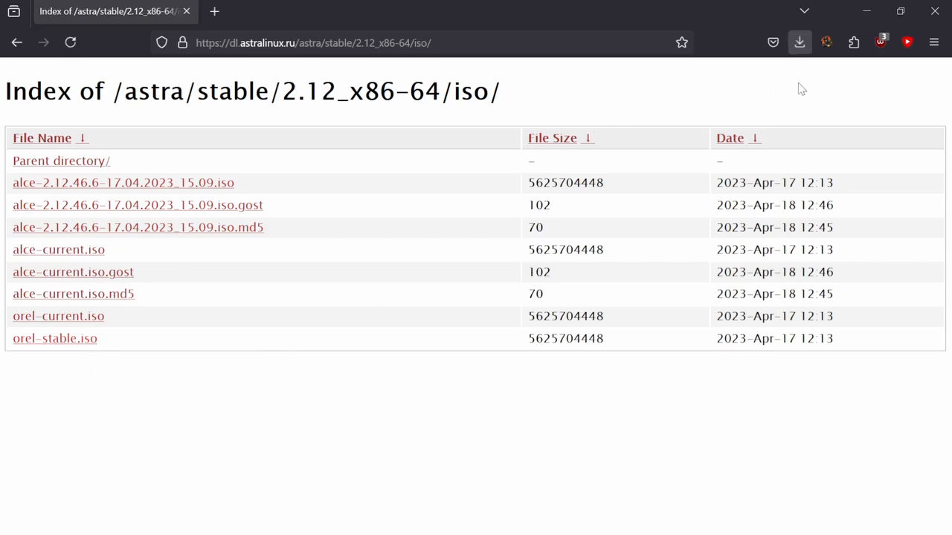
mouse_move(288, 345)
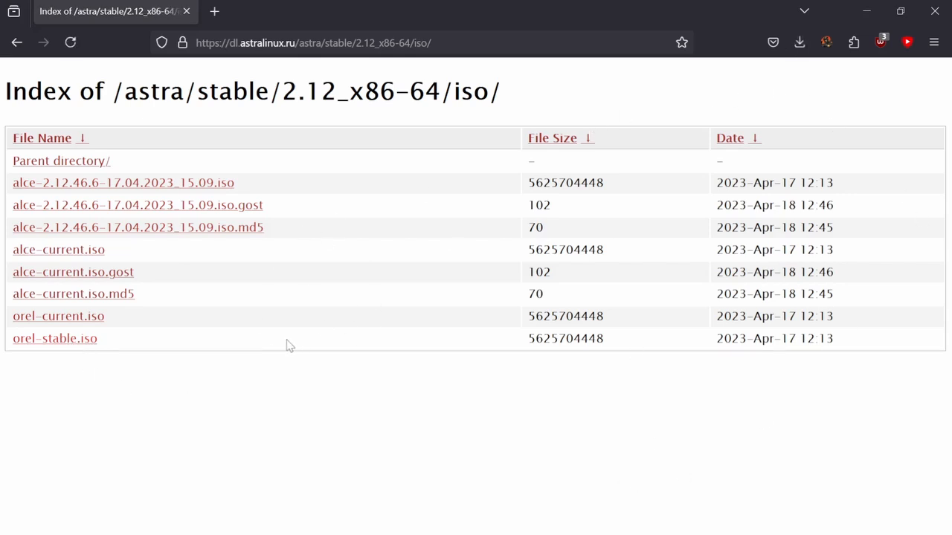
mouse_move(497, 288)
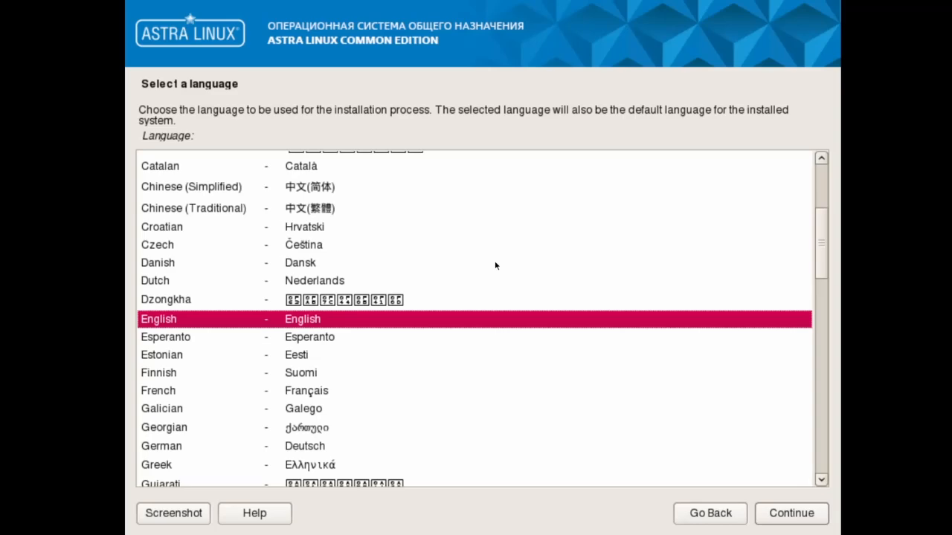
- Accept English language, United States locale, the license and the American English keymap
left_click(791, 513)
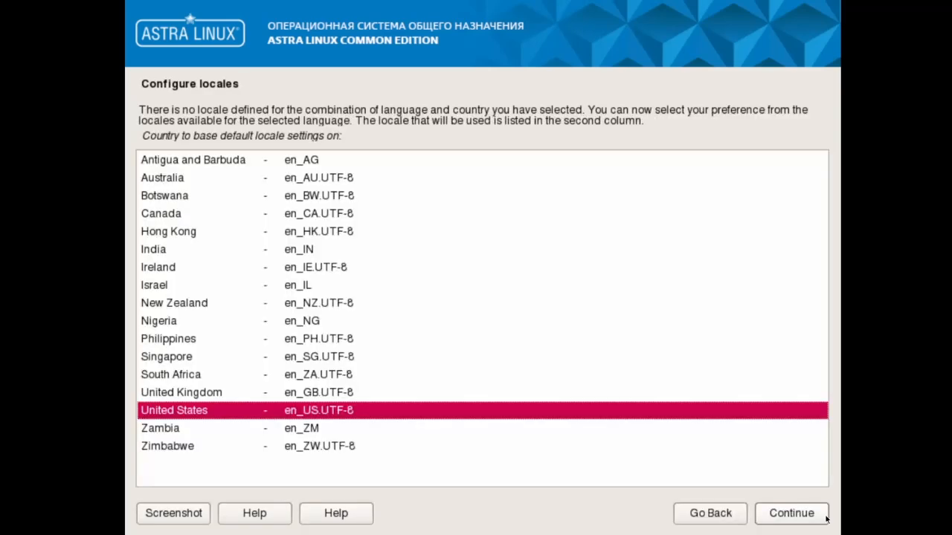
left_click(791, 513)
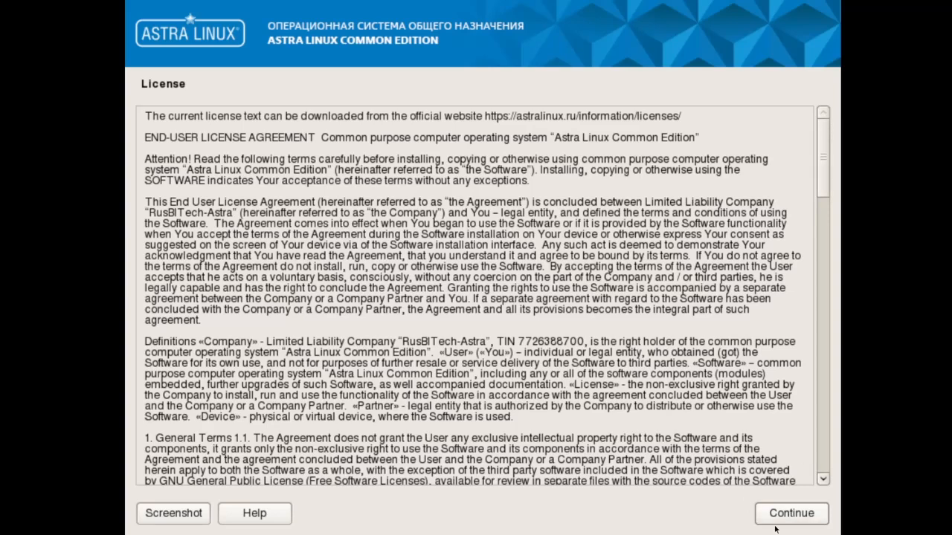
left_click(791, 513)
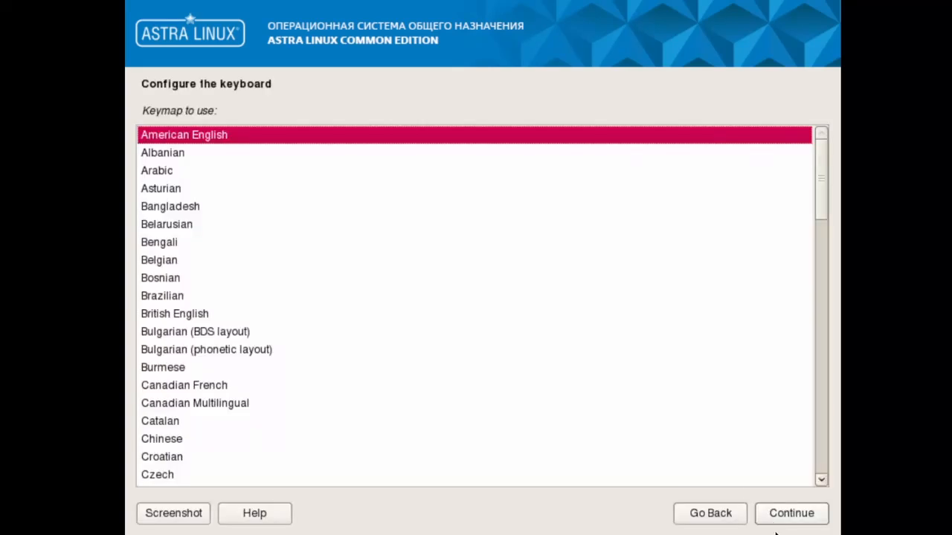
left_click(792, 513)
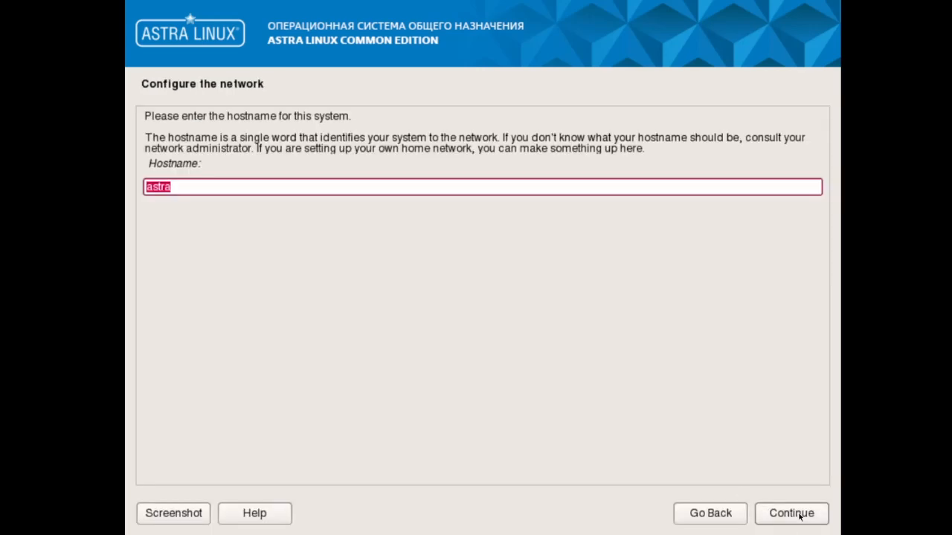
- Keep 'astra' as the hostname and continue to user setup
left_click(791, 513)
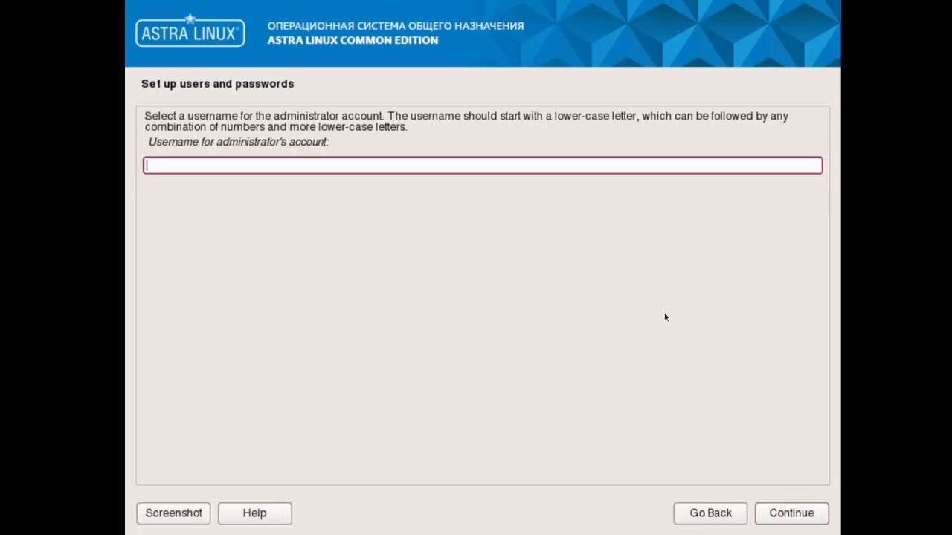
- Enter 'spaciousstudios' as the administrator username and start typing its password
type("sp")
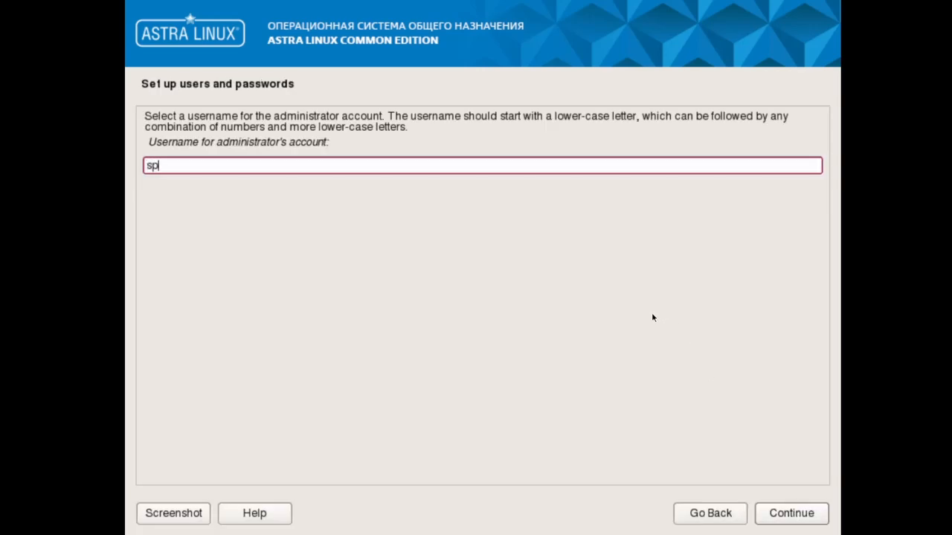
type("paciousstudios")
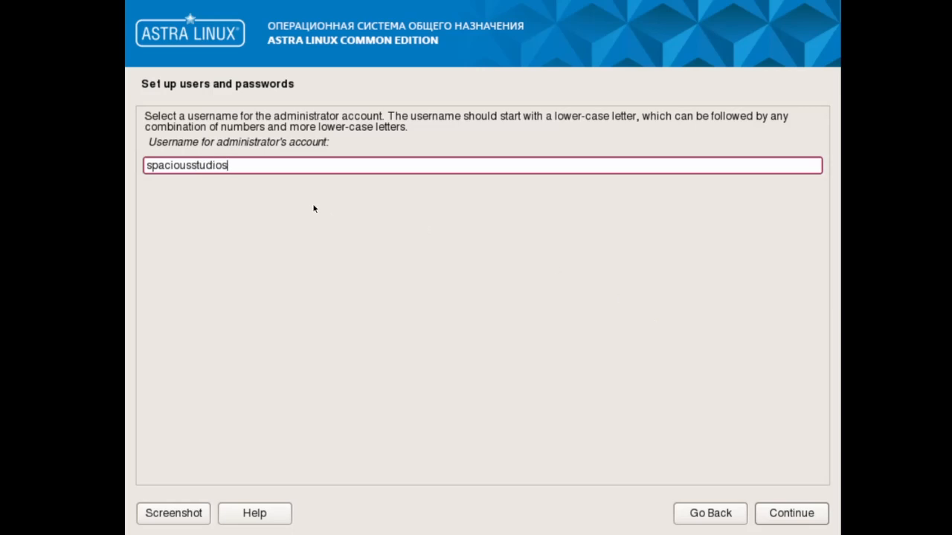
mouse_move(764, 372)
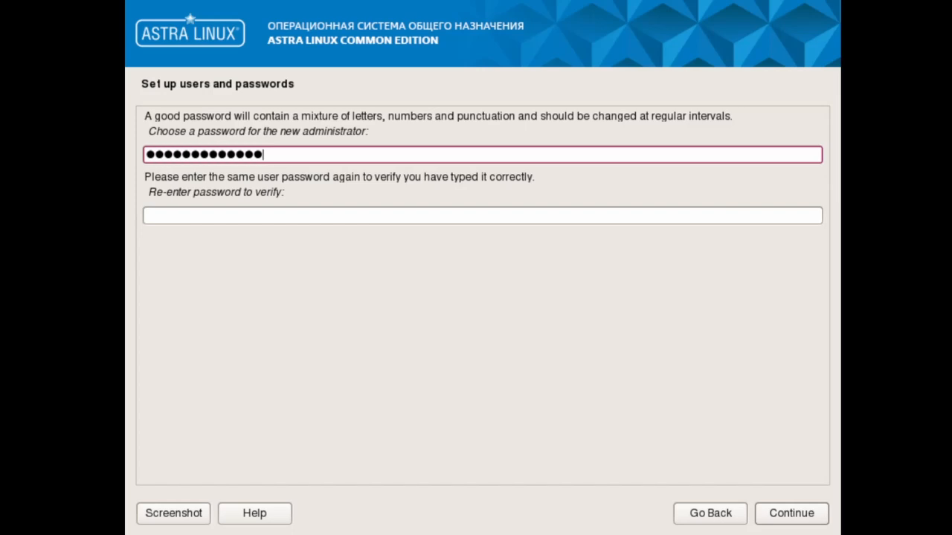
type("••")
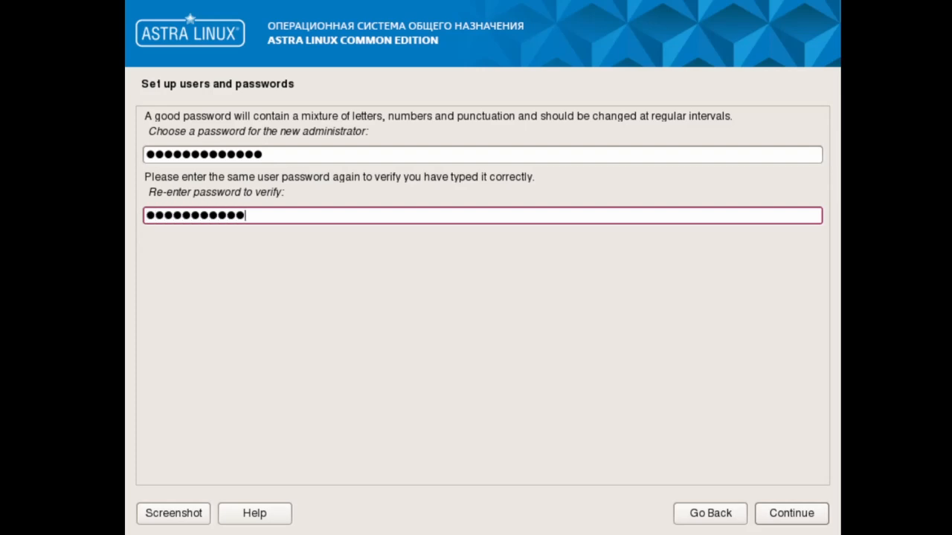
- Confirm the administrator password and accept the Moscow+00 - Moscow time zone
left_click(792, 513)
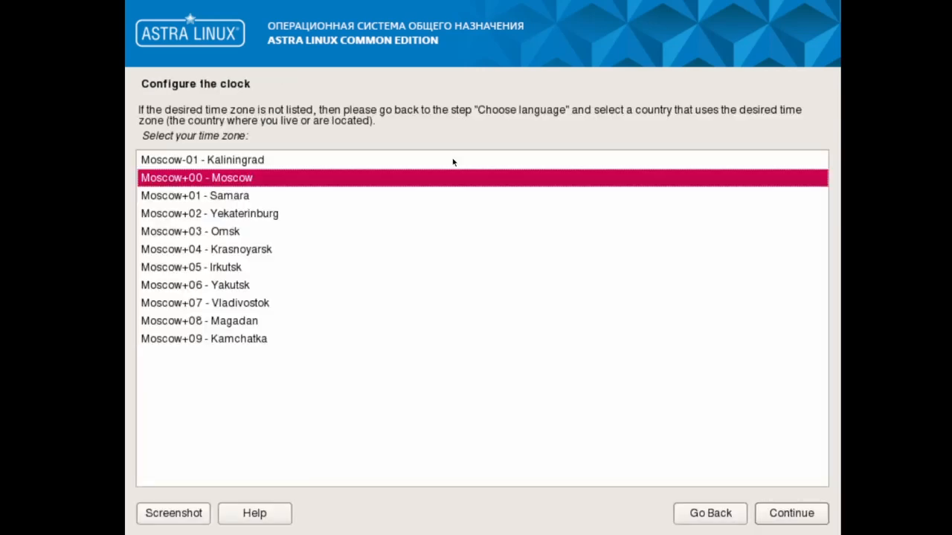
mouse_move(297, 174)
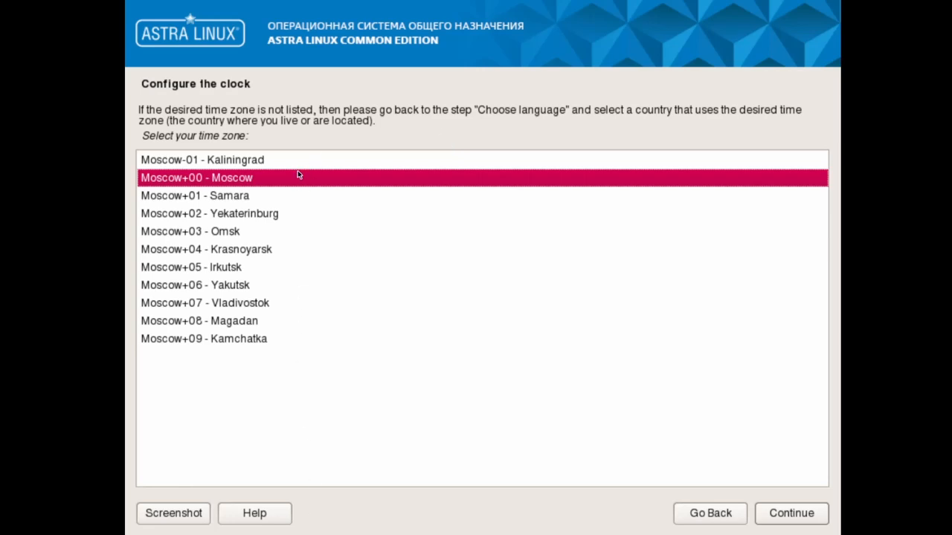
mouse_move(259, 194)
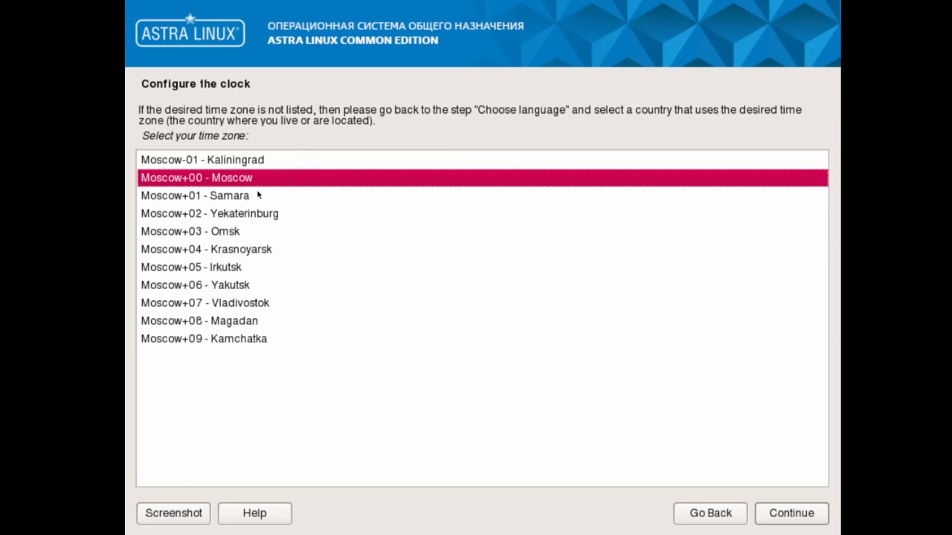
left_click(792, 513)
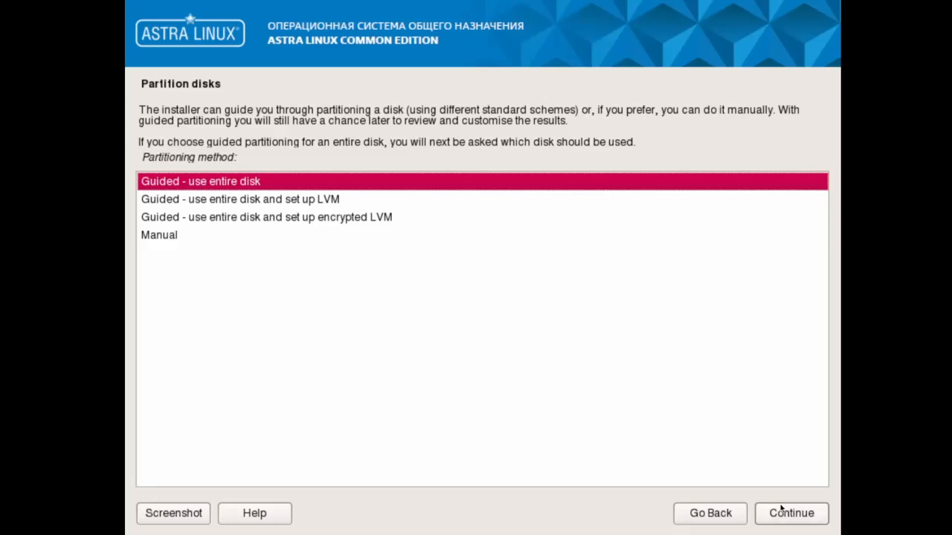
mouse_move(793, 494)
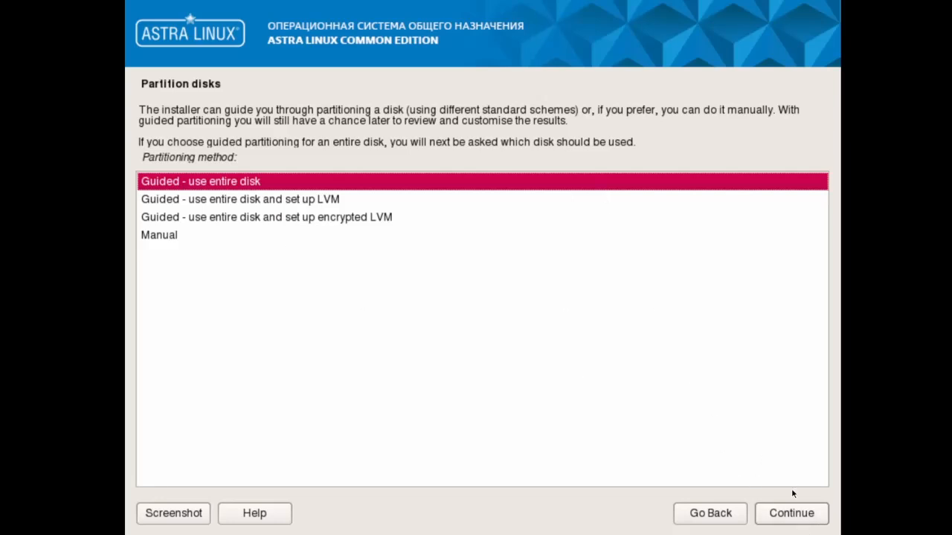
mouse_move(646, 366)
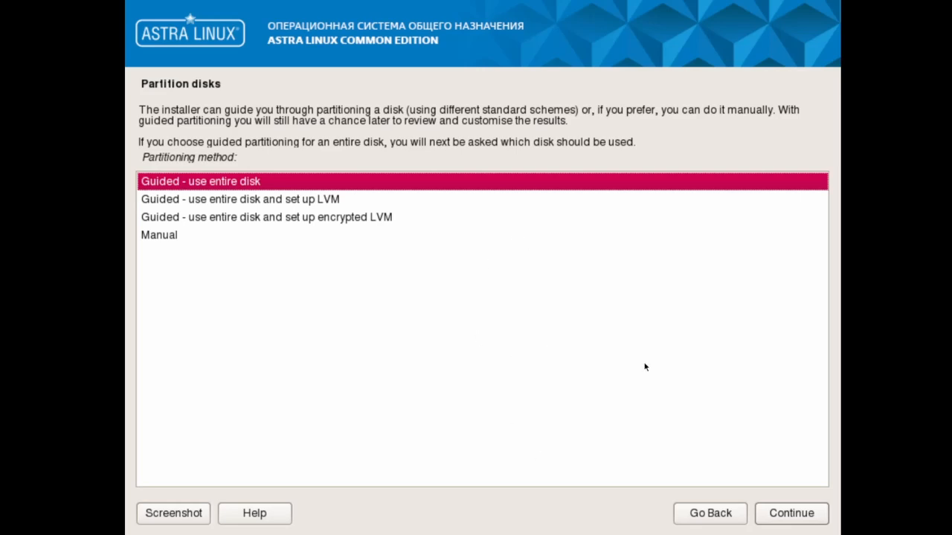
- Use guided partitioning on the VBOX HARDDISK, all files in one partition, and write changes to disk
left_click(791, 513)
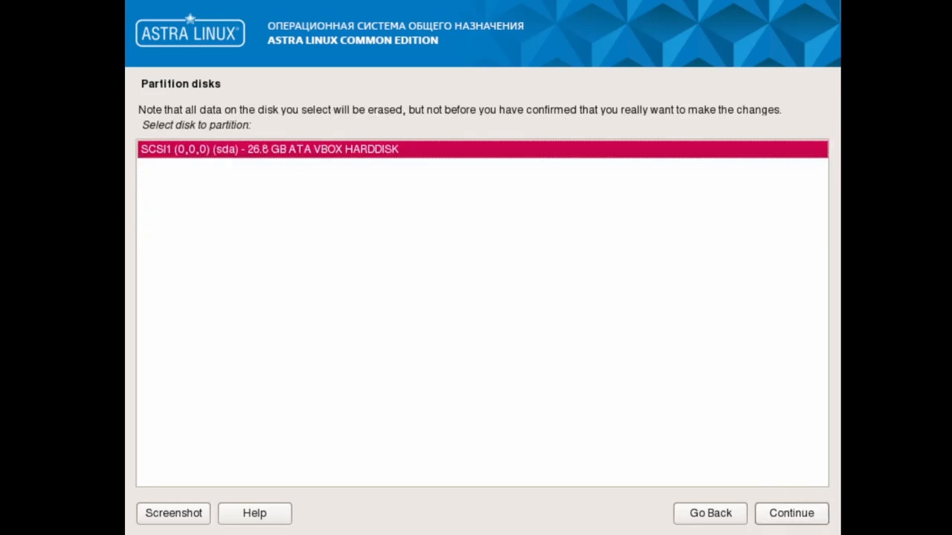
left_click(791, 513)
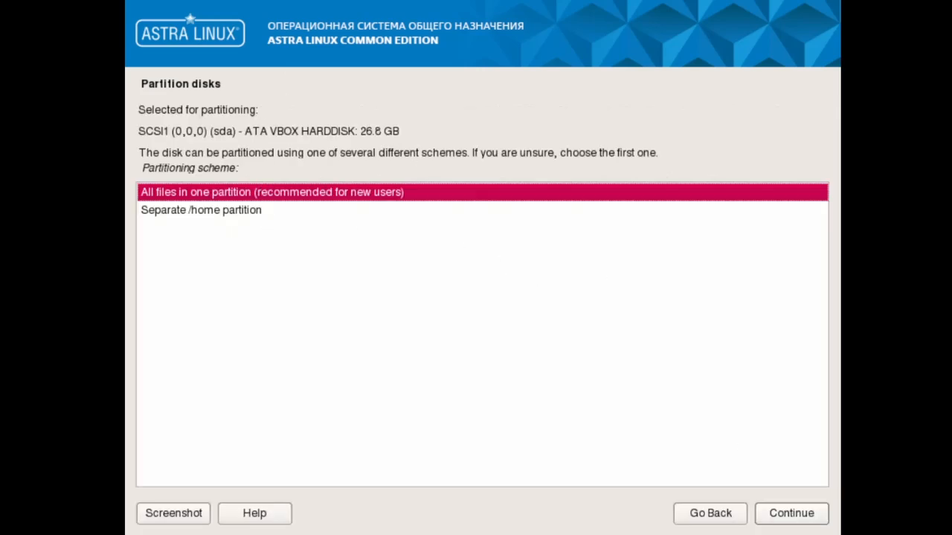
left_click(791, 513)
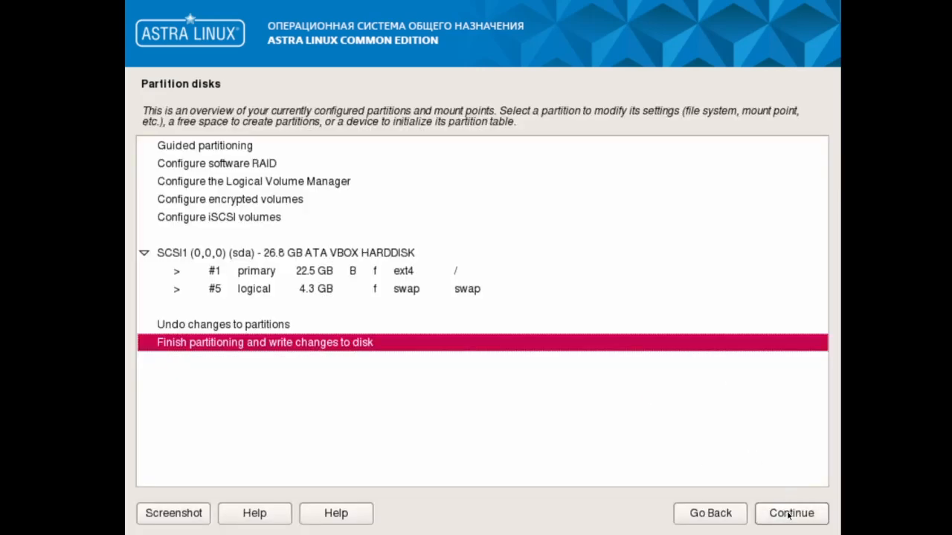
left_click(791, 514)
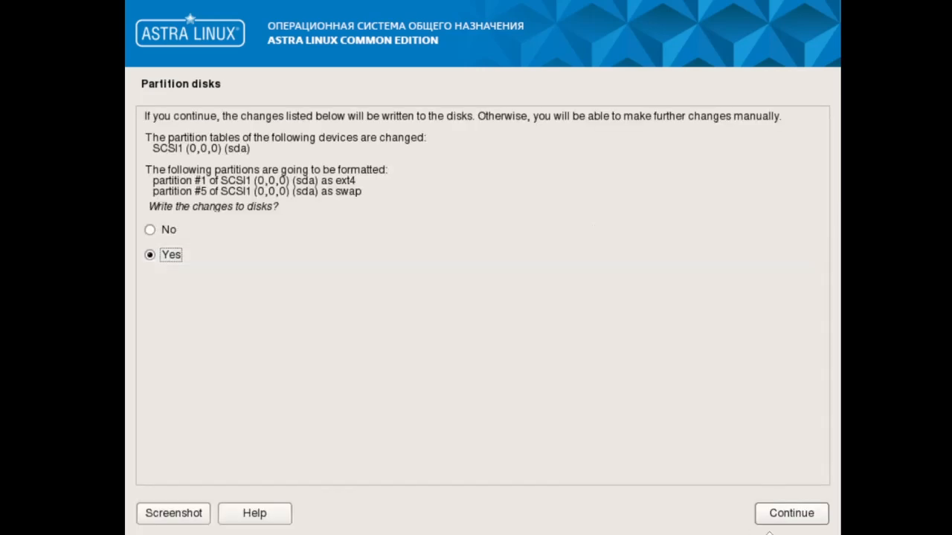
left_click(791, 514)
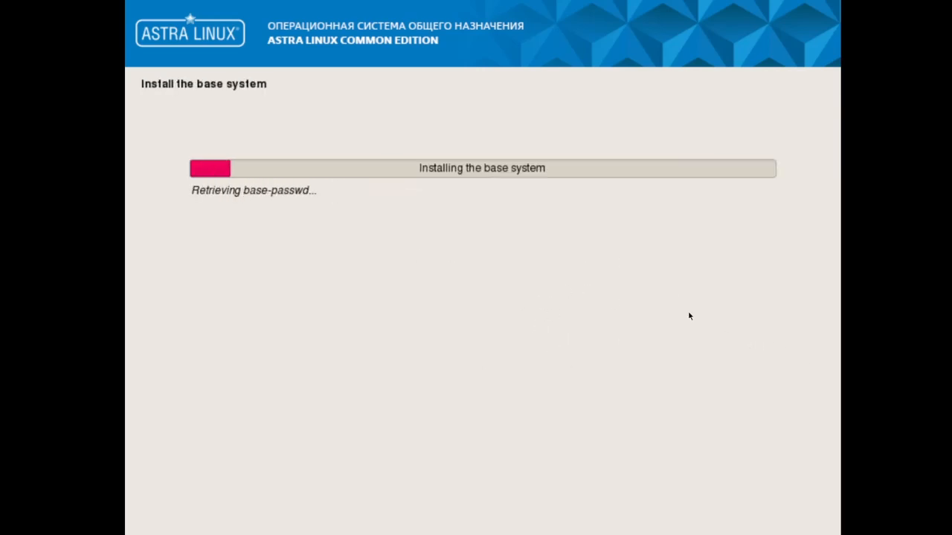
mouse_move(640, 285)
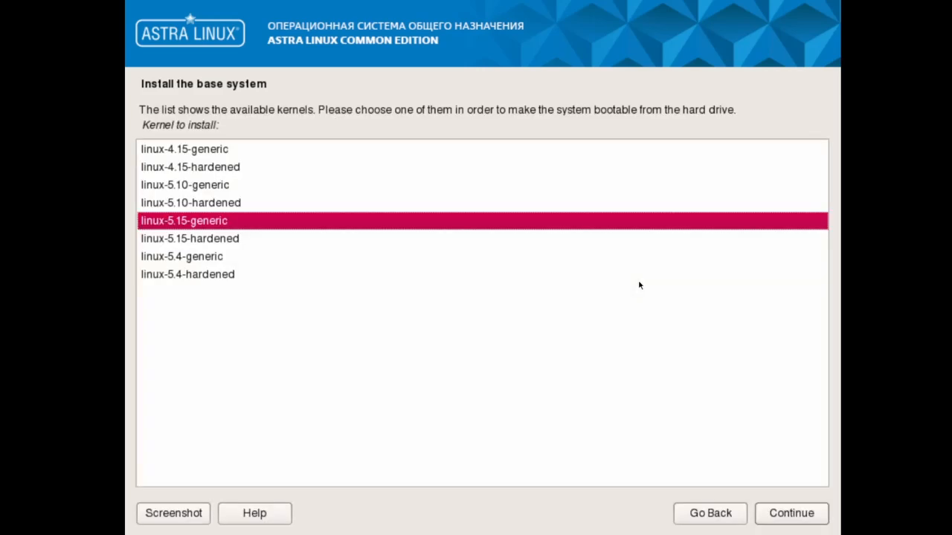
mouse_move(196, 208)
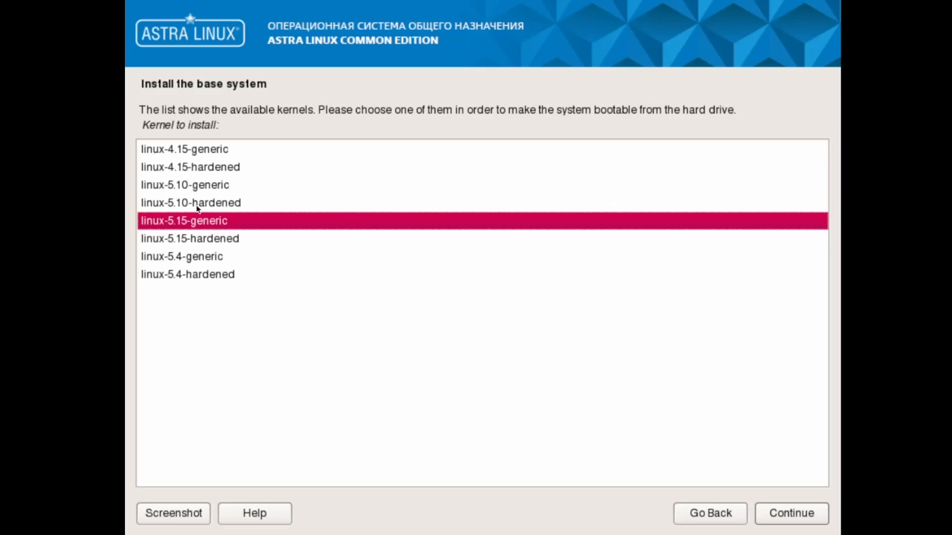
mouse_move(205, 255)
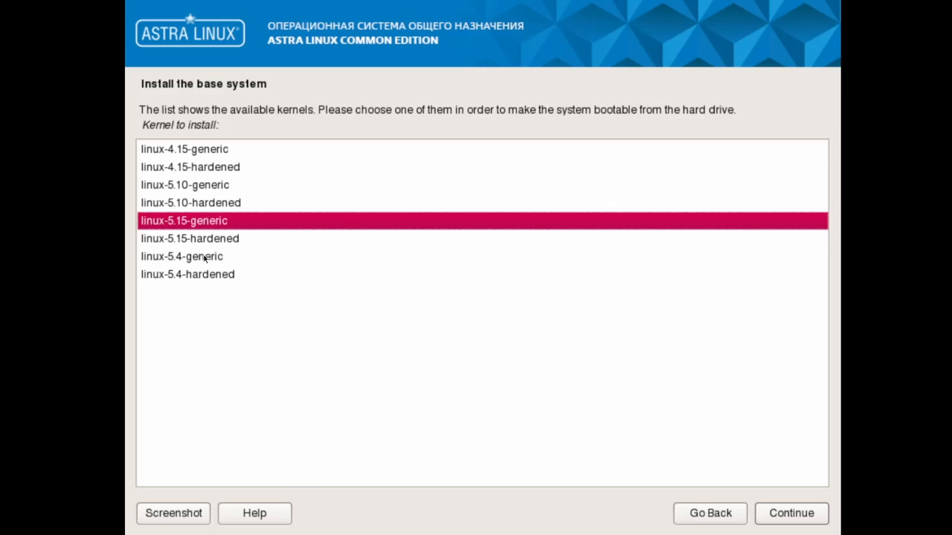
mouse_move(666, 229)
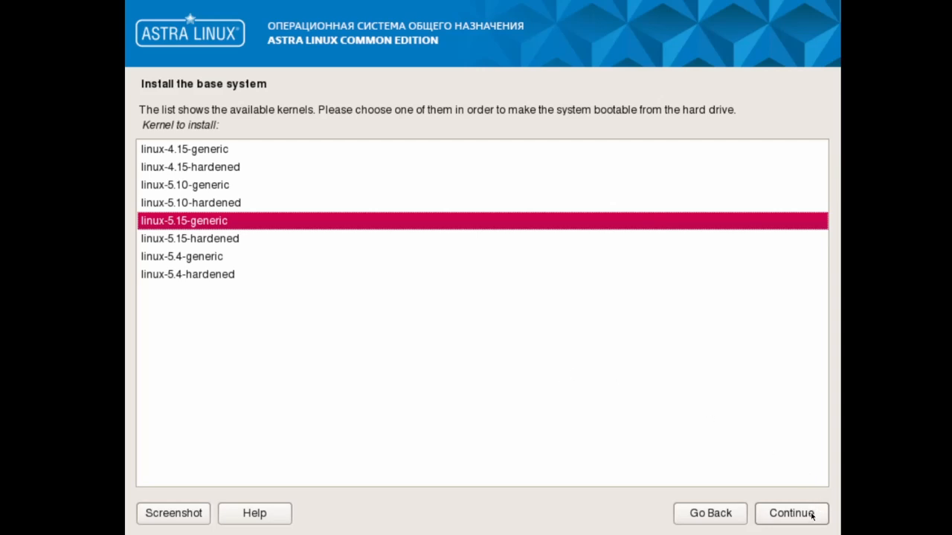
- Keep the linux-5.15-generic kernel selected and continue base system installation
left_click(791, 513)
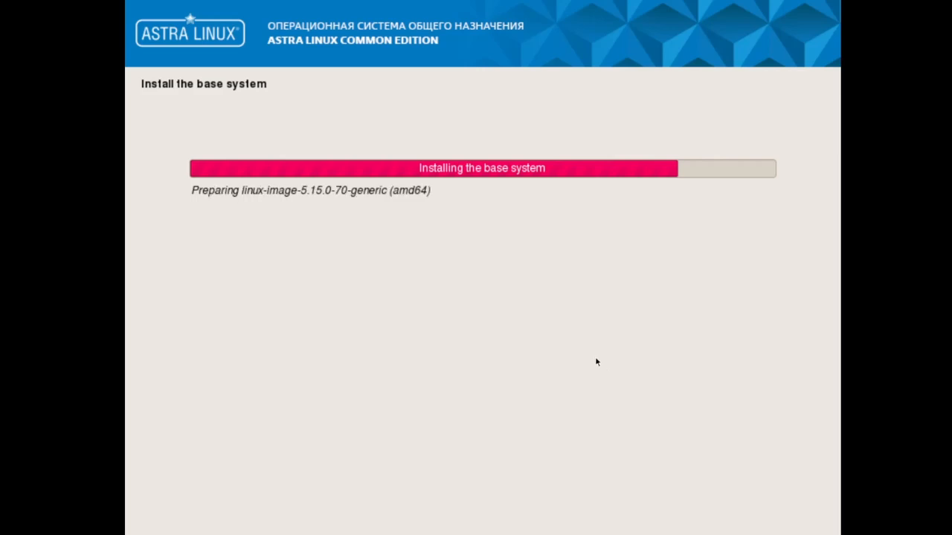
mouse_move(583, 354)
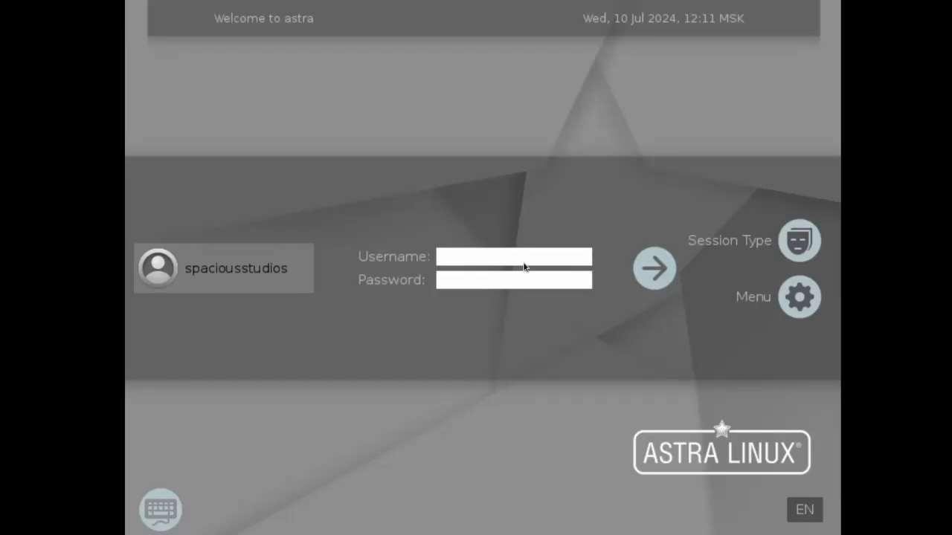
- Log in as spaciousstudios with its password from the login screen
type("spacious")
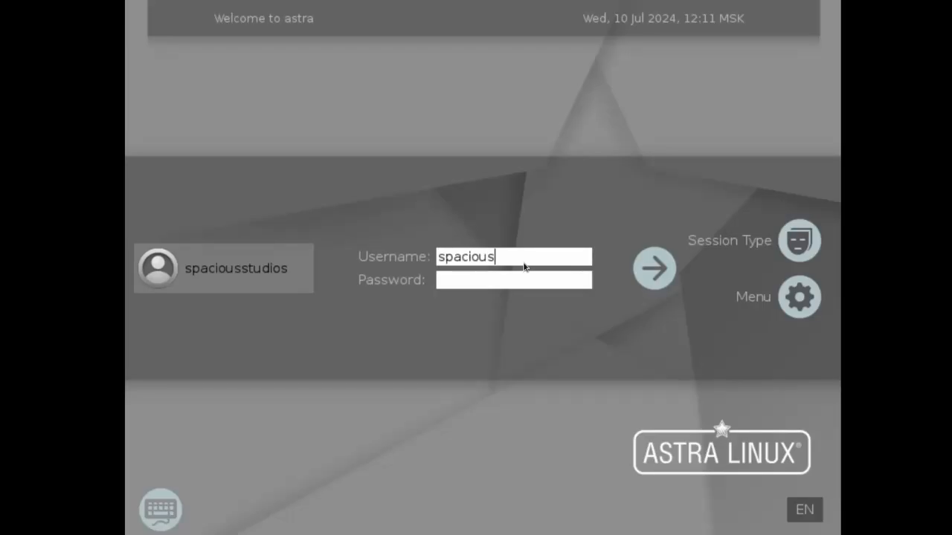
left_click(224, 268)
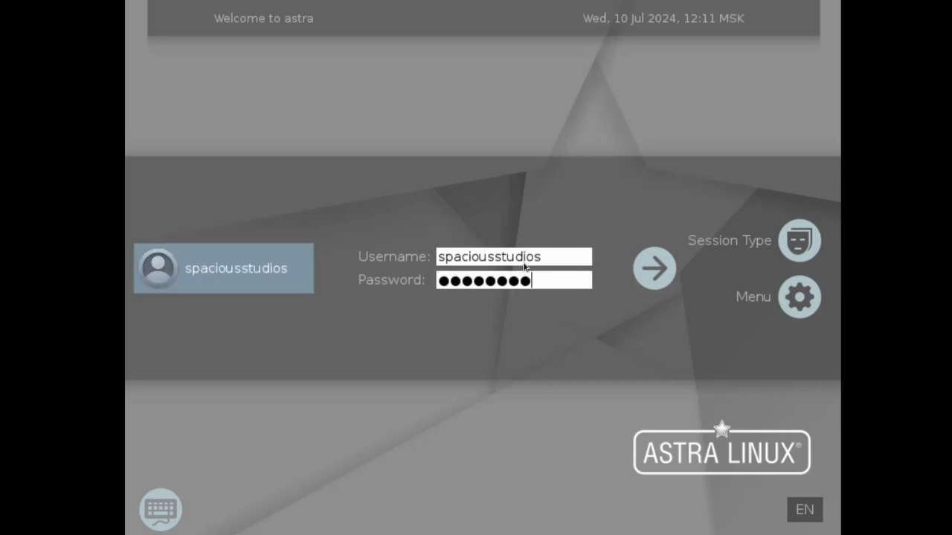
left_click(654, 268)
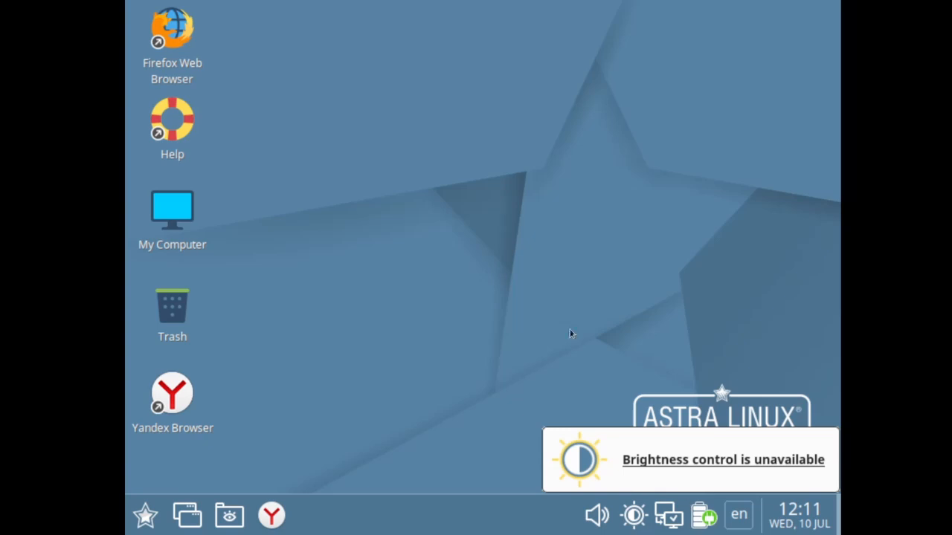
mouse_move(390, 218)
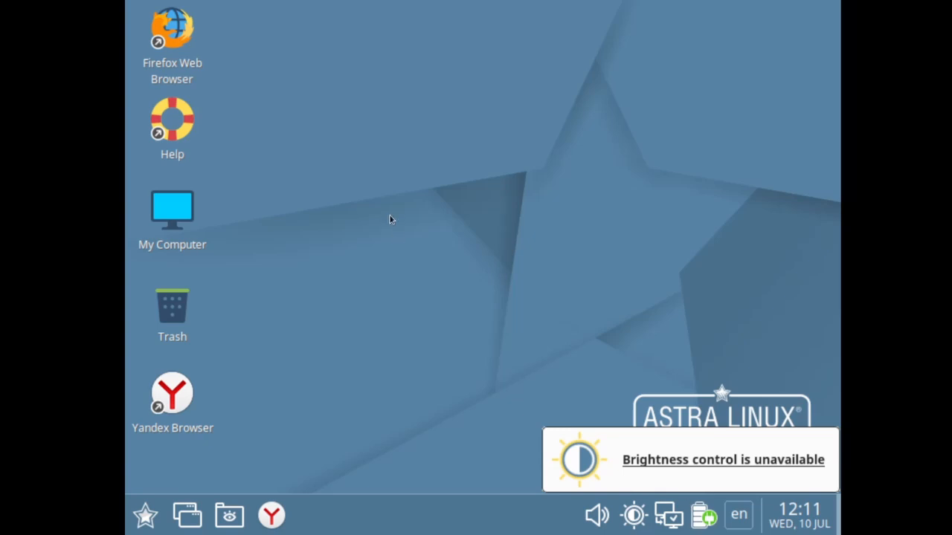
mouse_move(388, 214)
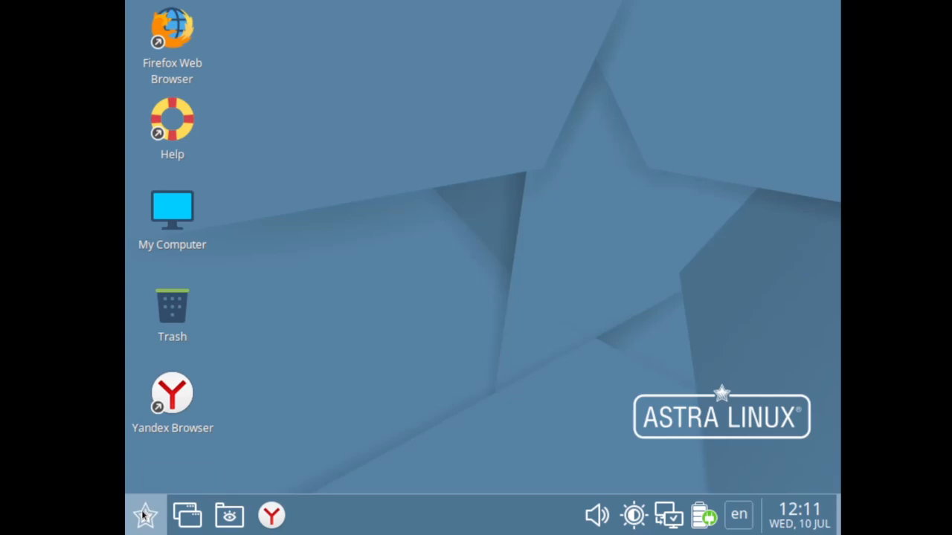
- Search the Start menu for 'ter' and launch Fly Terminal
left_click(145, 515)
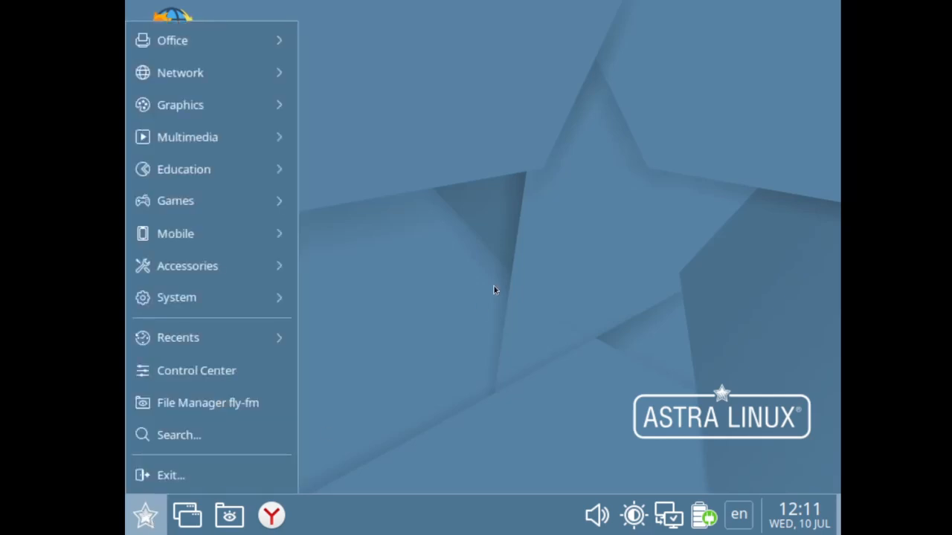
left_click(146, 515)
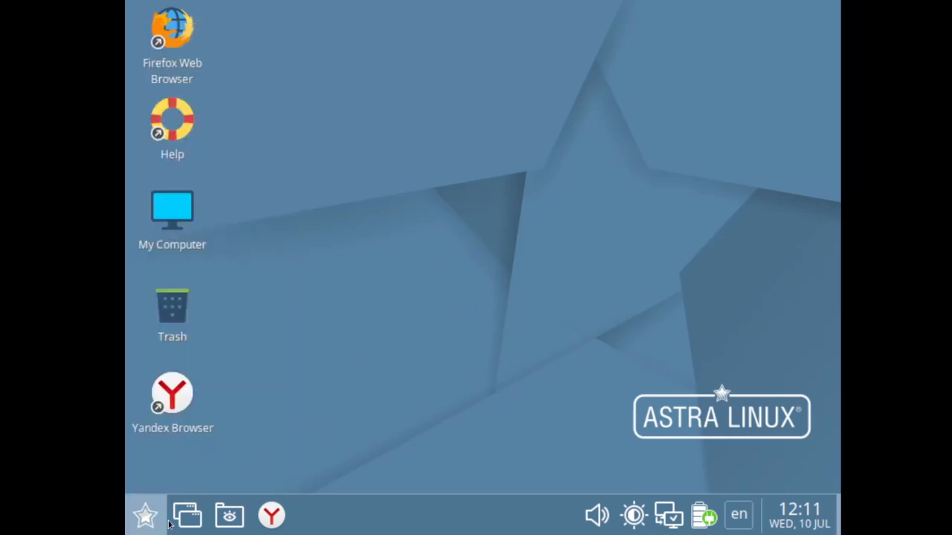
mouse_move(229, 514)
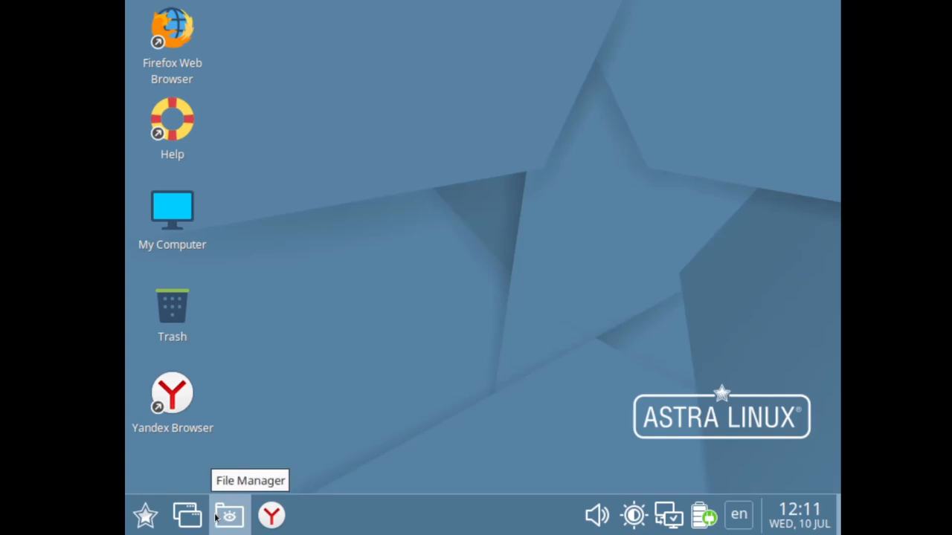
left_click(146, 514)
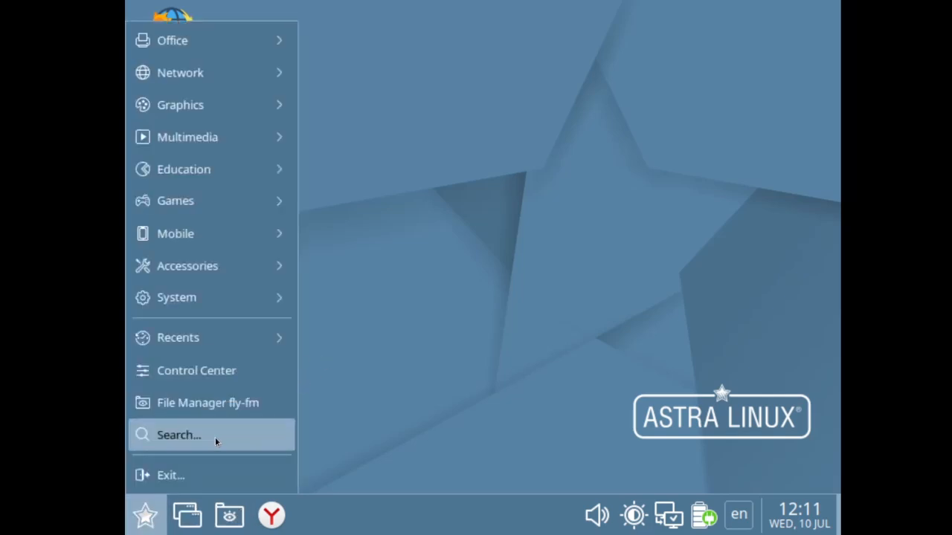
type("ter")
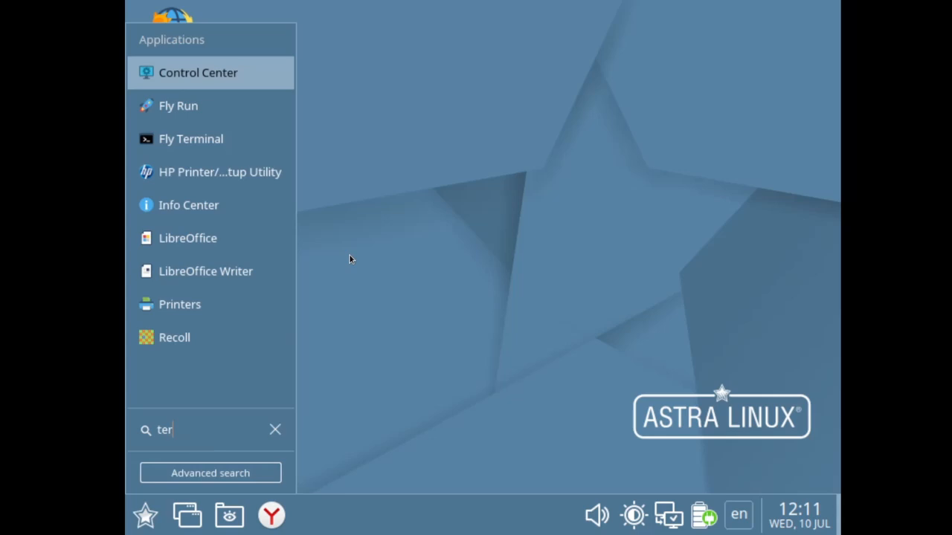
mouse_move(191, 139)
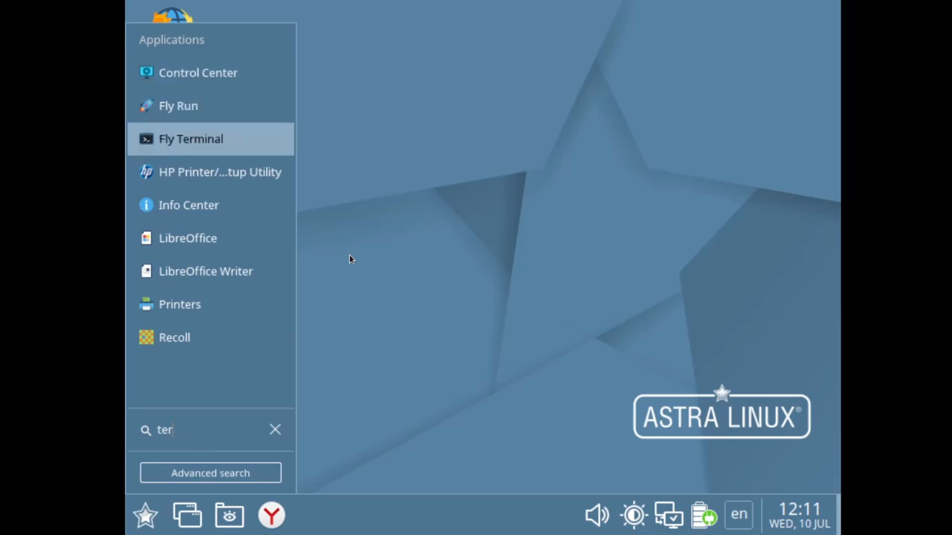
left_click(190, 139)
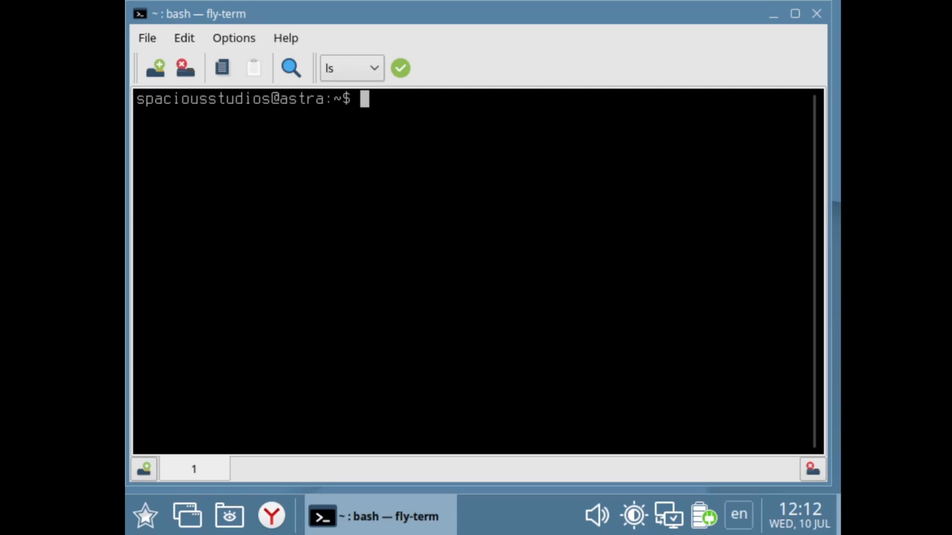
- Run 'sudo apt update' and begin entering the neofetch install command
type("sudo ap")
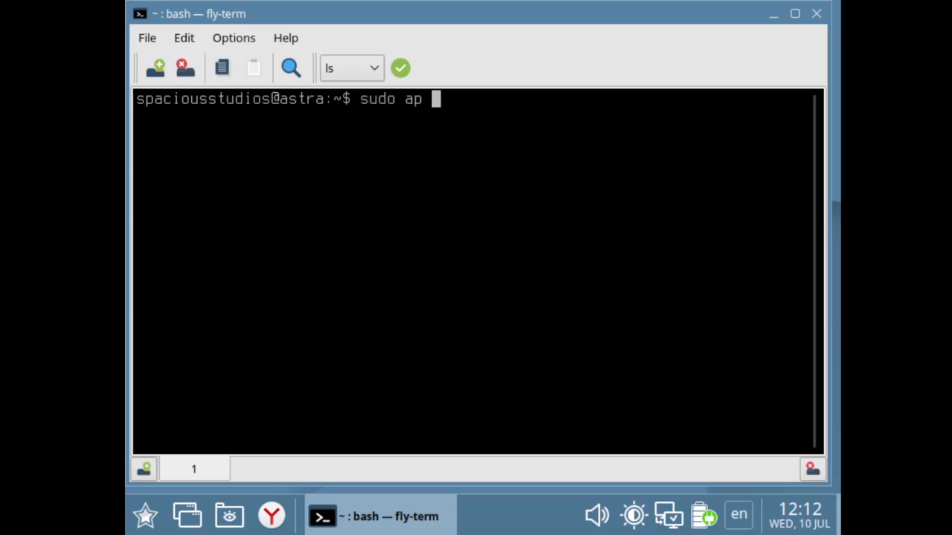
type("t upd")
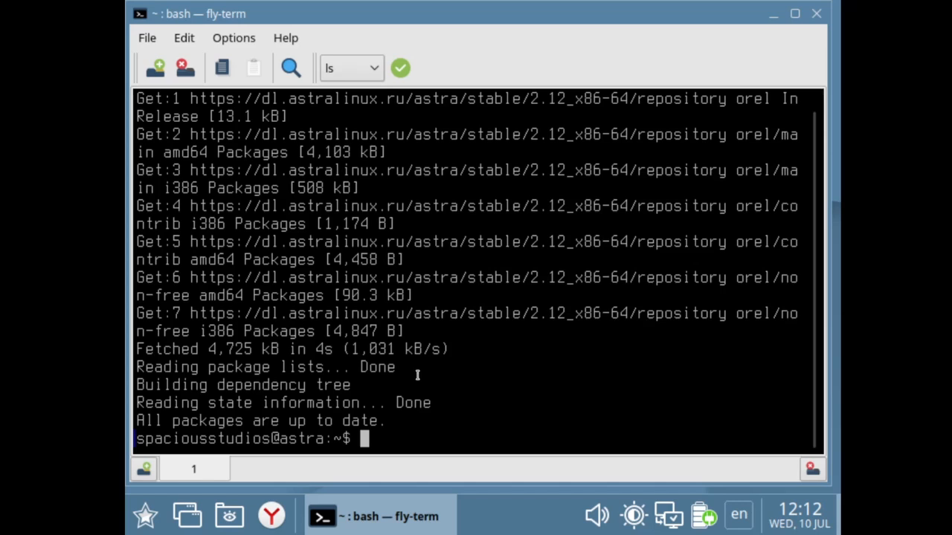
type("sudo apt install")
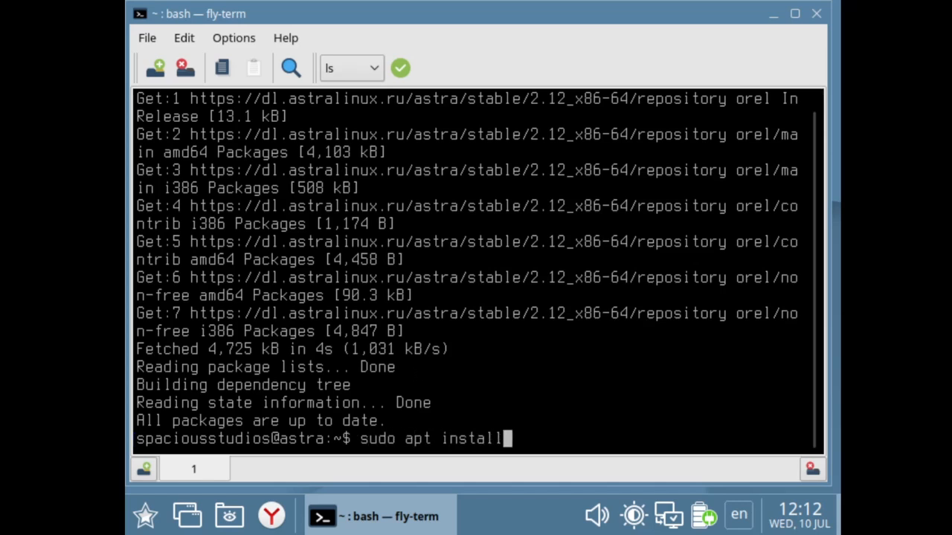
type("neofetch")
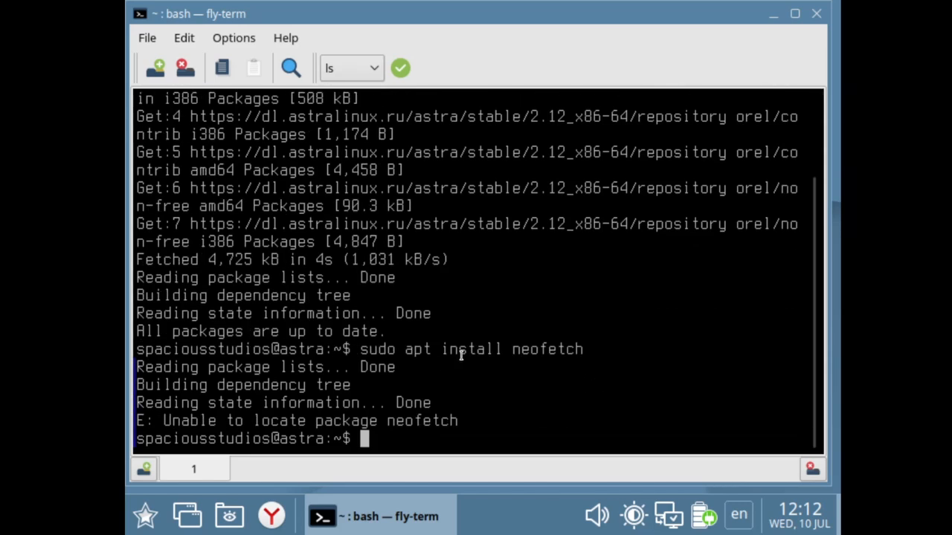
mouse_move(526, 336)
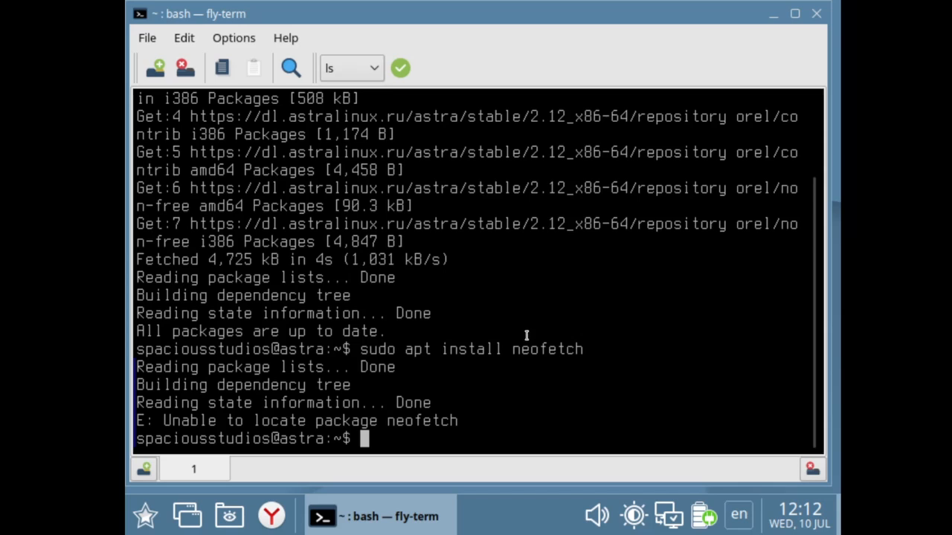
mouse_move(544, 323)
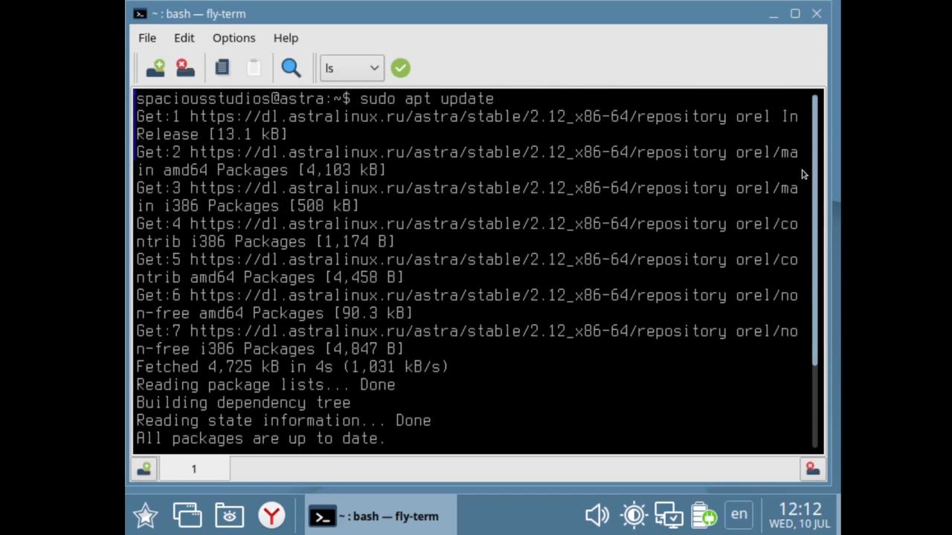
- Run 'sudo apt install neofetch', which cannot locate the package, then close the terminal
type("sudo apt install neofetch")
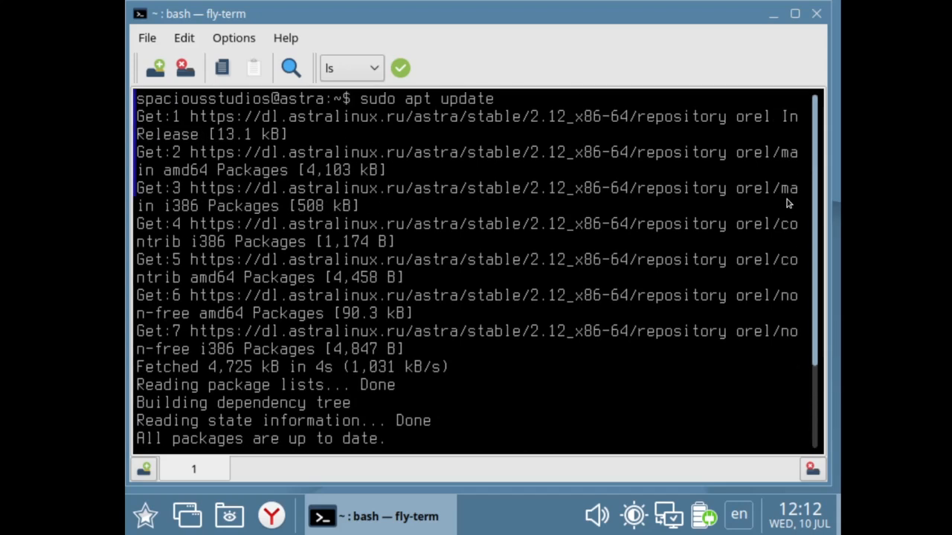
type("sudo apt install neofetch")
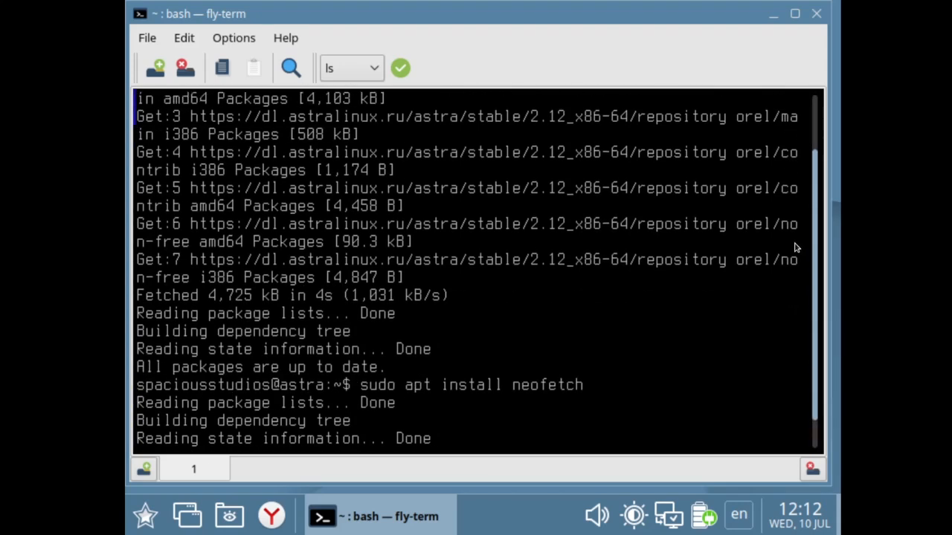
key("Return")
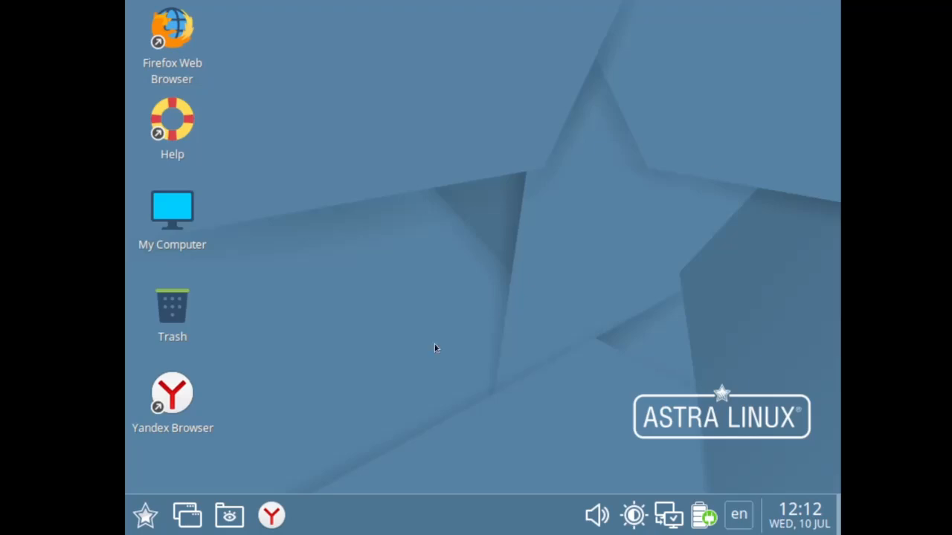
left_click(146, 515)
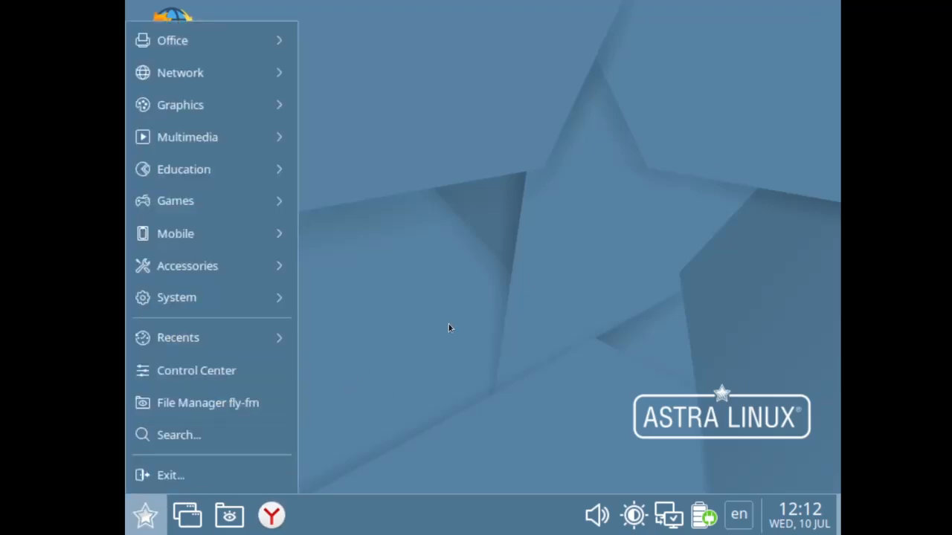
left_click(521, 274)
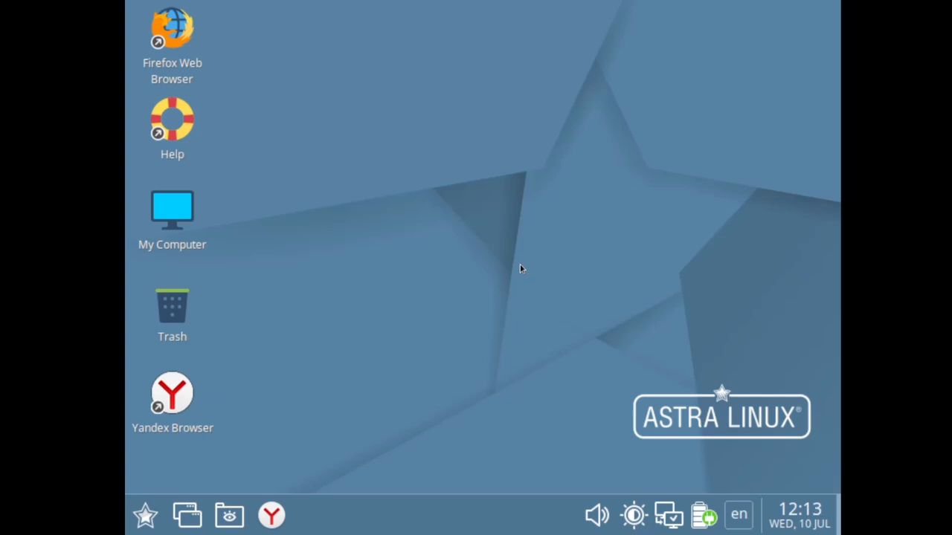
mouse_move(520, 267)
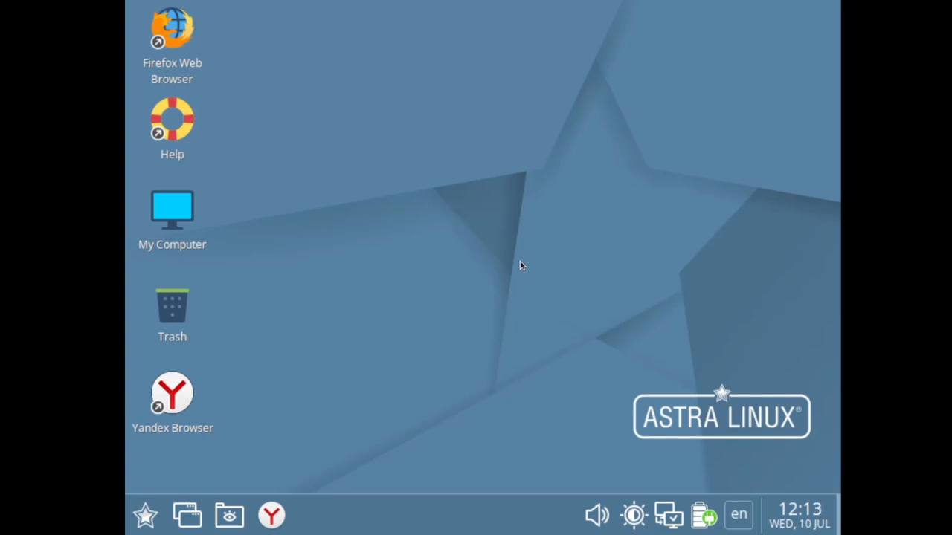
mouse_move(238, 92)
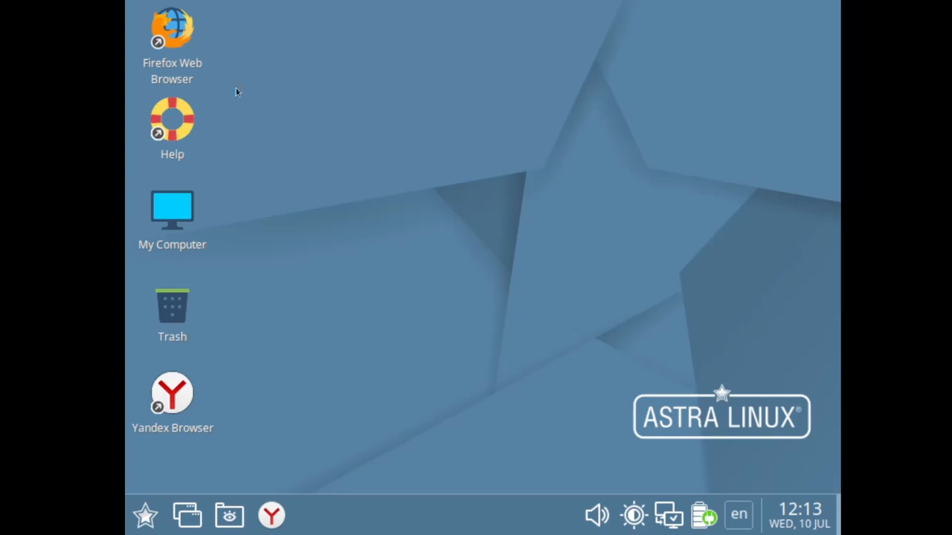
mouse_move(146, 514)
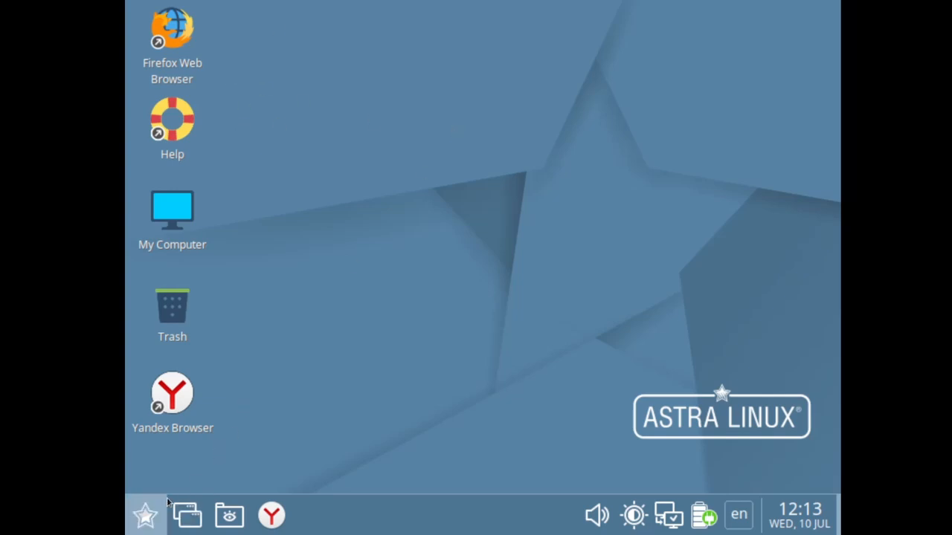
mouse_move(143, 491)
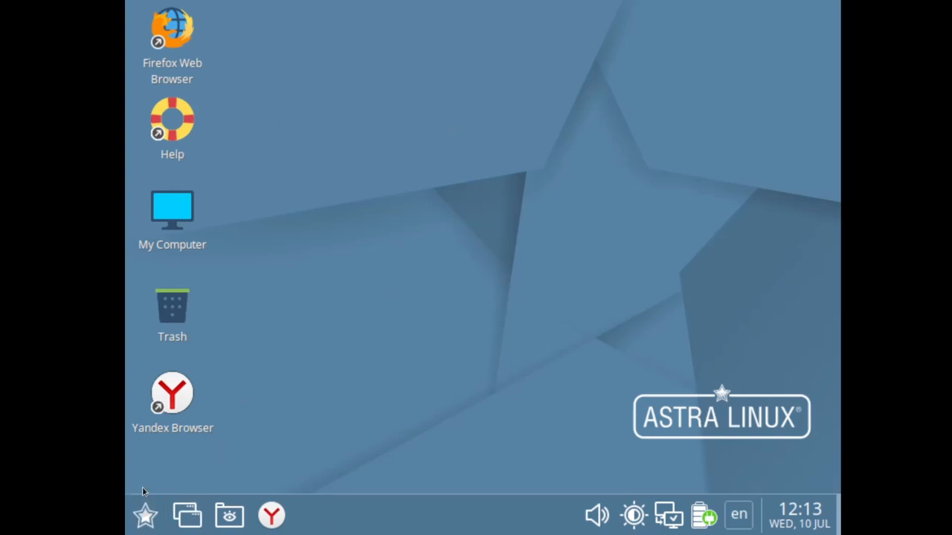
mouse_move(333, 364)
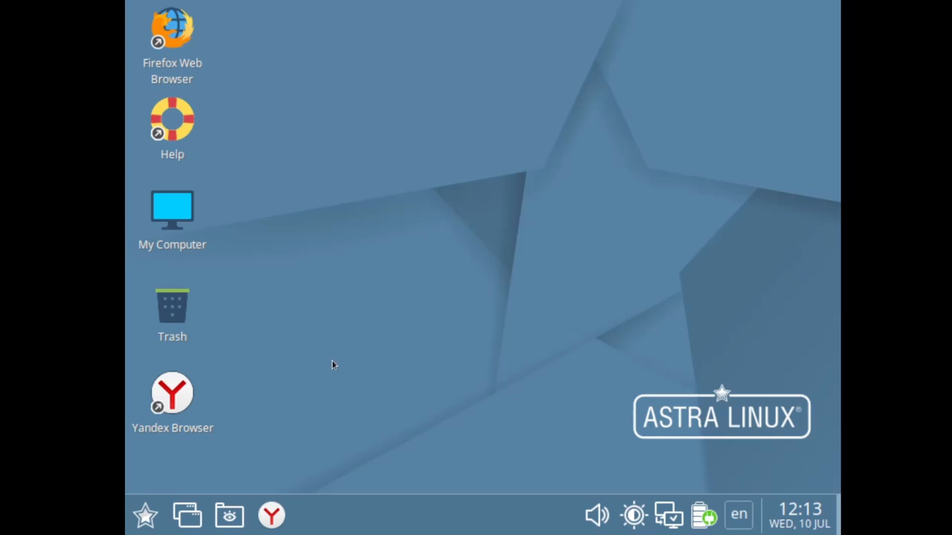
mouse_move(528, 520)
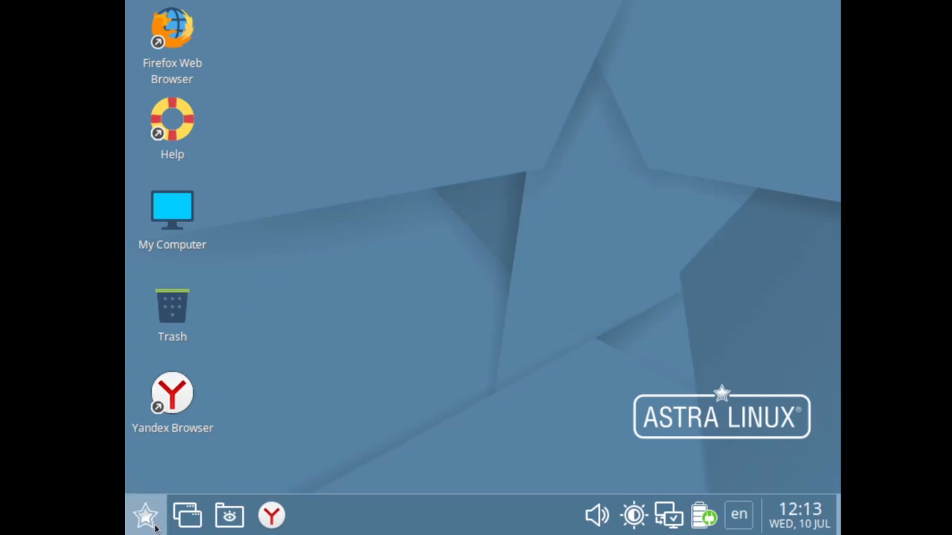
left_click(146, 515)
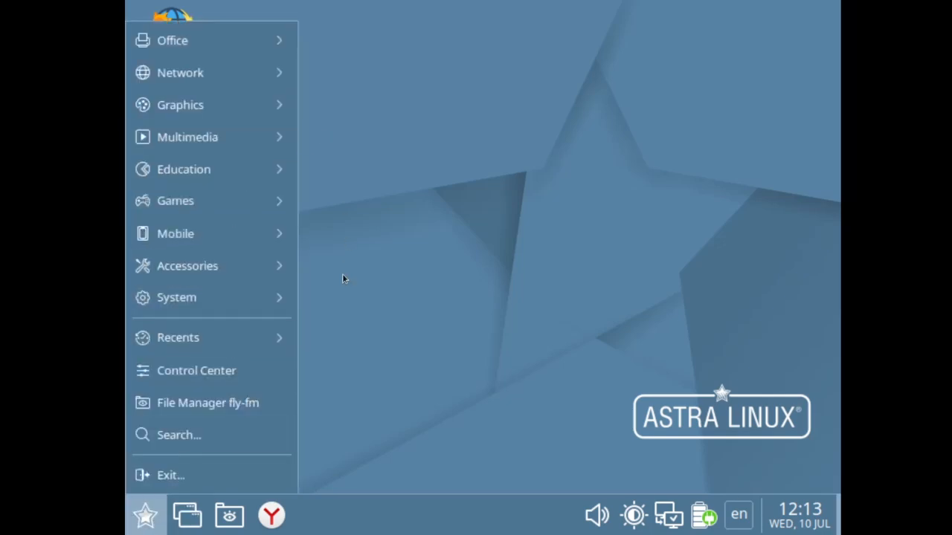
mouse_move(187, 136)
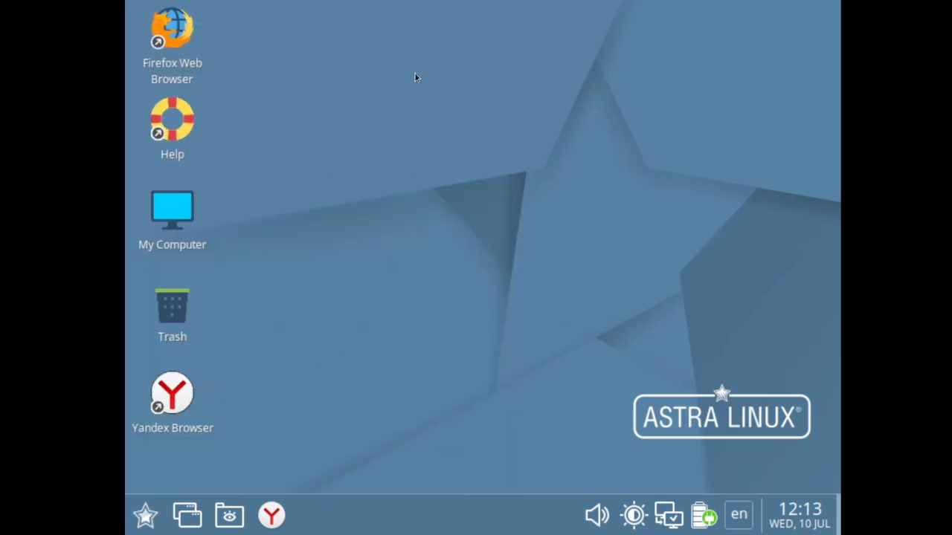
double_click(172, 210)
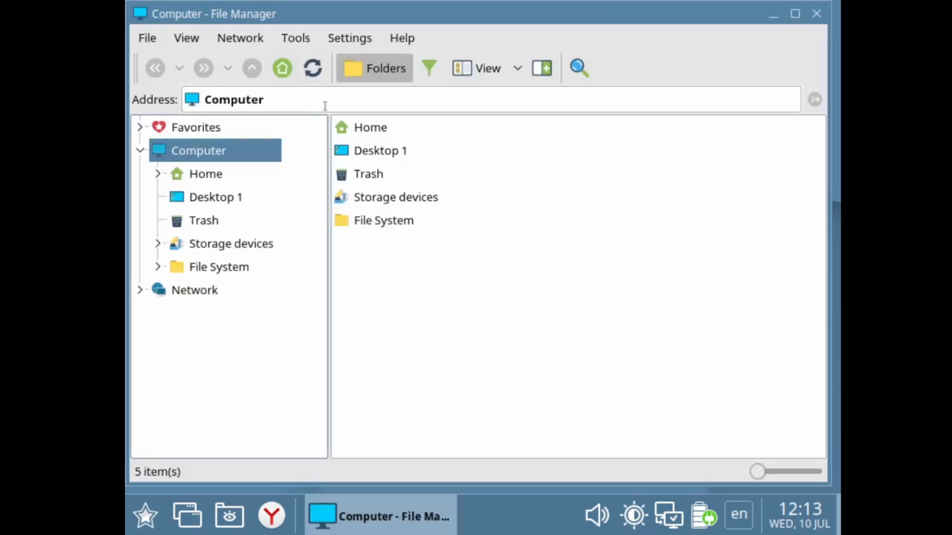
mouse_move(194, 89)
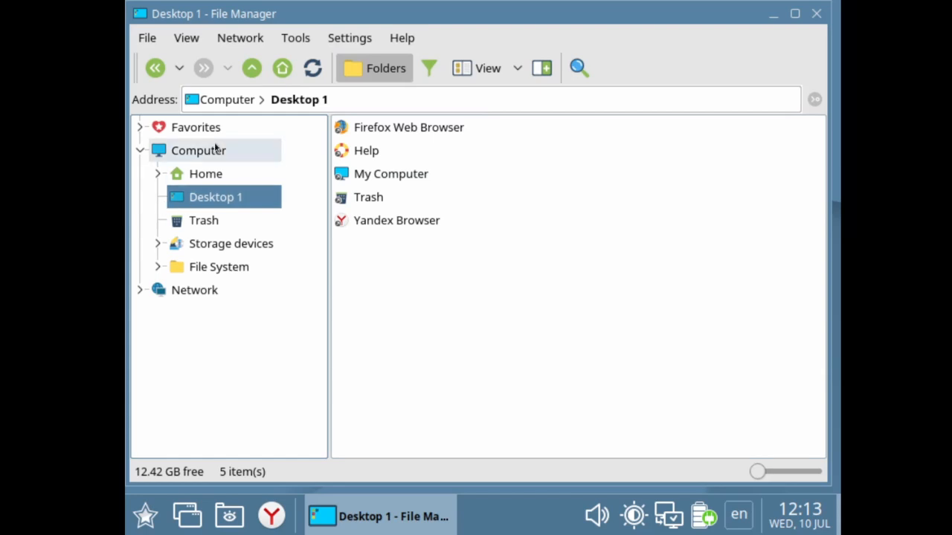
mouse_move(445, 84)
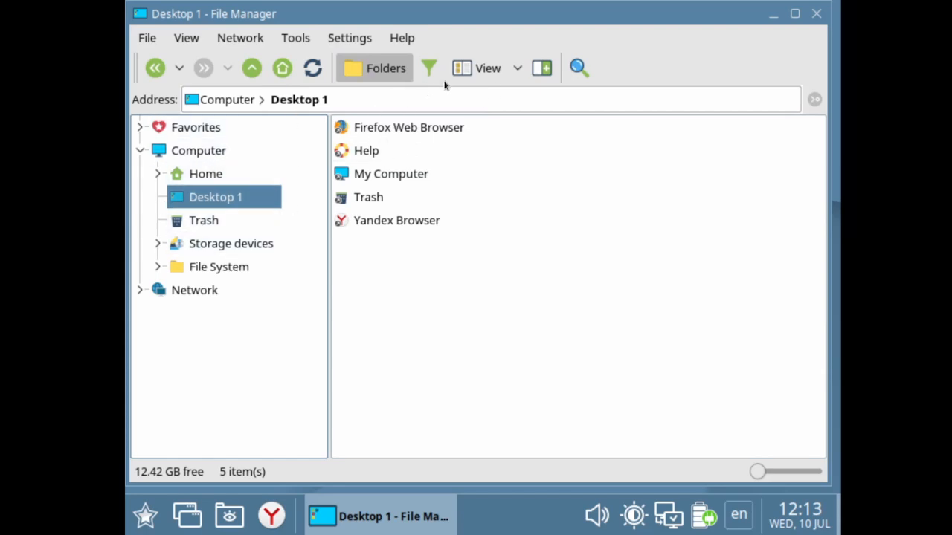
mouse_move(654, 200)
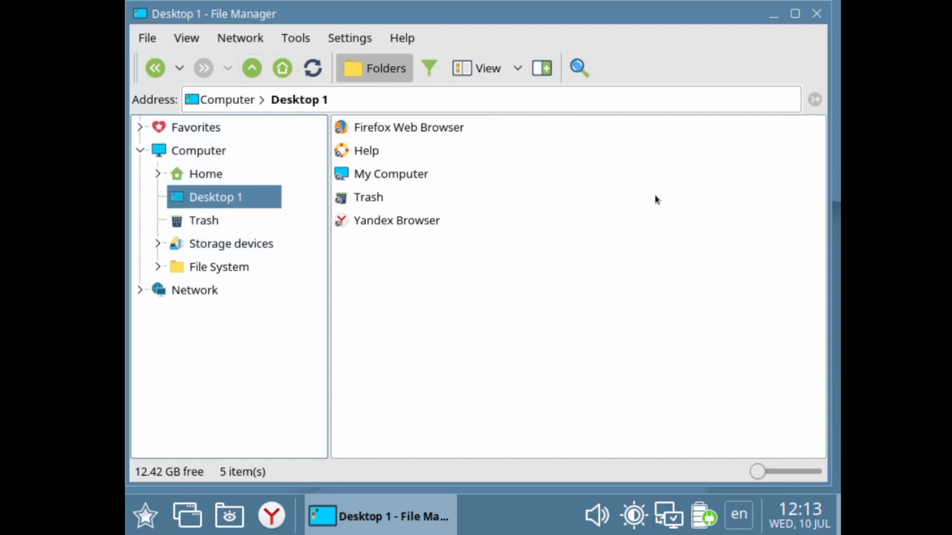
mouse_move(586, 195)
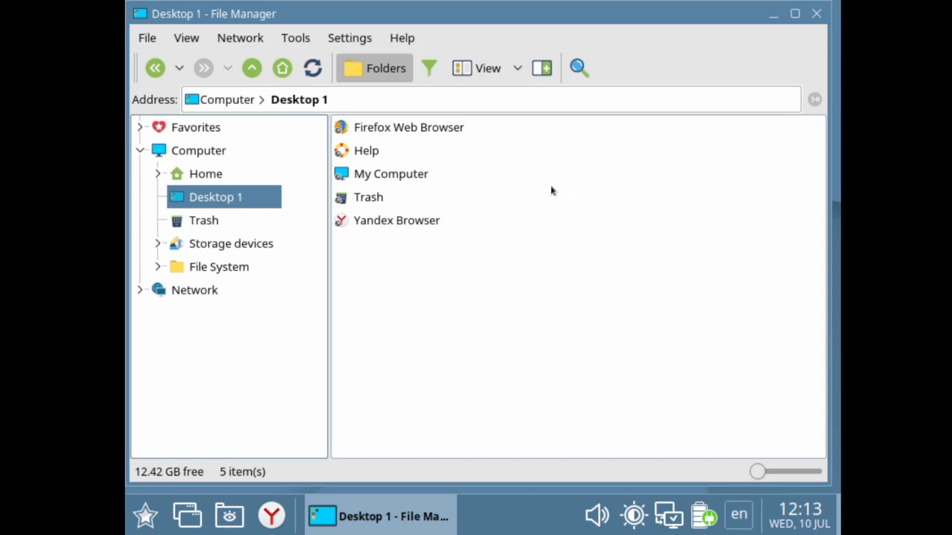
mouse_move(534, 176)
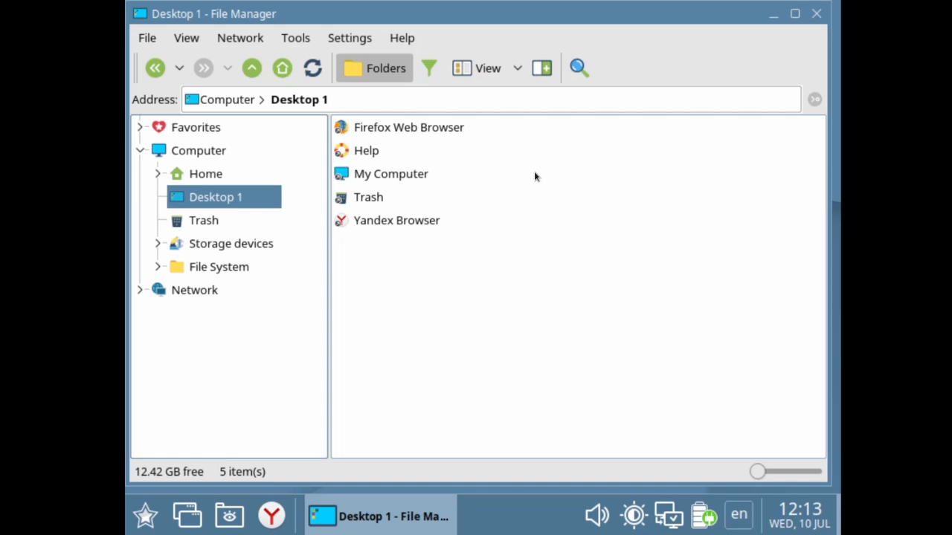
mouse_move(518, 180)
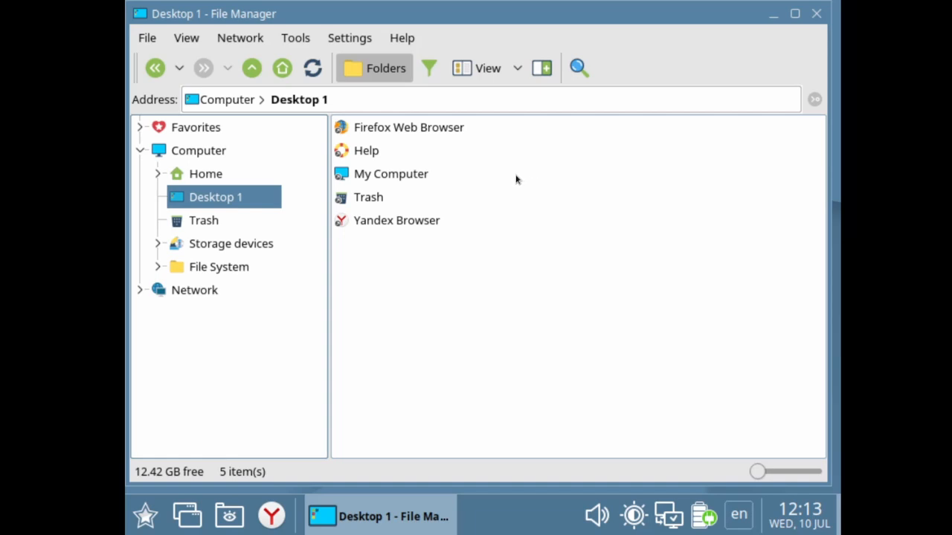
mouse_move(319, 104)
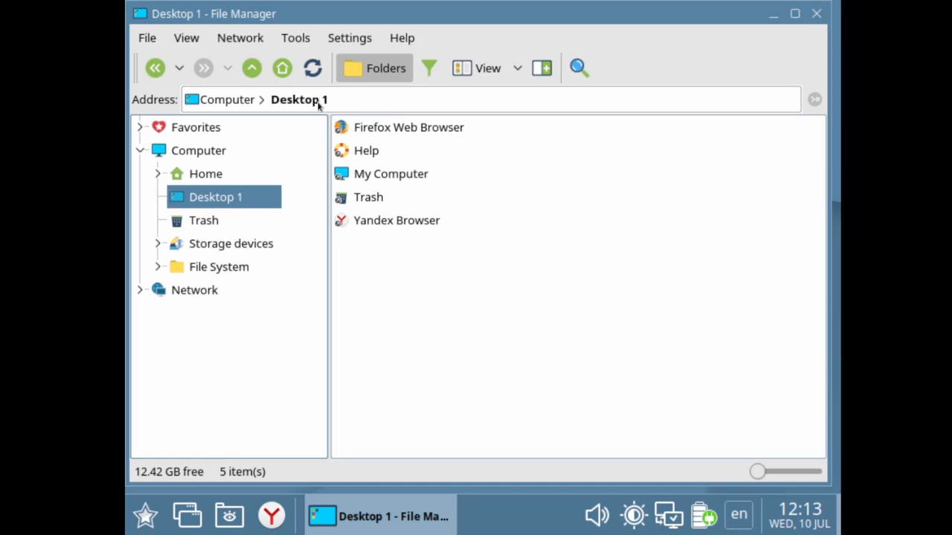
- Browse Trash, Computer, Storage devices and Network in the sidebar, then close Fly File Manager
left_click(202, 220)
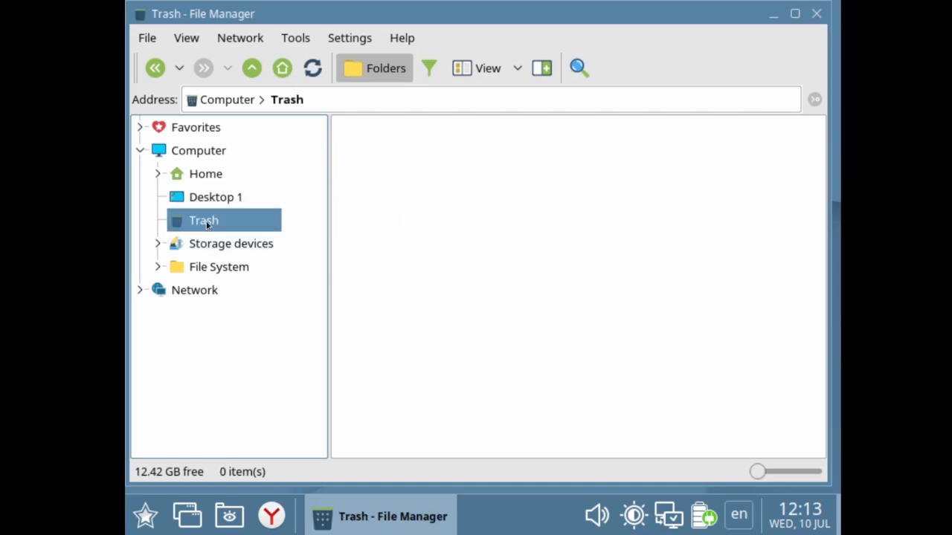
left_click(198, 150)
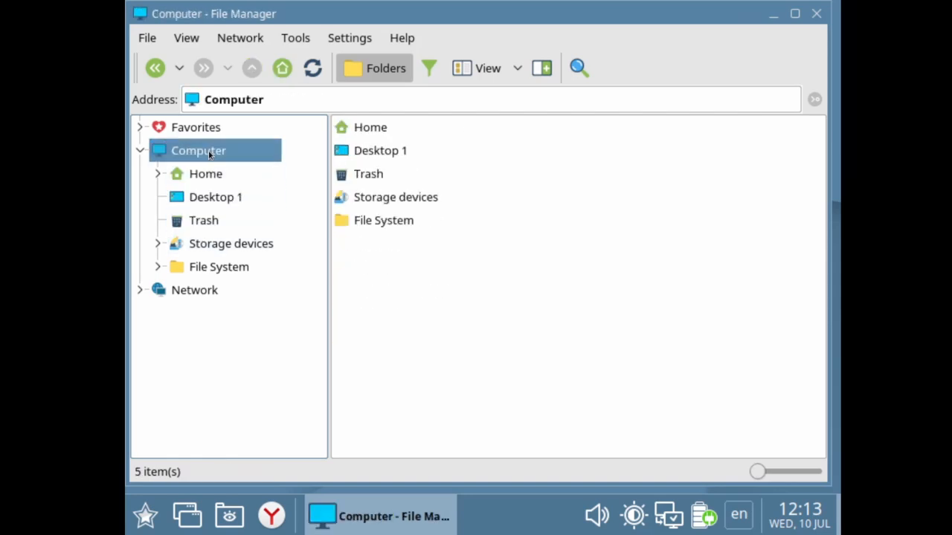
left_click(231, 244)
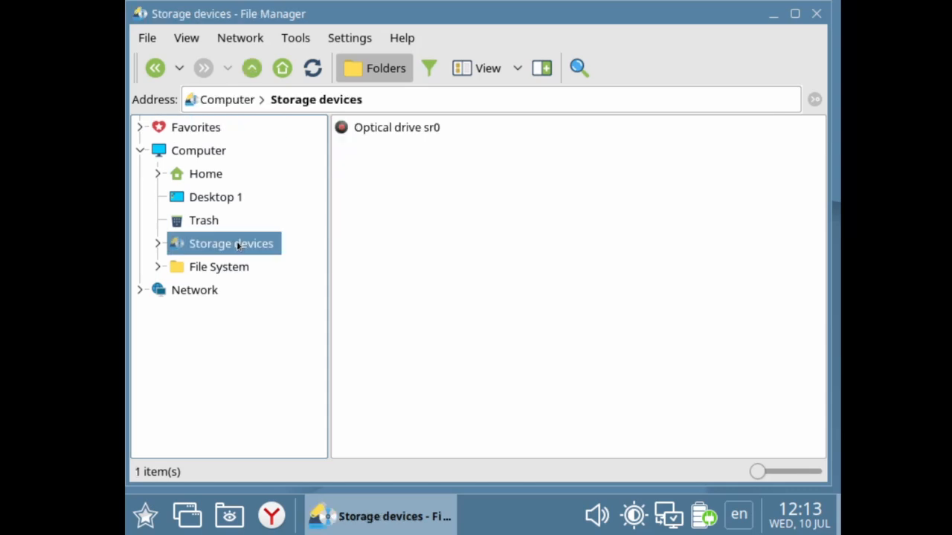
left_click(193, 290)
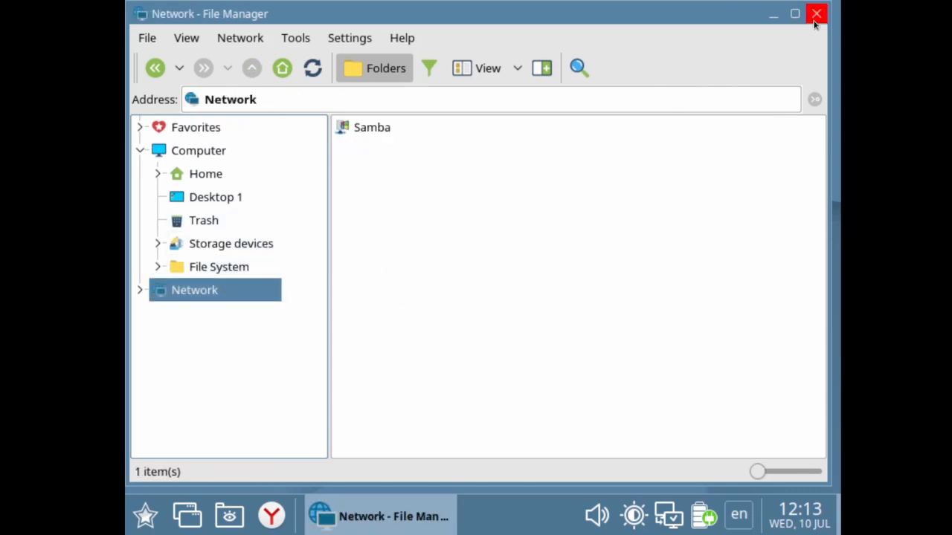
left_click(815, 13)
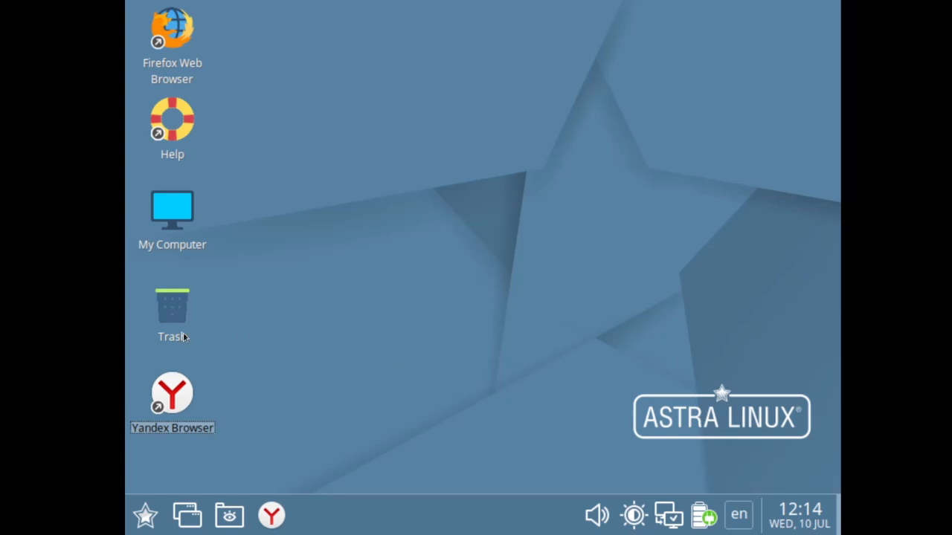
double_click(173, 392)
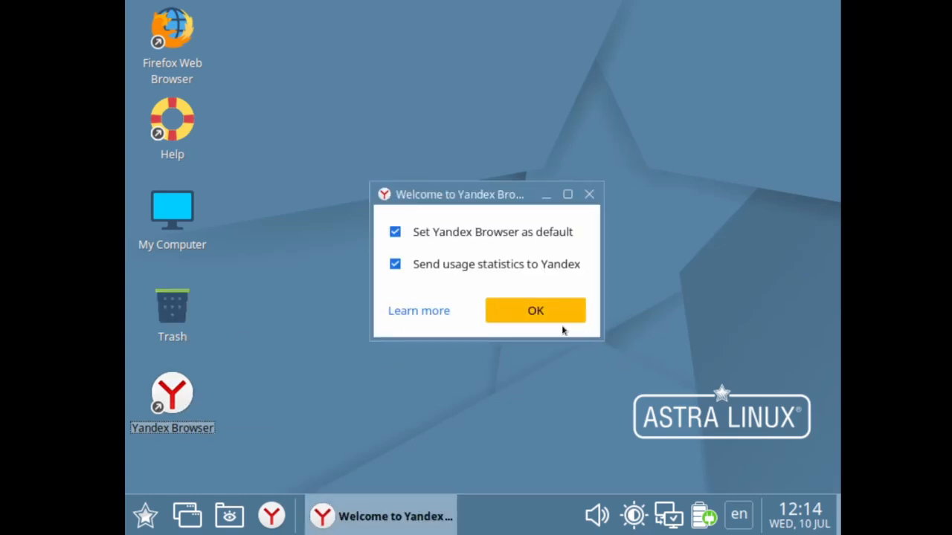
left_click(535, 311)
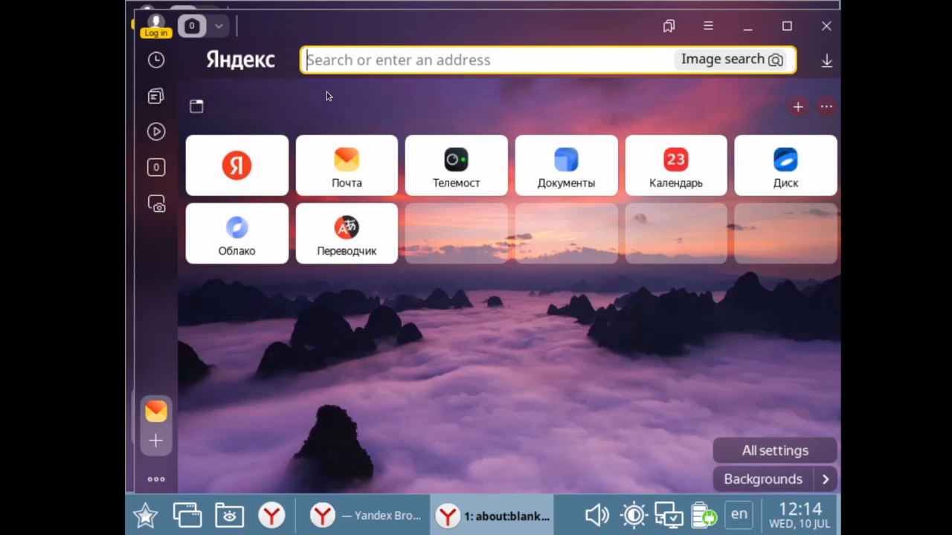
type("hi")
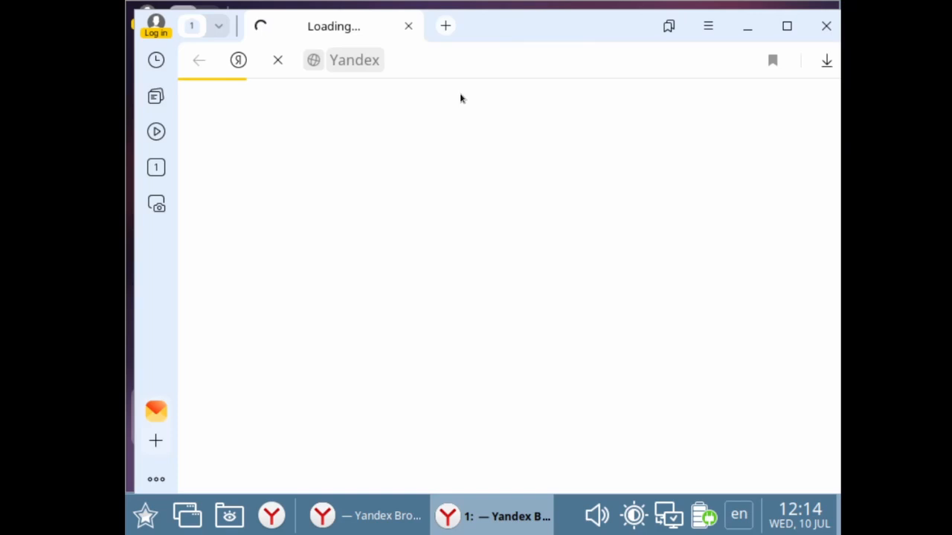
mouse_move(455, 95)
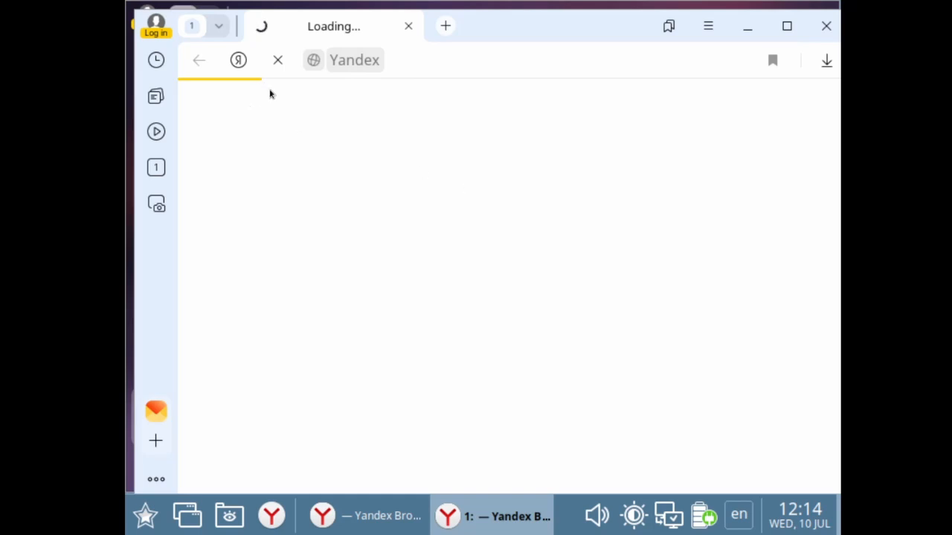
mouse_move(386, 222)
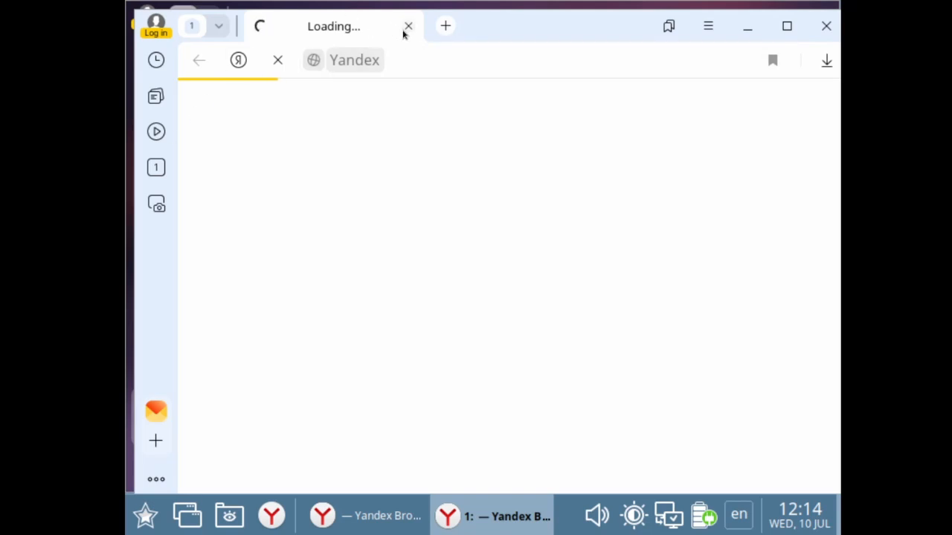
left_click(407, 27)
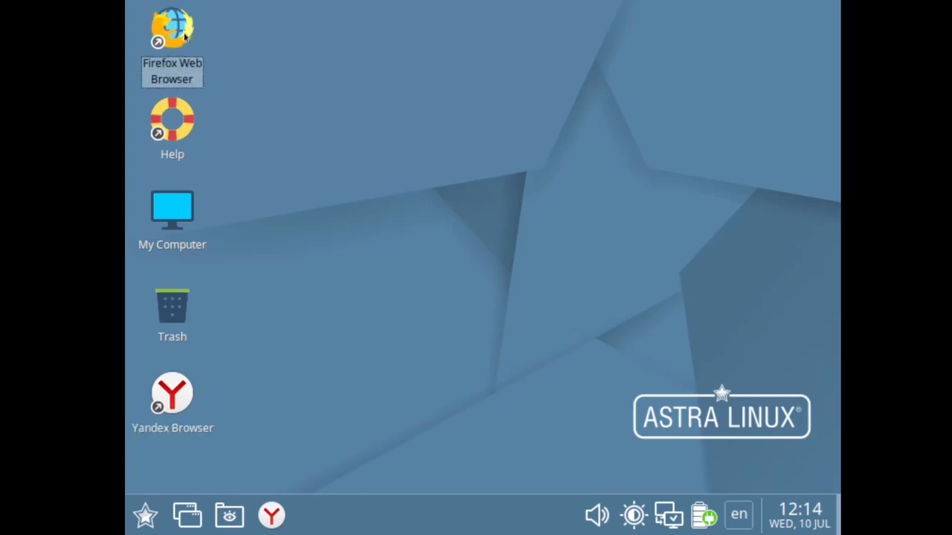
mouse_move(187, 42)
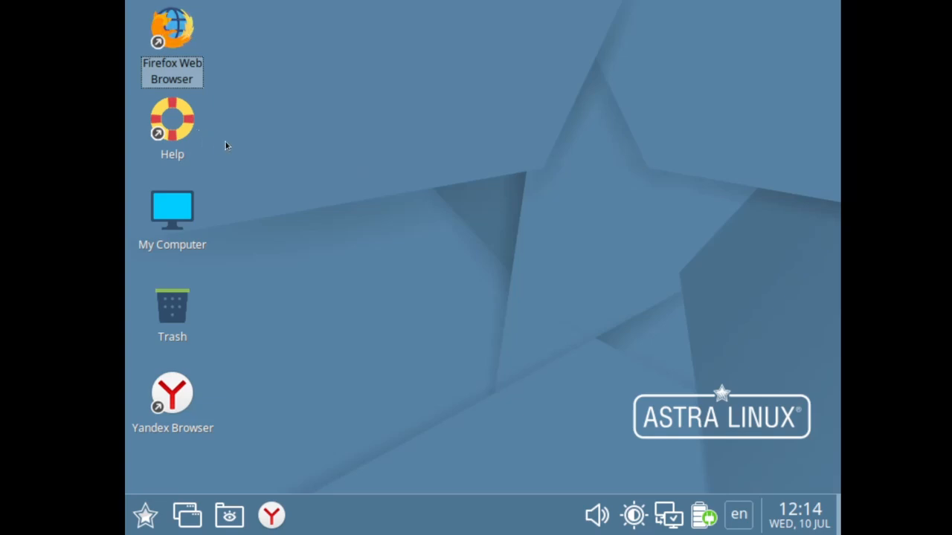
double_click(173, 30)
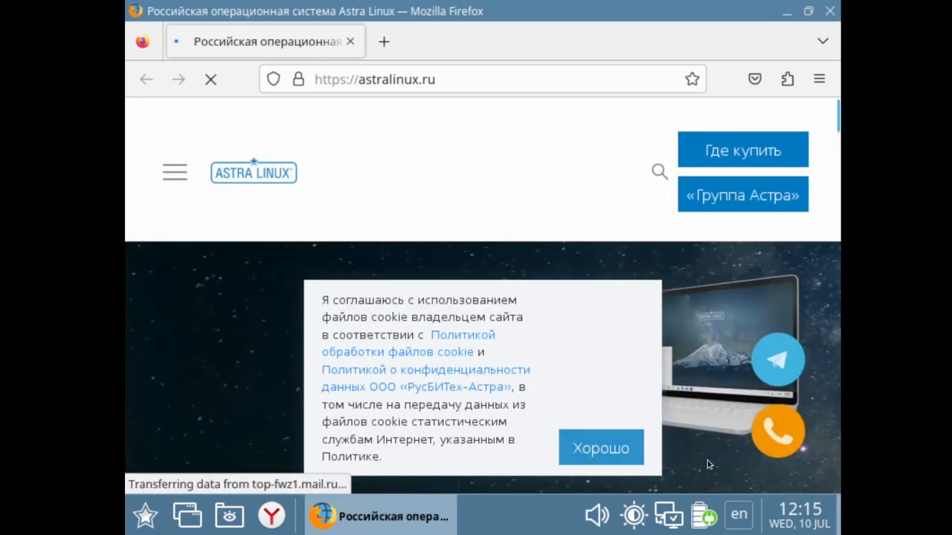
left_click(601, 448)
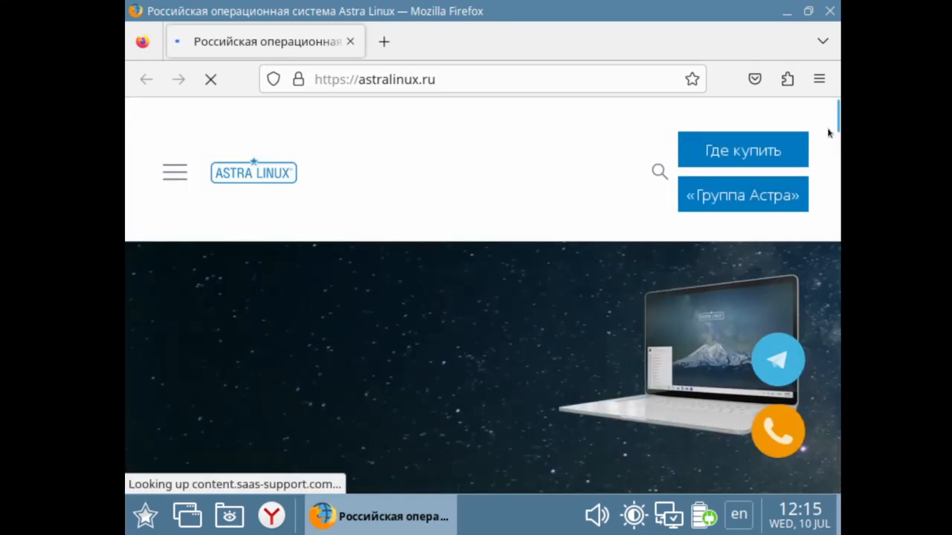
scroll("down", 3)
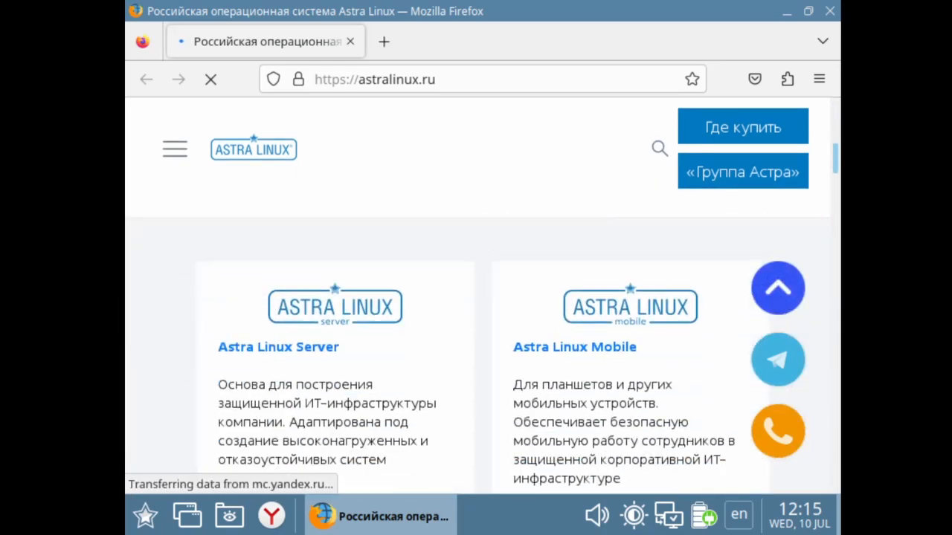
scroll("down", 3)
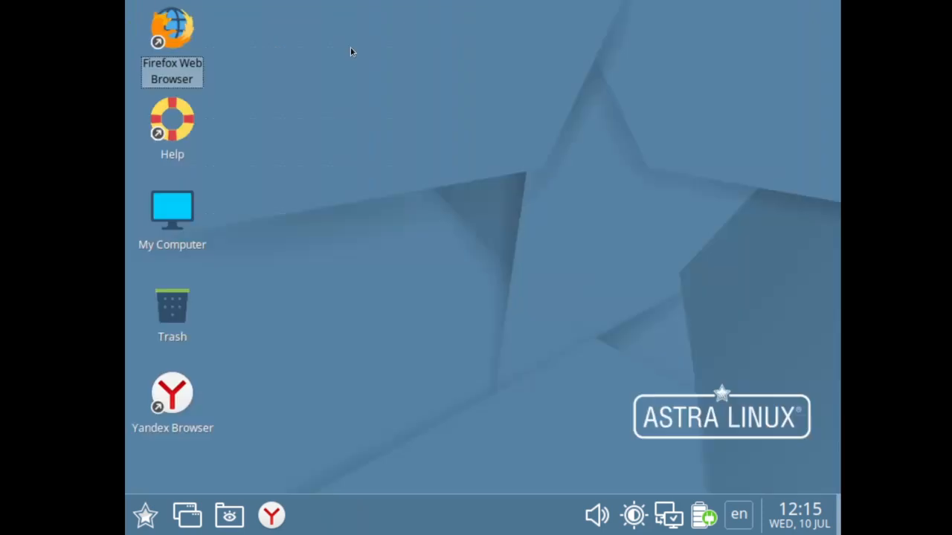
- Start a new JAG game, then quit it, confirming the 'Are you sure you want to quit' prompt
left_click(146, 515)
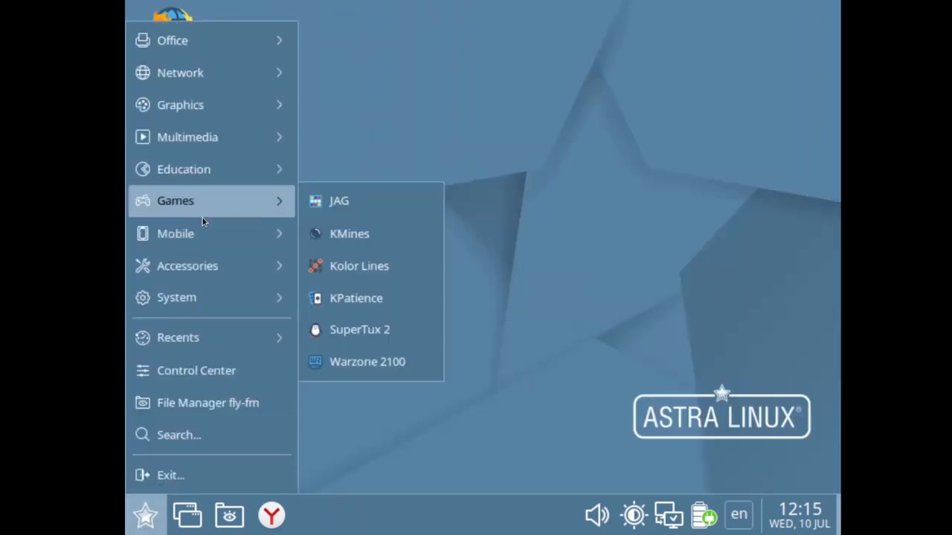
mouse_move(283, 215)
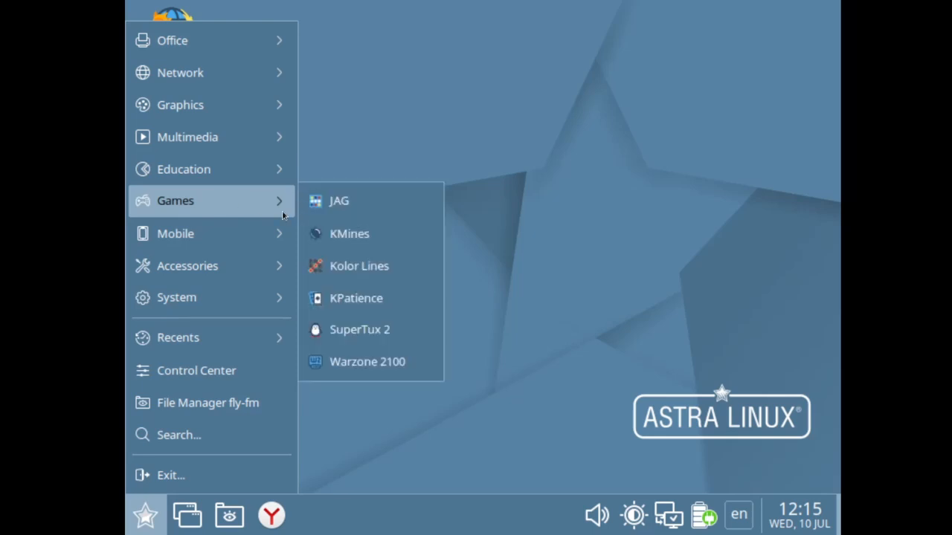
mouse_move(339, 206)
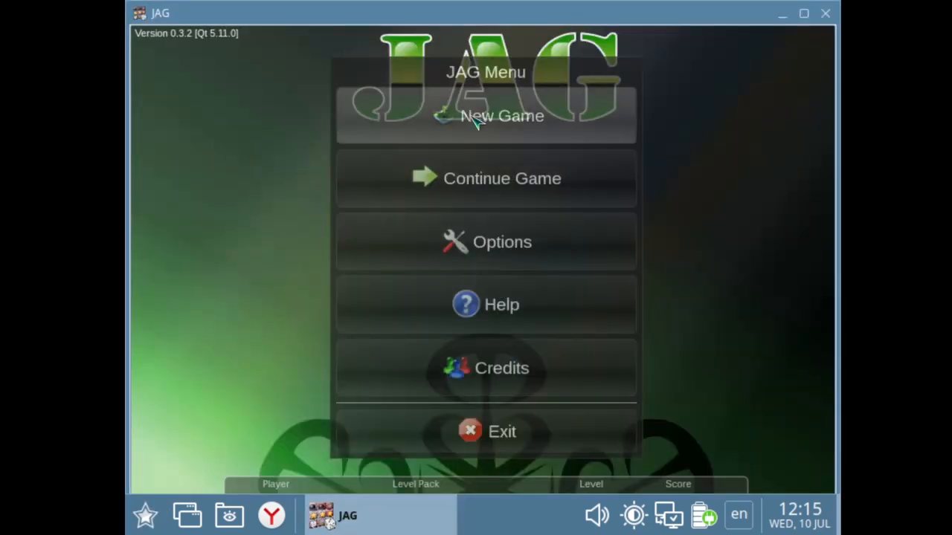
left_click(503, 116)
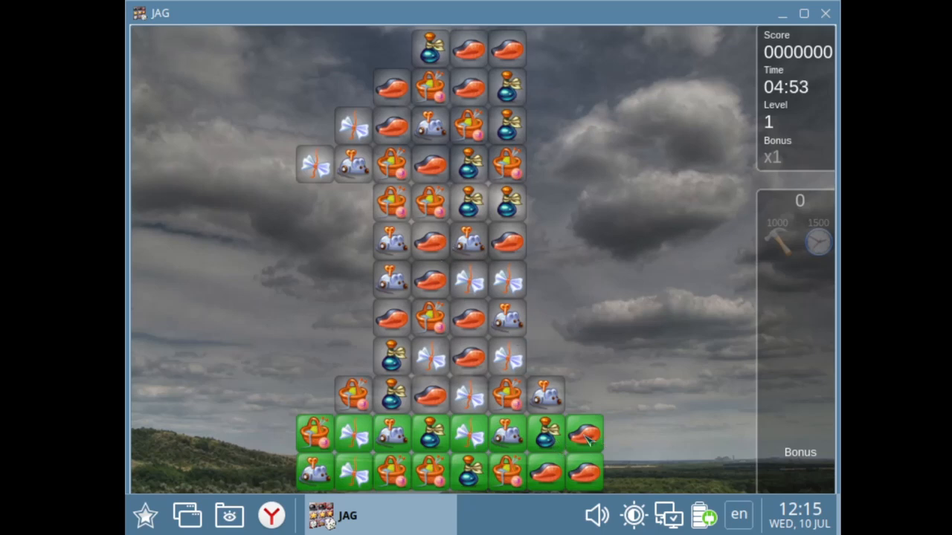
left_click(469, 319)
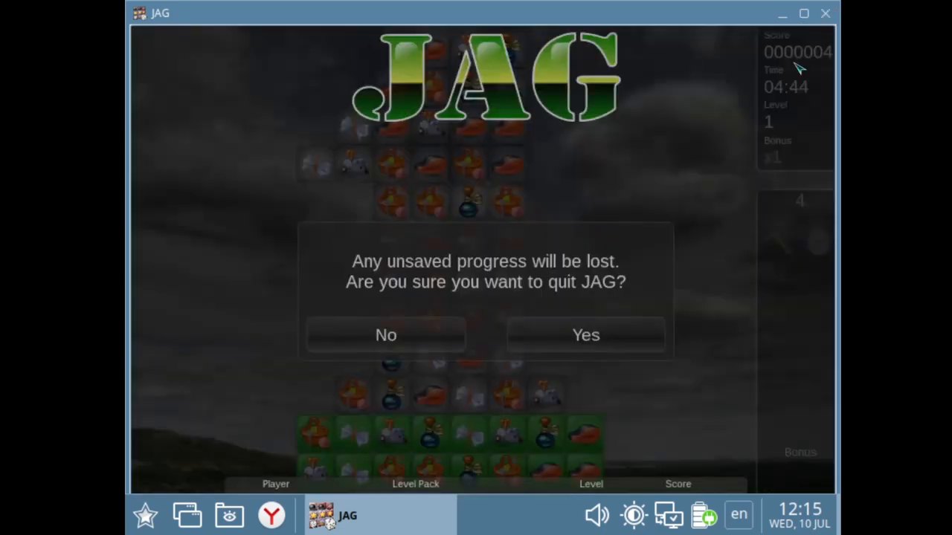
left_click(586, 334)
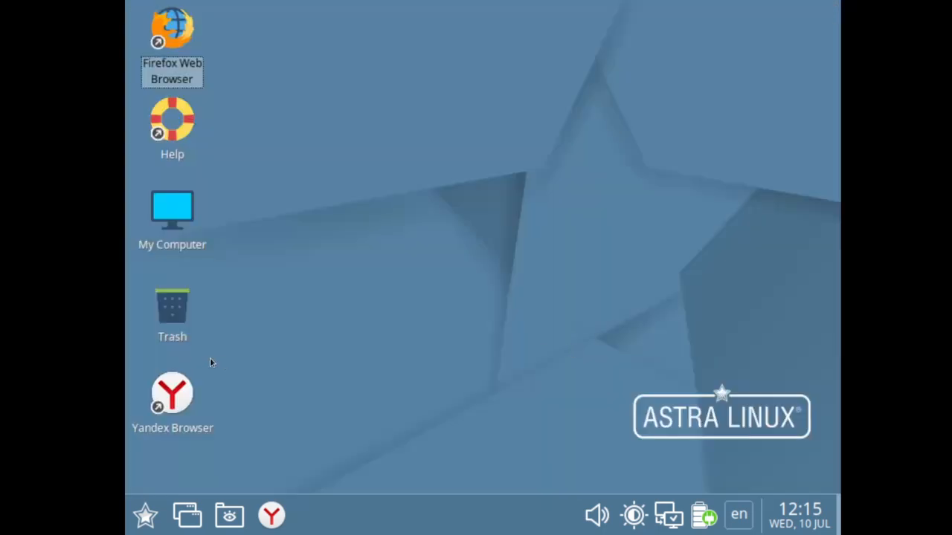
left_click(146, 514)
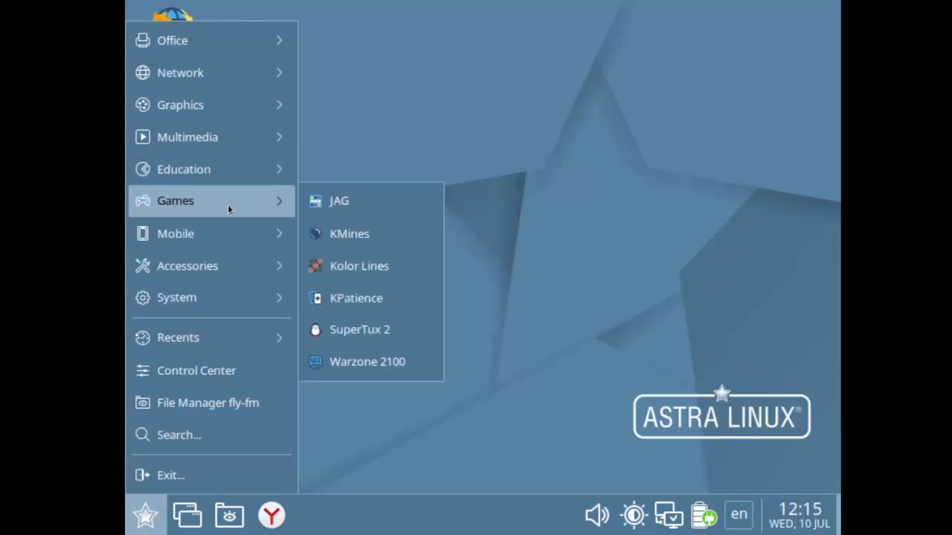
left_click(348, 234)
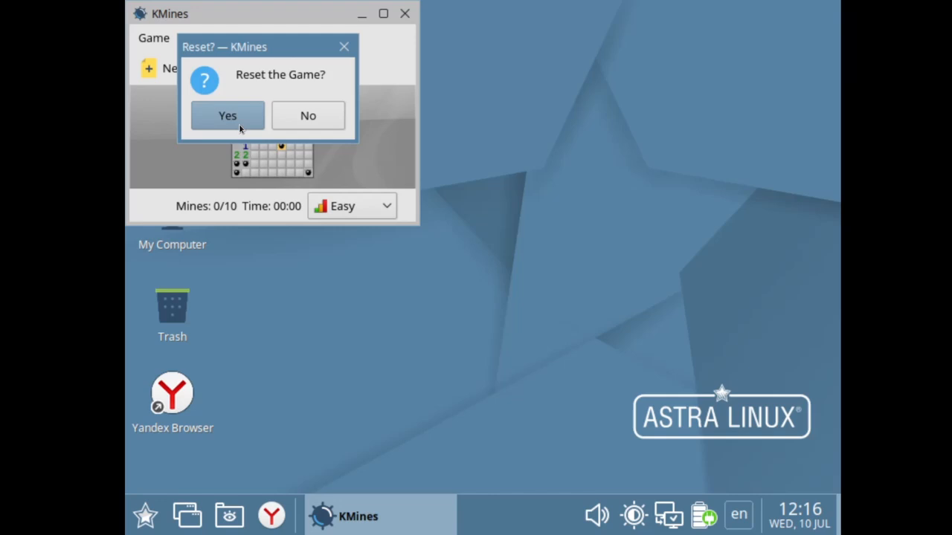
mouse_move(298, 122)
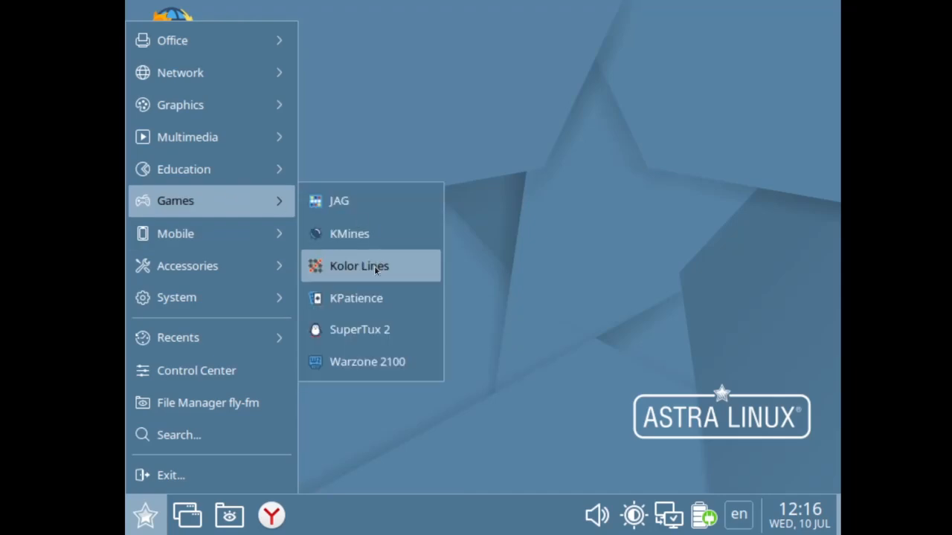
left_click(359, 265)
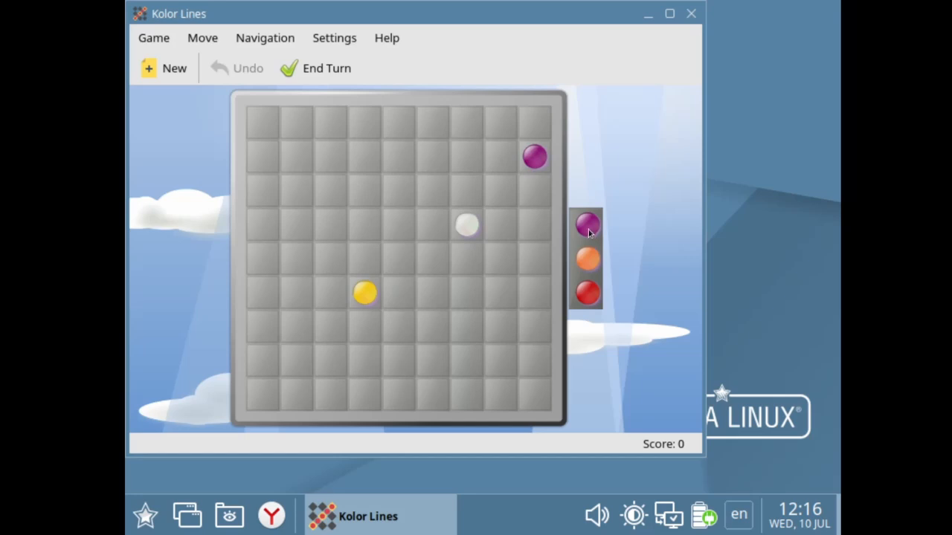
mouse_move(375, 298)
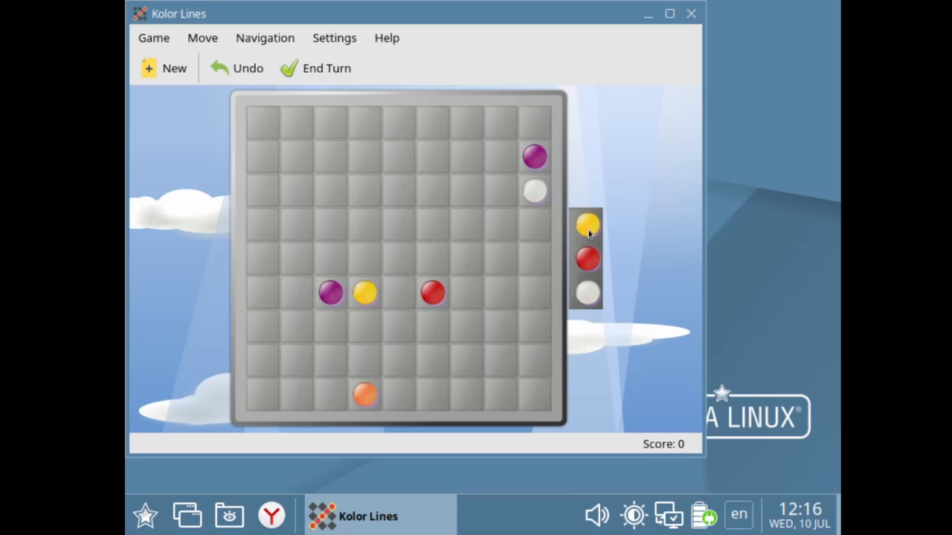
mouse_move(692, 30)
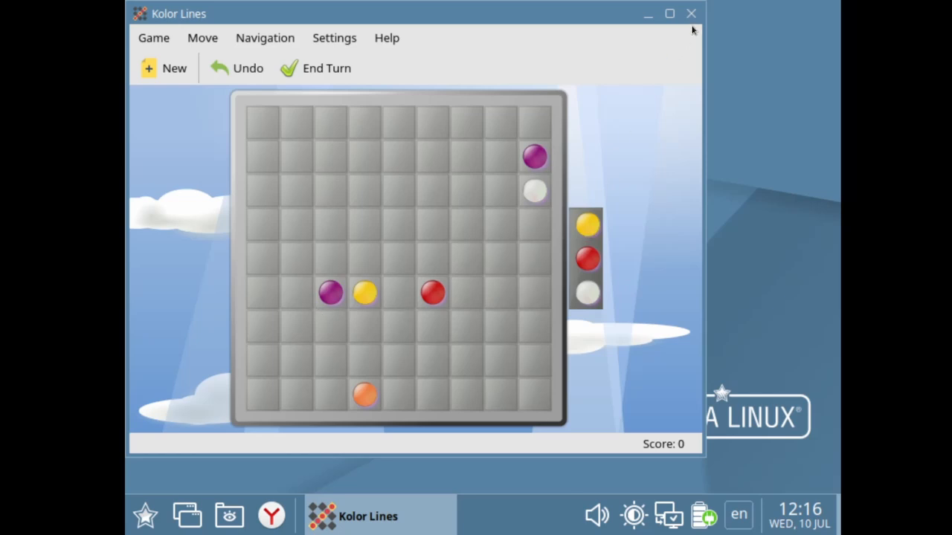
left_click(690, 14)
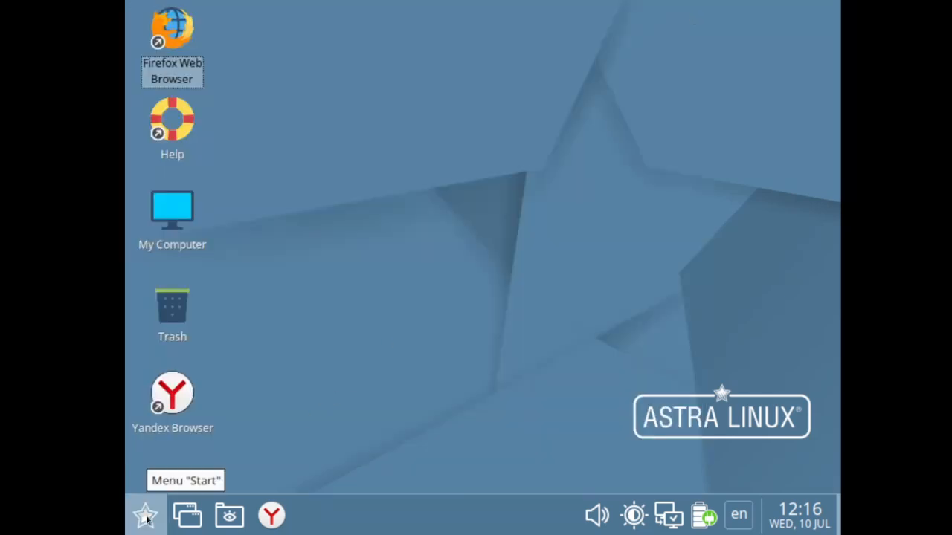
left_click(146, 515)
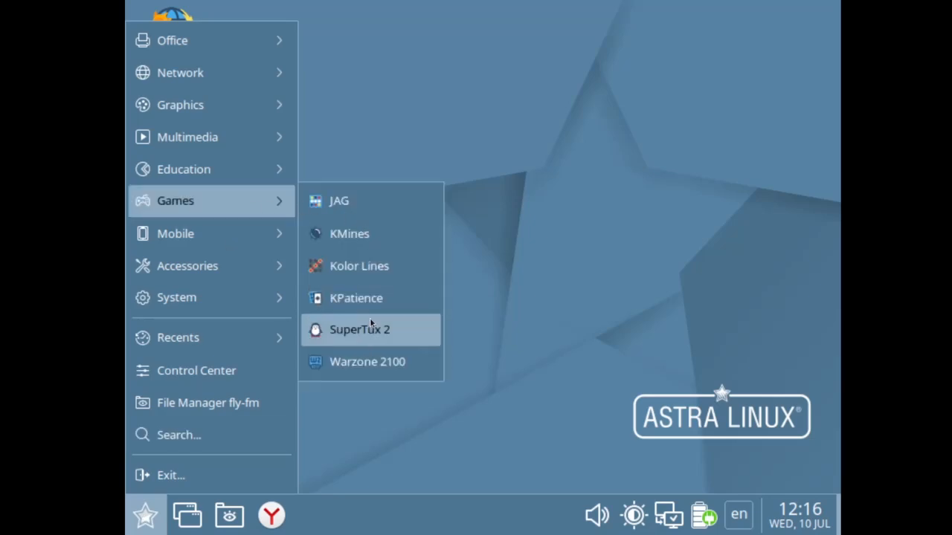
left_click(355, 298)
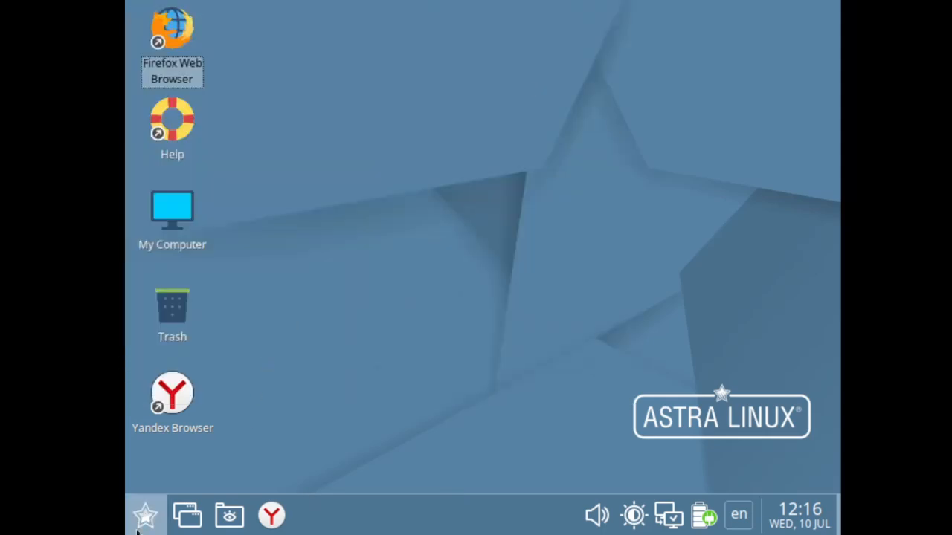
- Launch SuperTux 2 from the Games menu and start a new game on the first snowy level
left_click(146, 514)
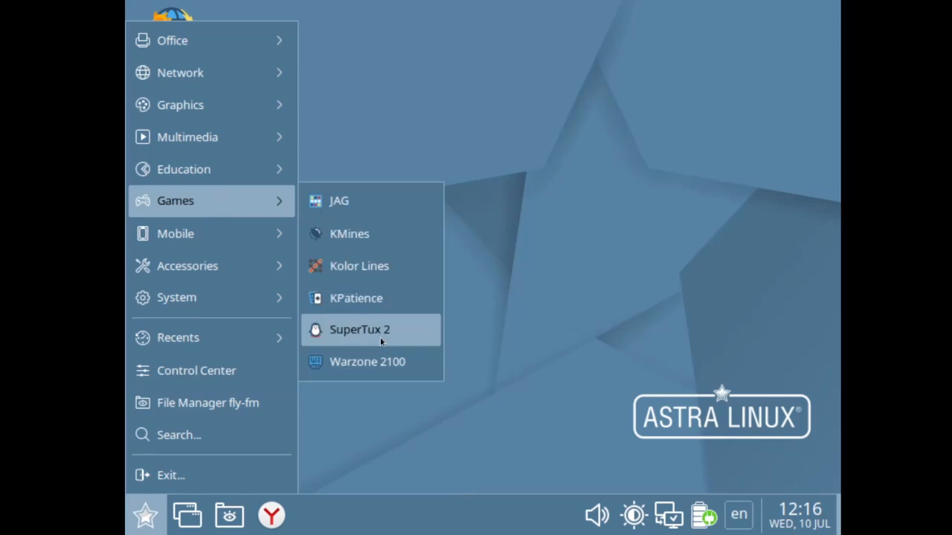
left_click(360, 330)
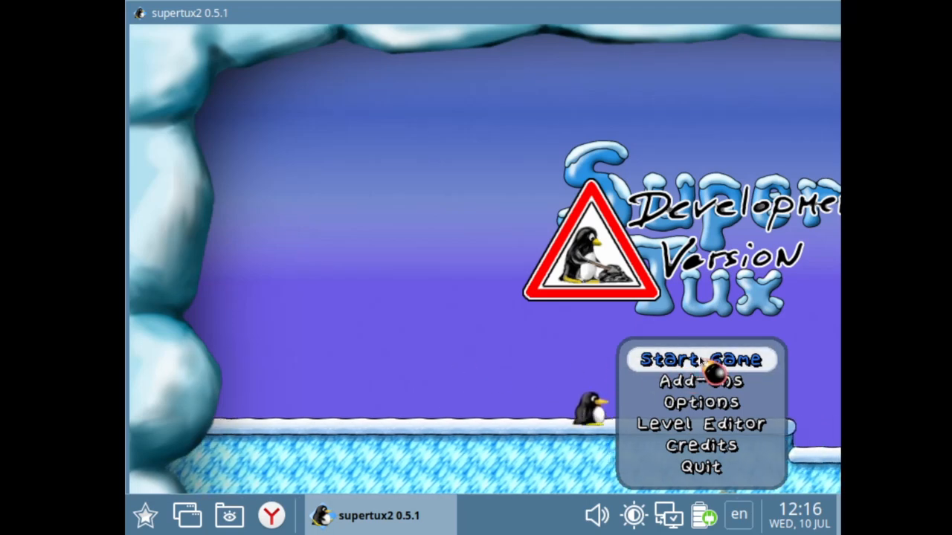
left_click(699, 359)
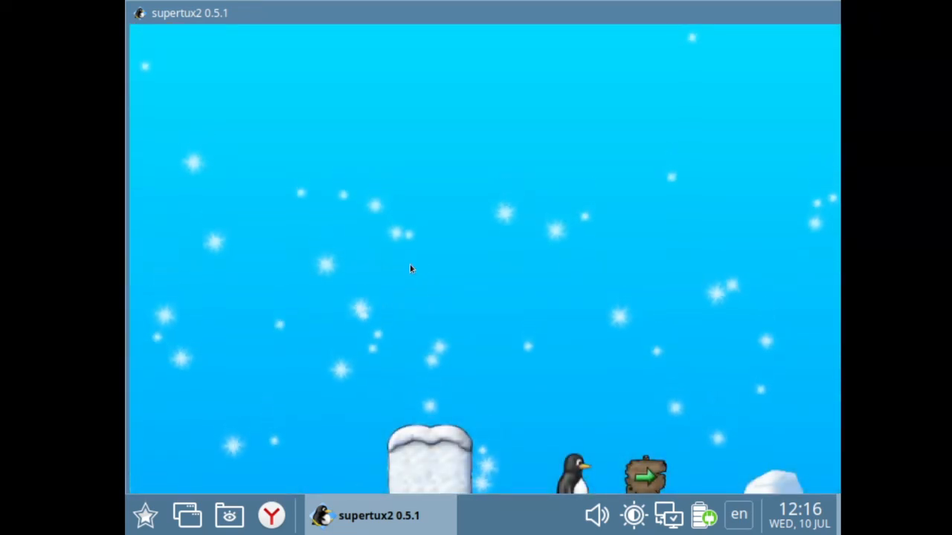
mouse_move(445, 244)
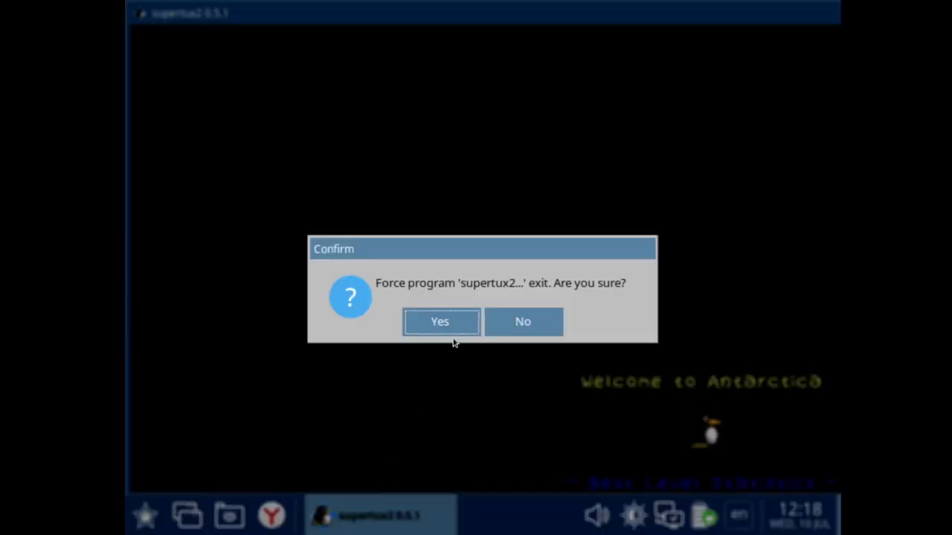
- Force SuperTux 2 to exit, launch Warzone 2100 and choose single-player from its main menu
left_click(440, 322)
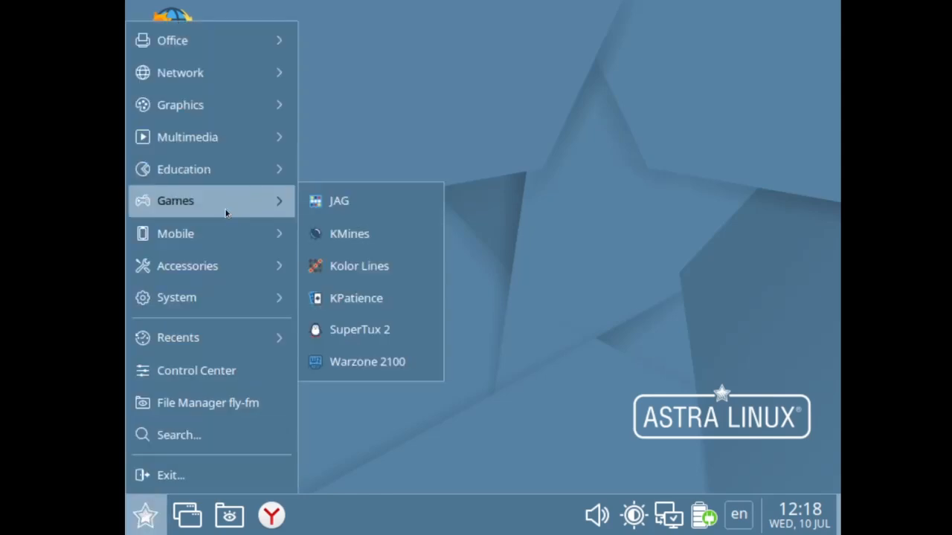
left_click(366, 361)
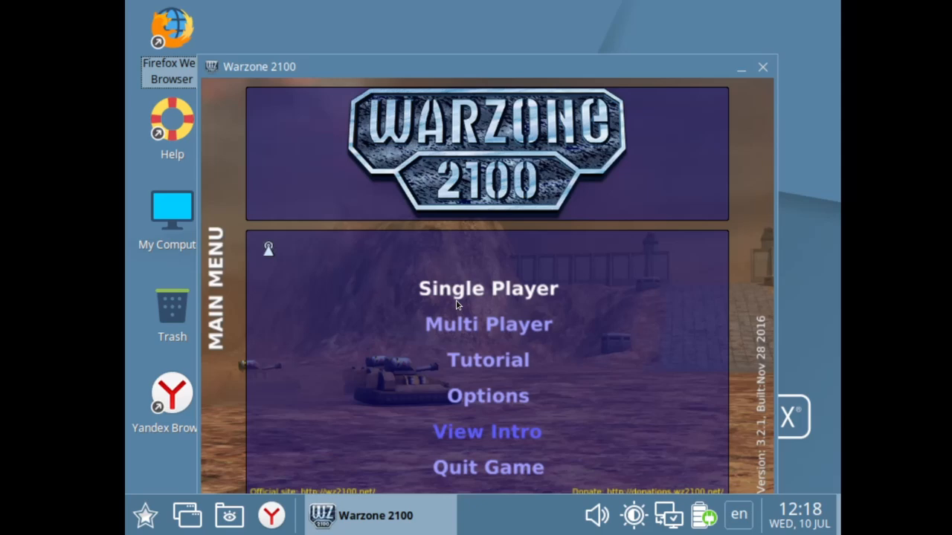
left_click(488, 289)
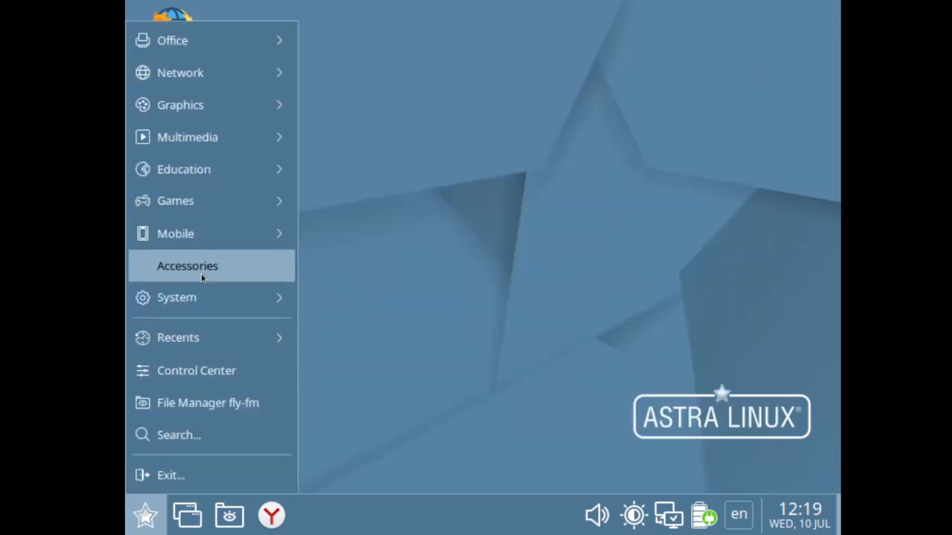
- Expand the Office category of the application menu, listing LibreOffice apps, GoldenDict and Kate
left_click(172, 40)
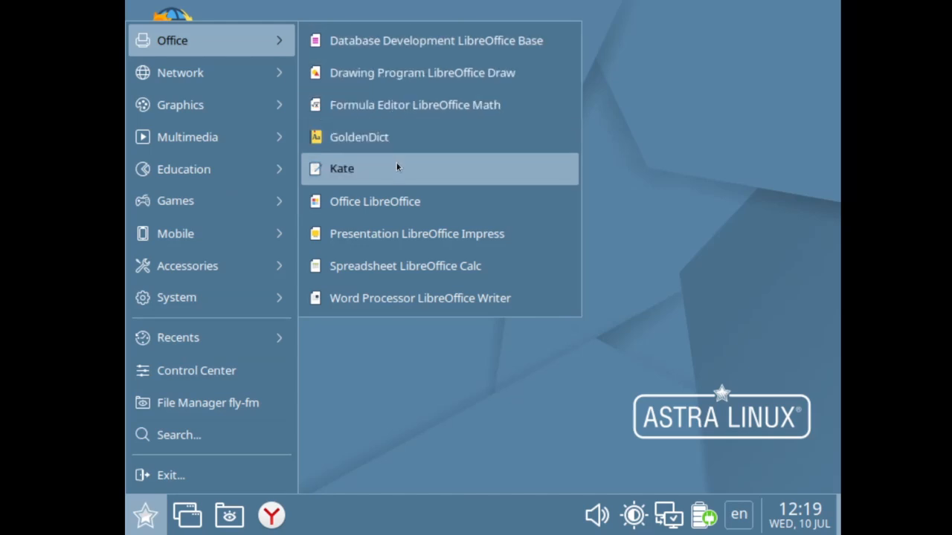
mouse_move(422, 71)
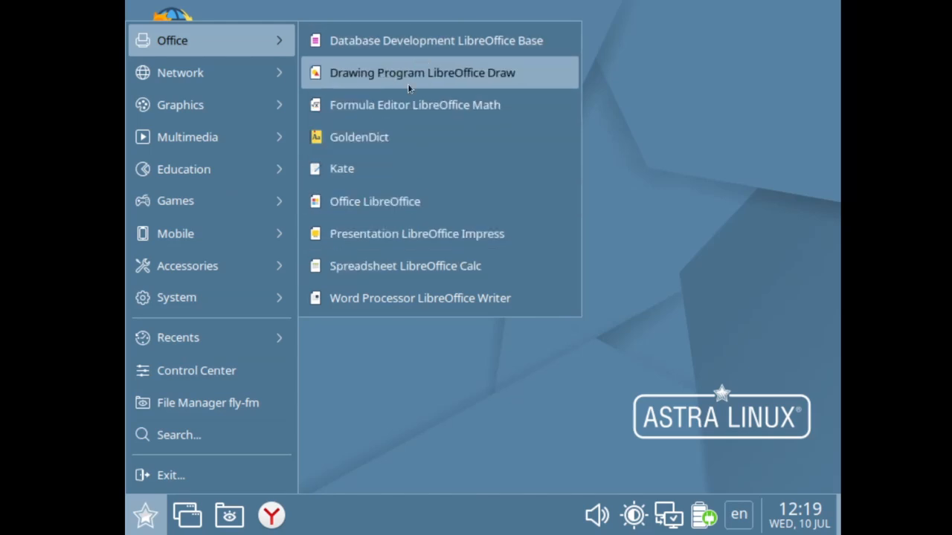
mouse_move(404, 265)
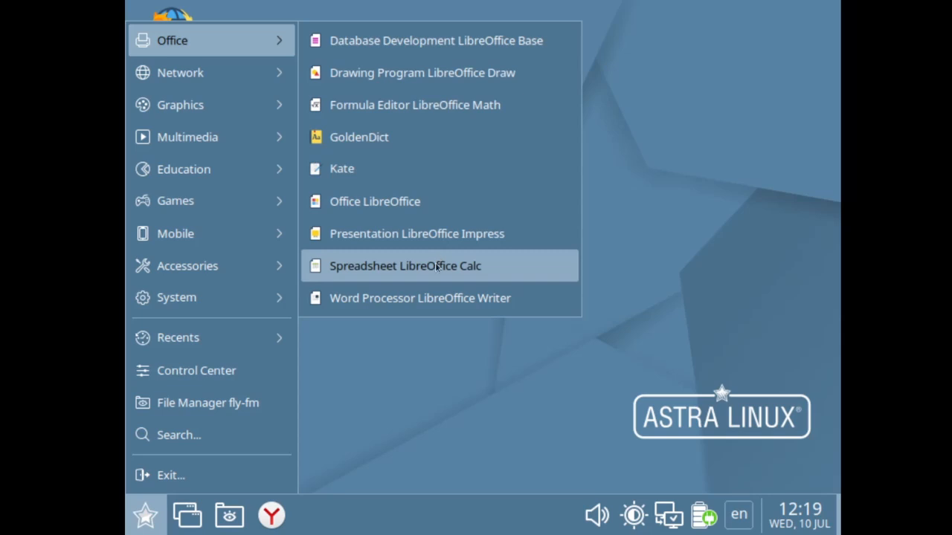
mouse_move(423, 71)
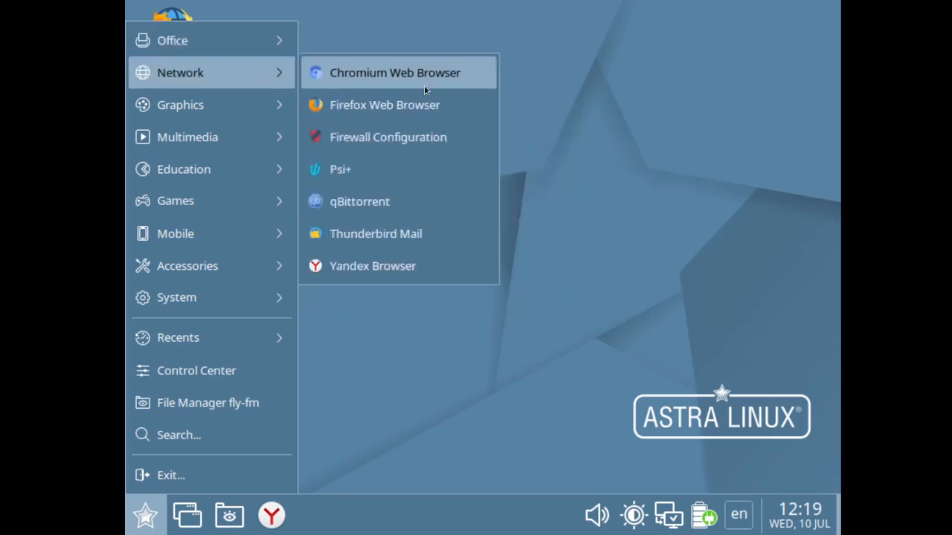
mouse_move(399, 202)
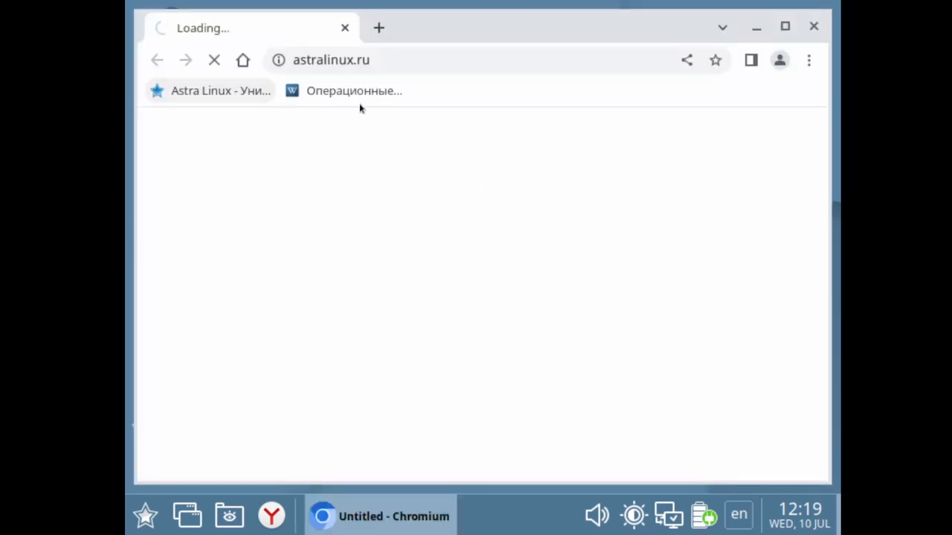
left_click(354, 90)
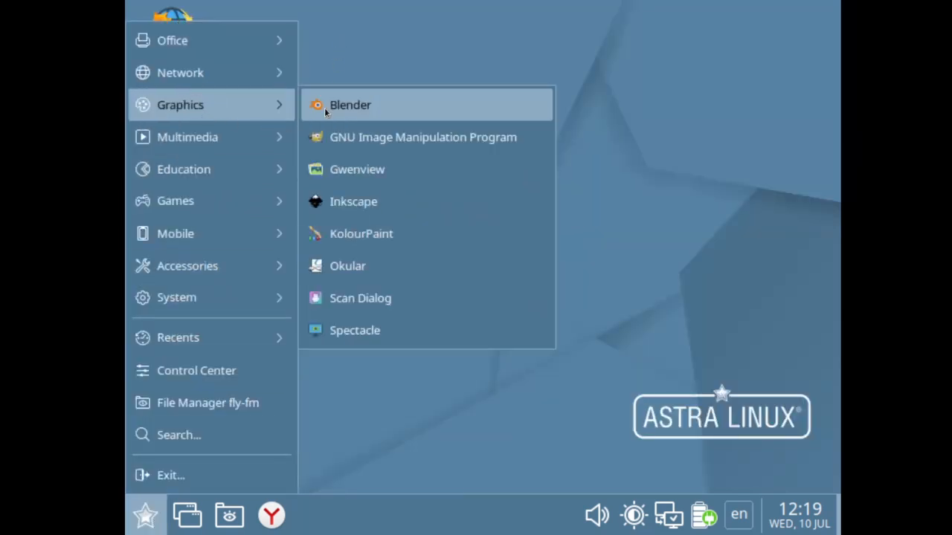
mouse_move(387, 136)
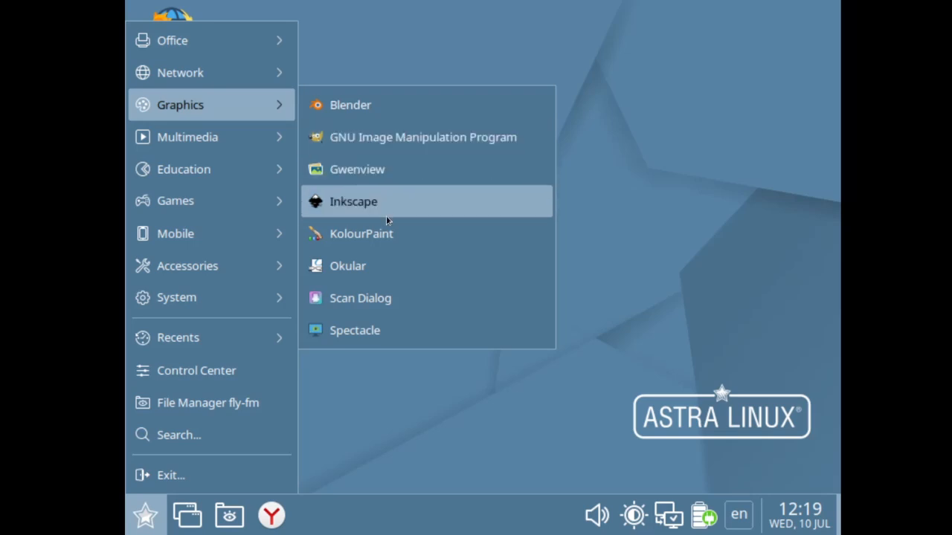
mouse_move(372, 243)
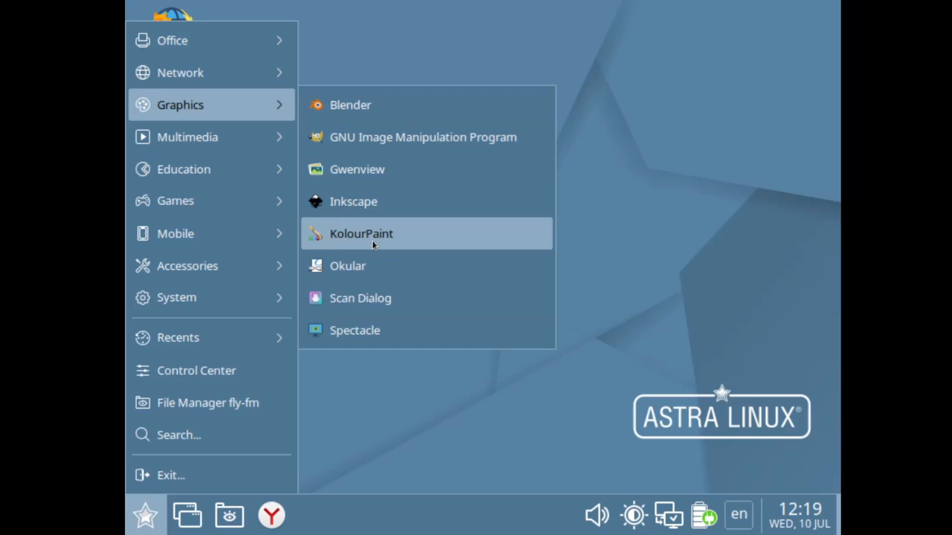
mouse_move(188, 137)
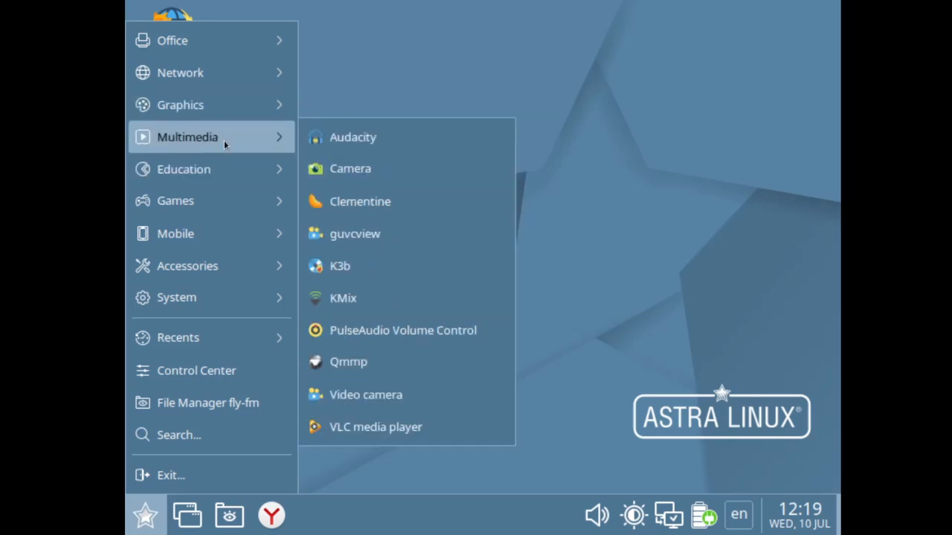
mouse_move(429, 395)
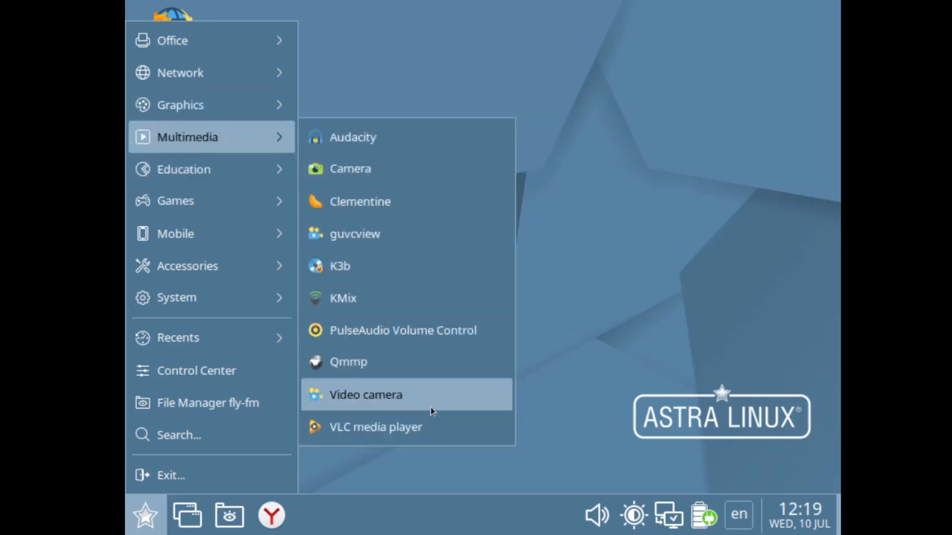
mouse_move(406, 137)
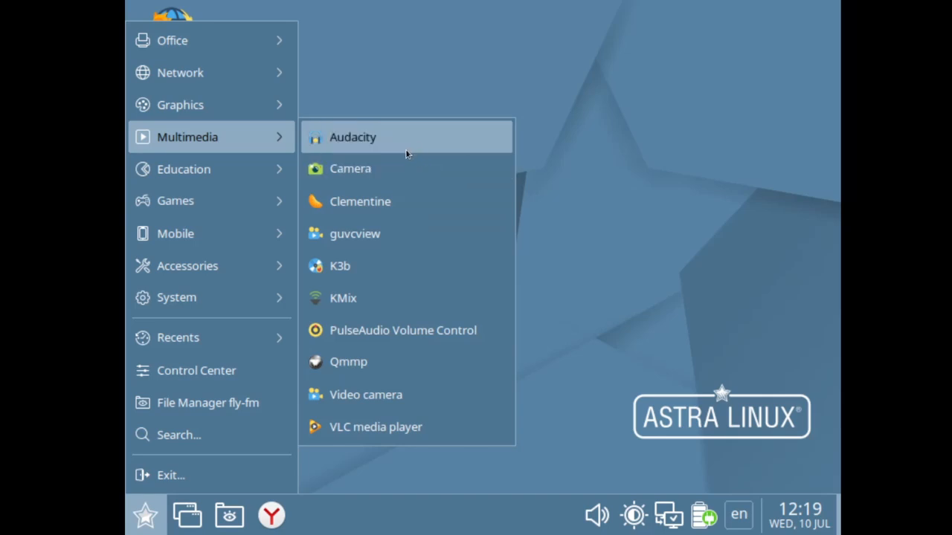
mouse_move(211, 170)
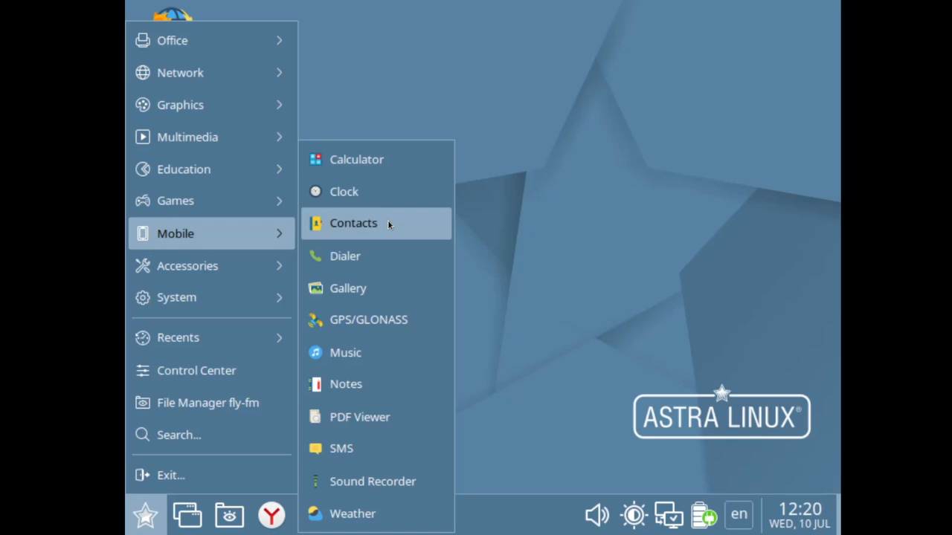
mouse_move(389, 289)
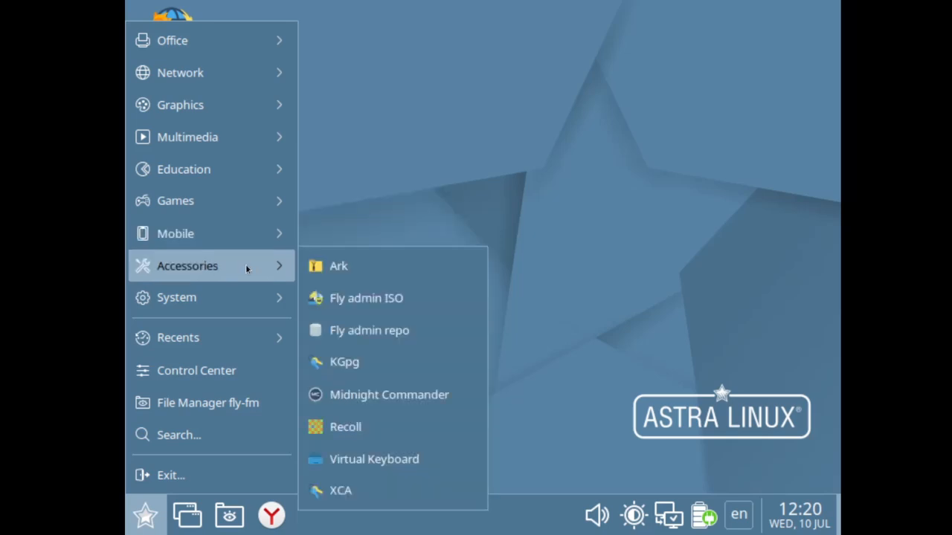
mouse_move(375, 266)
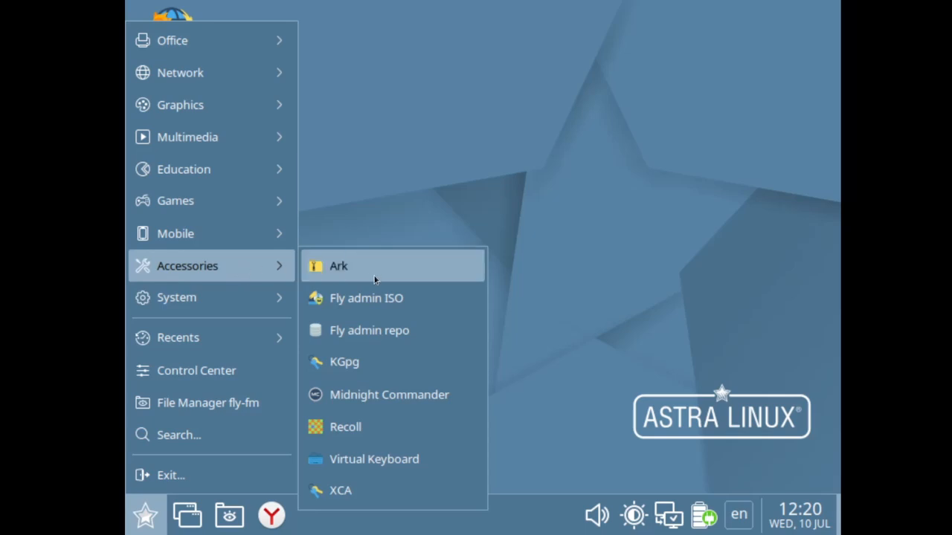
mouse_move(373, 458)
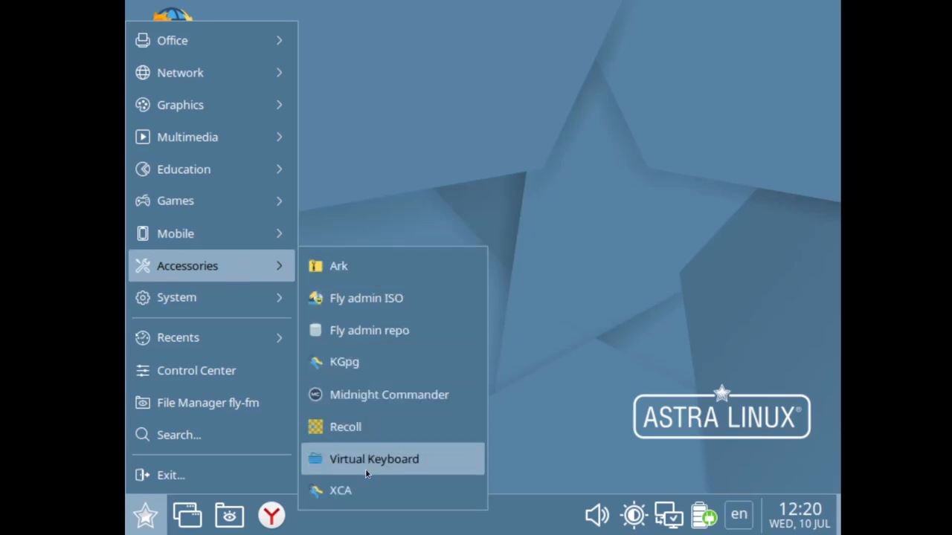
mouse_move(176, 297)
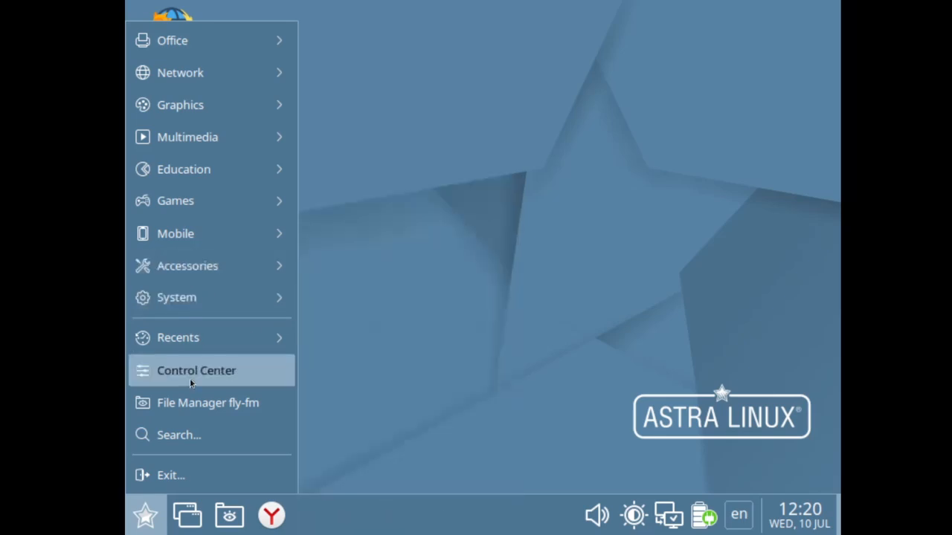
- Look through Control Center's Desktop, Hardware and Misc sections, ending on Fly Theme Editor
left_click(197, 370)
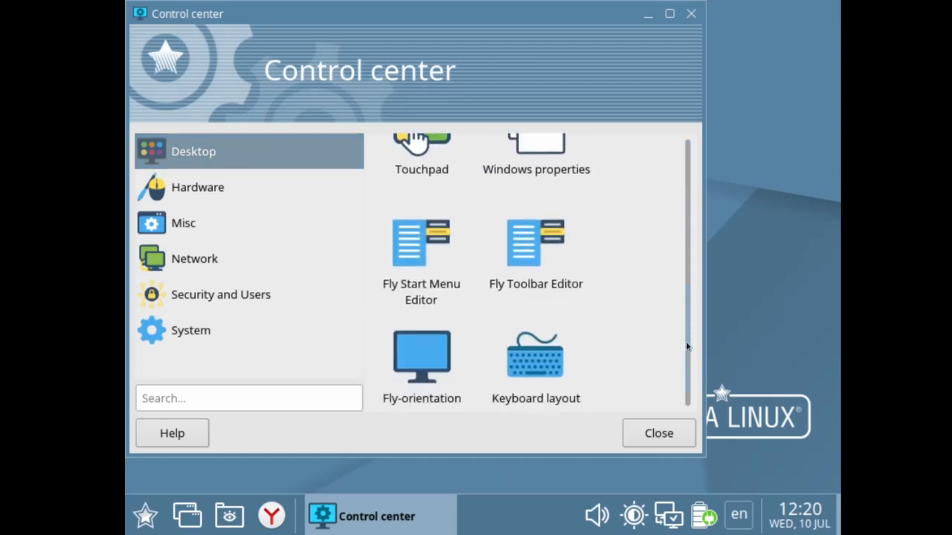
scroll("down", 3)
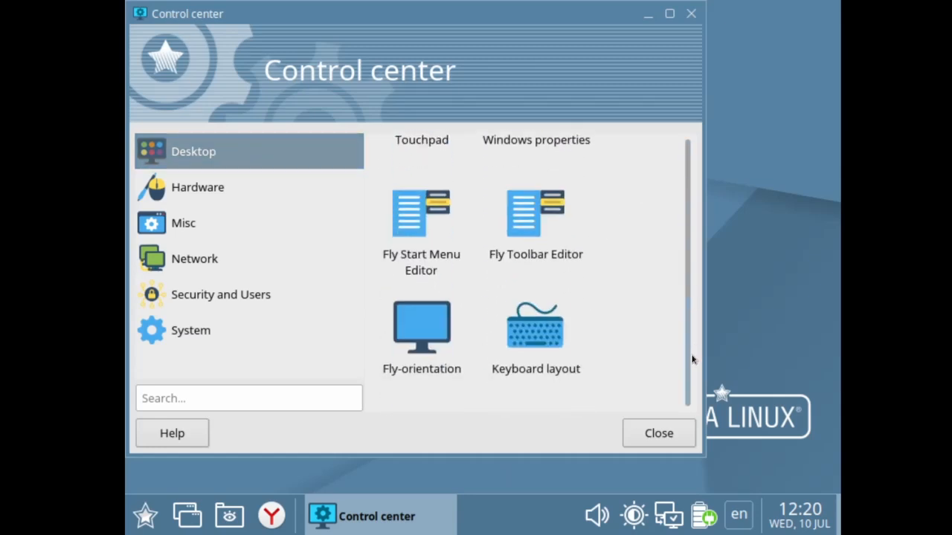
left_click(196, 188)
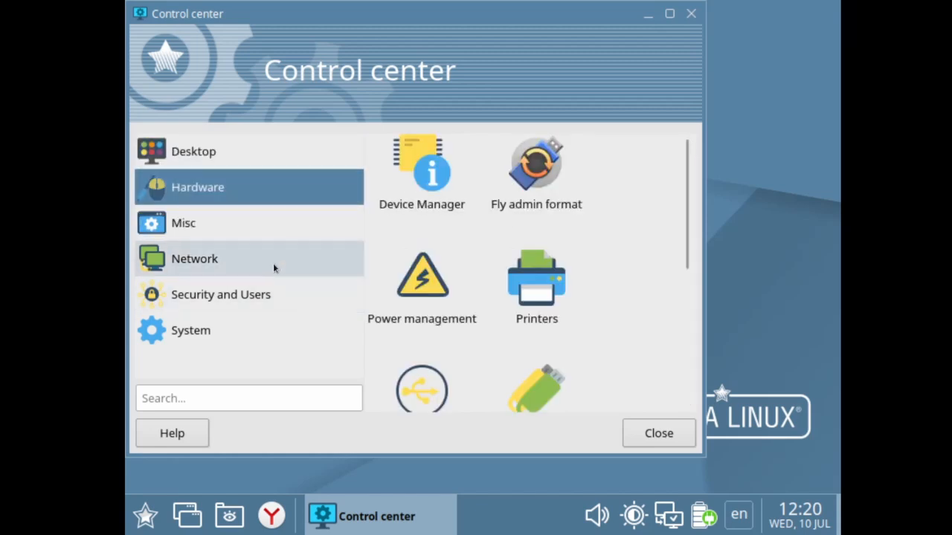
left_click(191, 330)
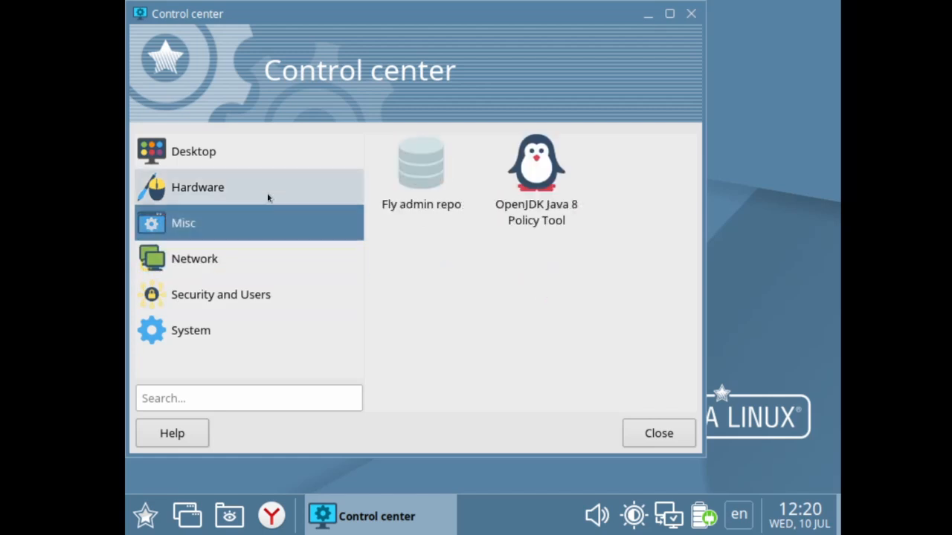
left_click(690, 13)
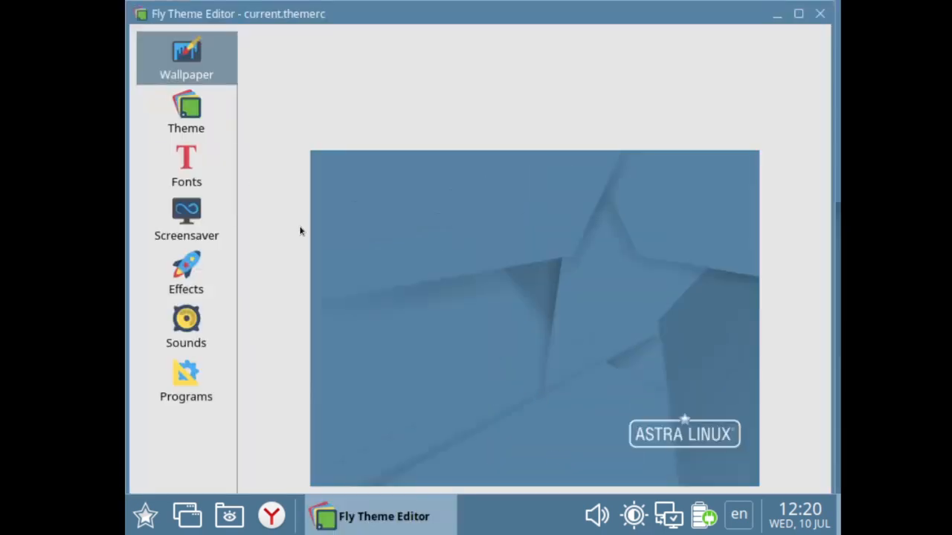
mouse_move(815, 185)
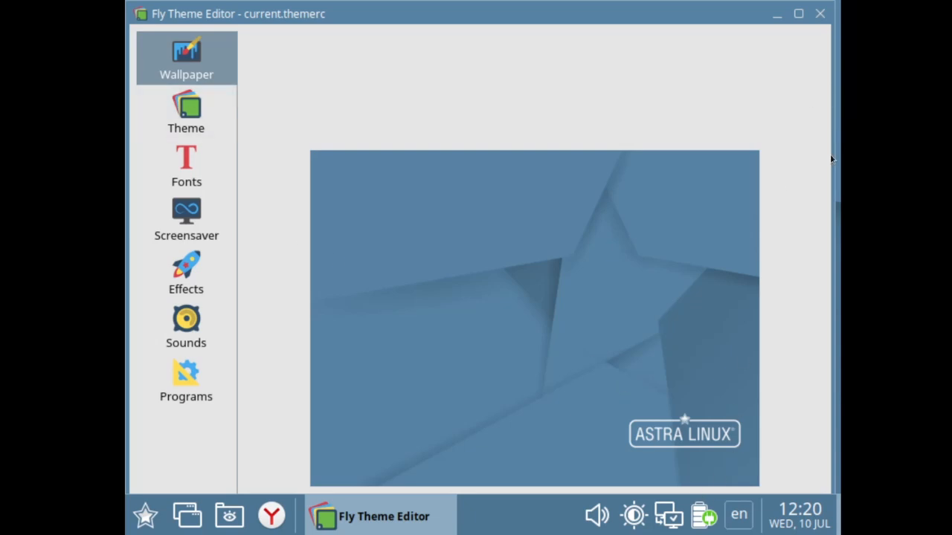
- Review the fly-default wallpaper with the Astra logo, then close Fly Theme Editor
scroll("down", 3)
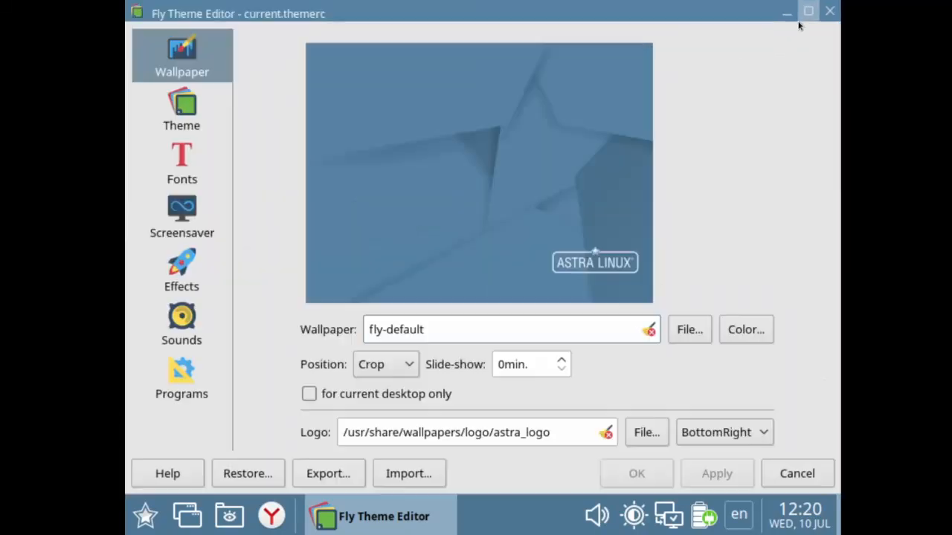
left_click(688, 330)
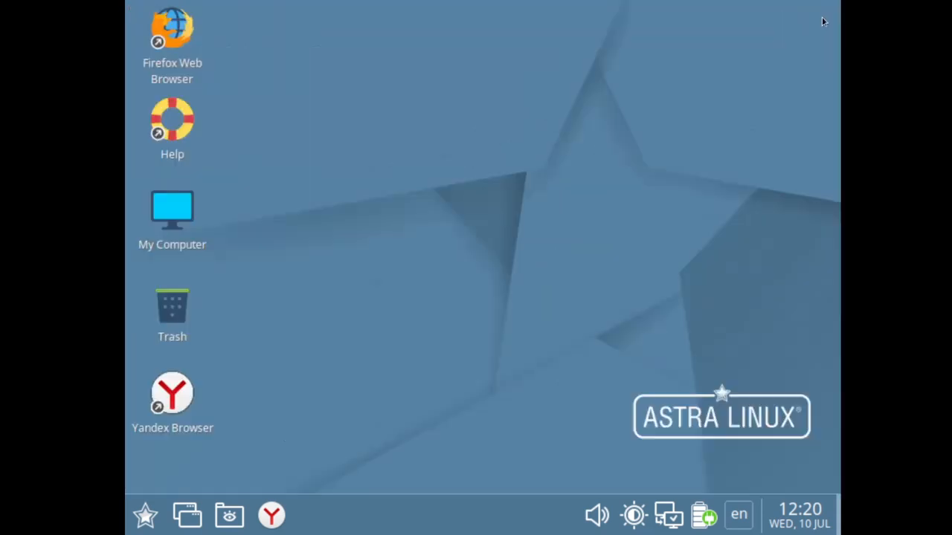
mouse_move(543, 380)
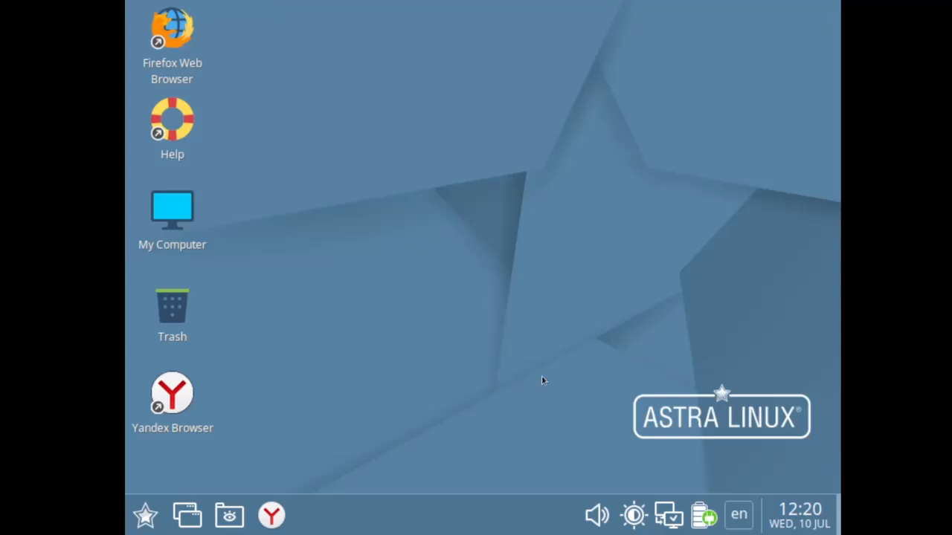
mouse_move(318, 458)
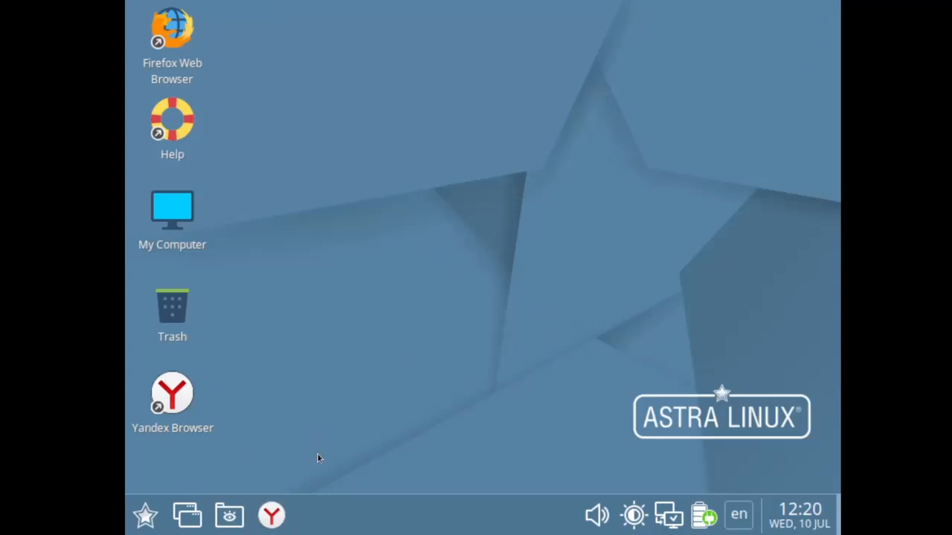
mouse_move(217, 340)
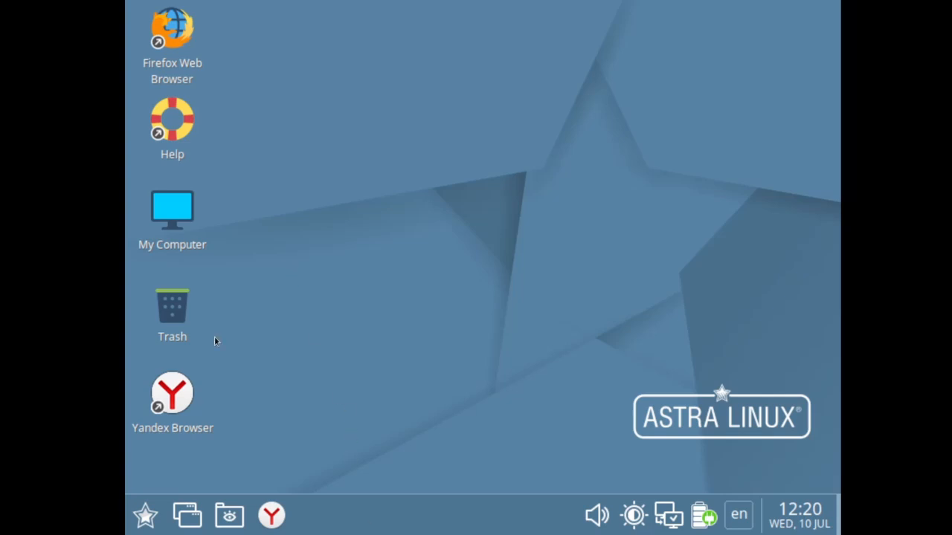
left_click(702, 515)
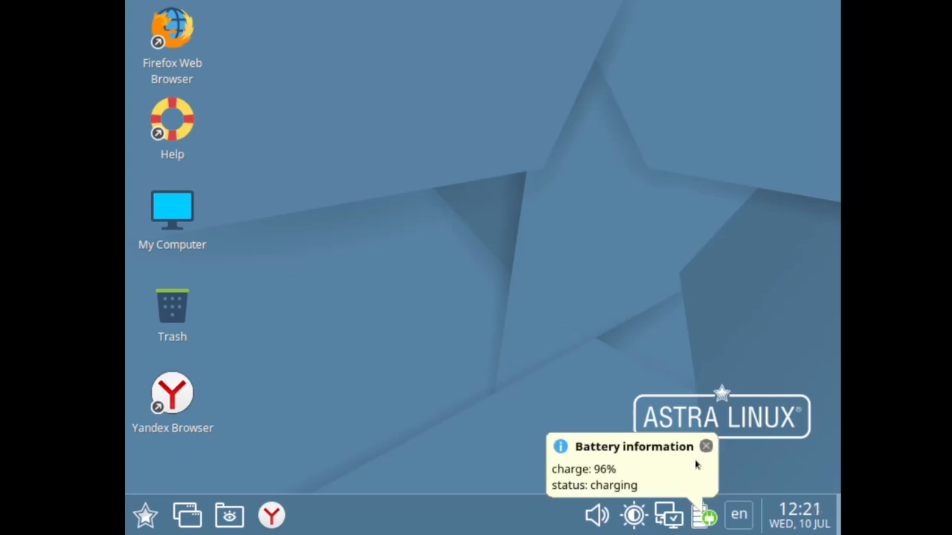
mouse_move(583, 440)
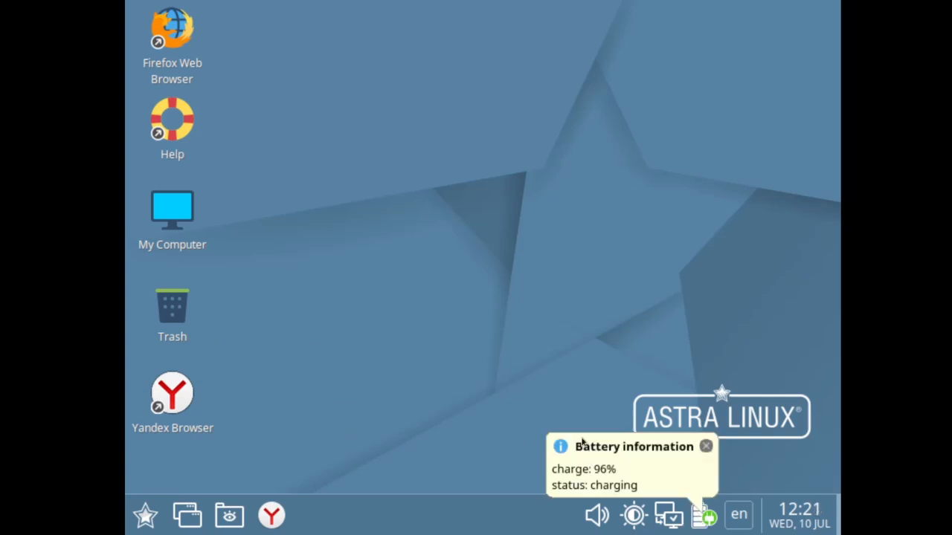
mouse_move(672, 428)
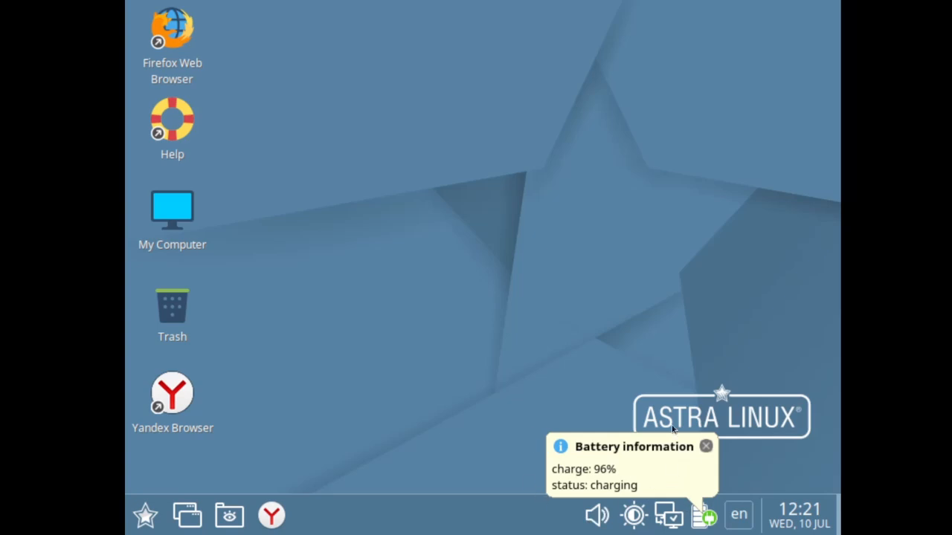
mouse_move(705, 455)
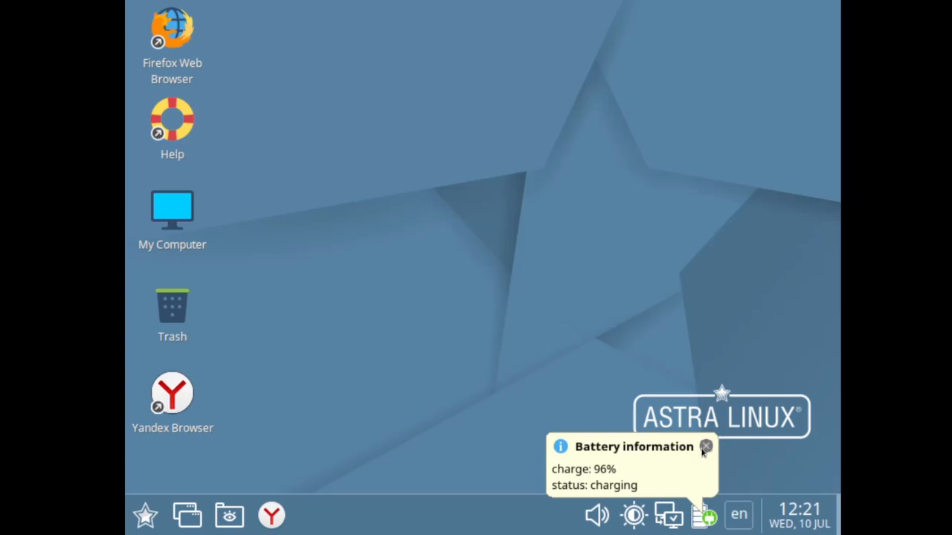
left_click(705, 446)
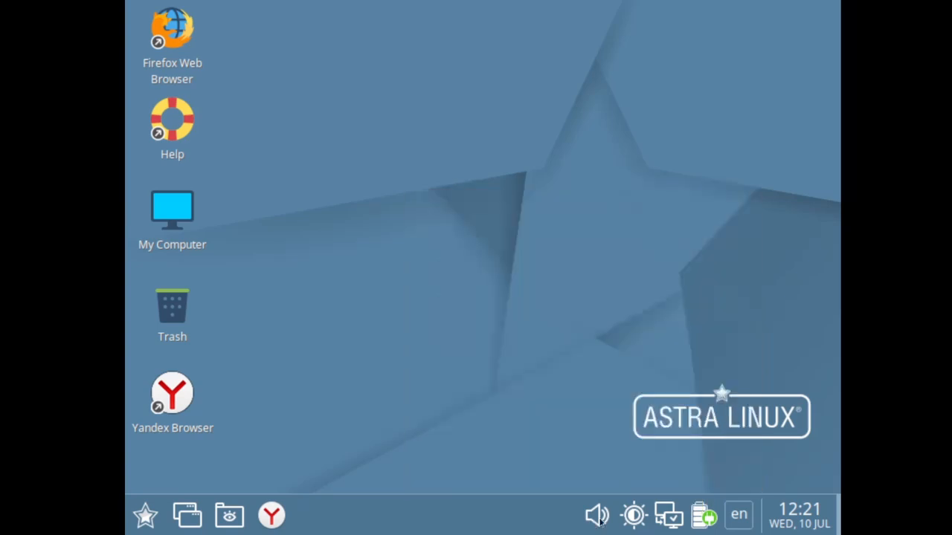
left_click(668, 515)
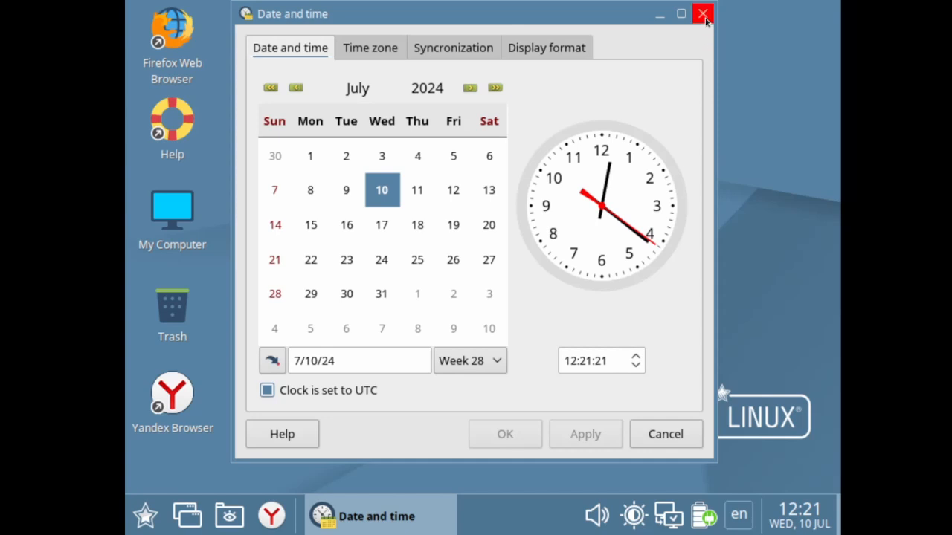
left_click(702, 13)
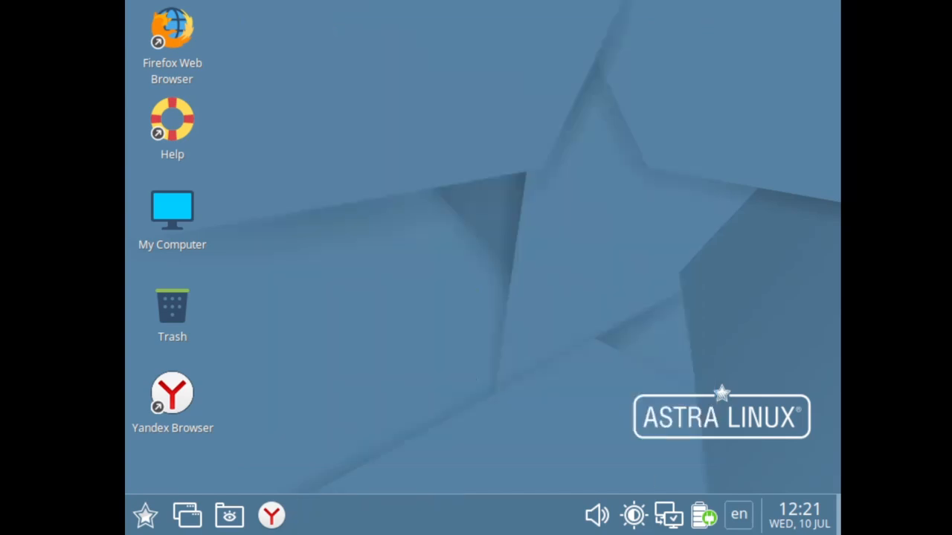
mouse_move(595, 400)
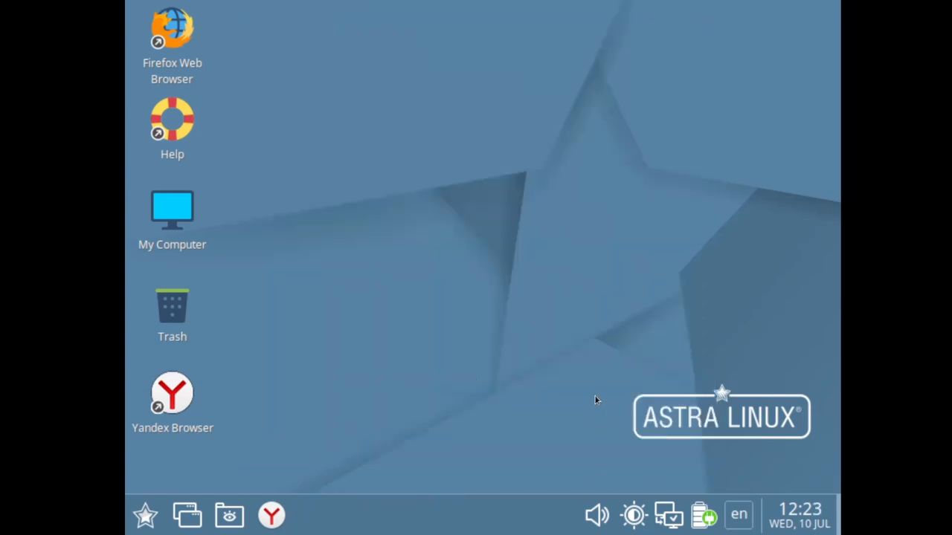